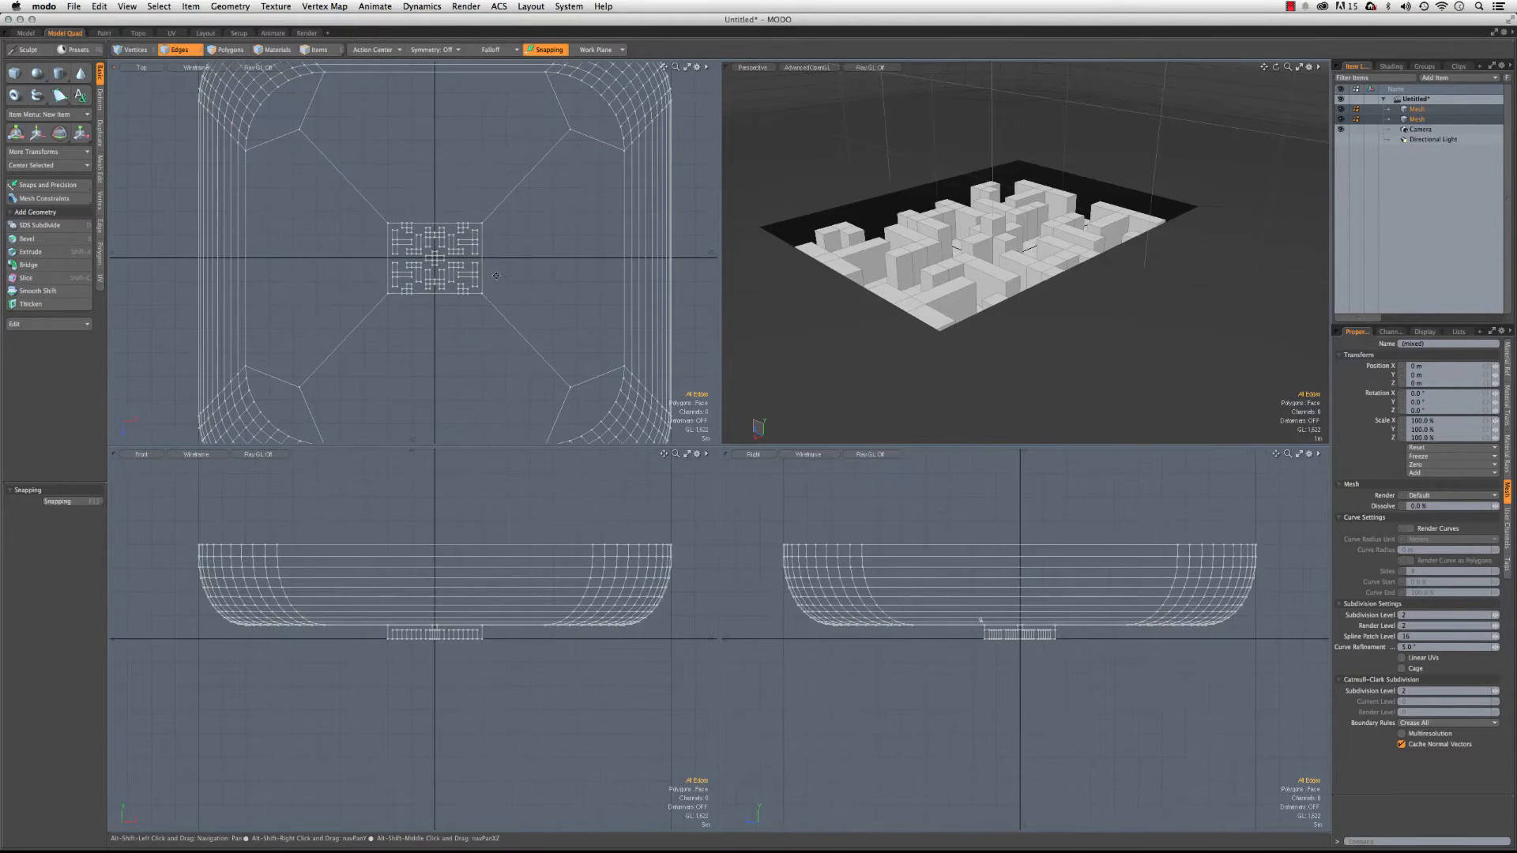
# - Review the maze scene in the Modo viewports, then switch to Photoshop CC 2014
pyautogui.click(229, 49)
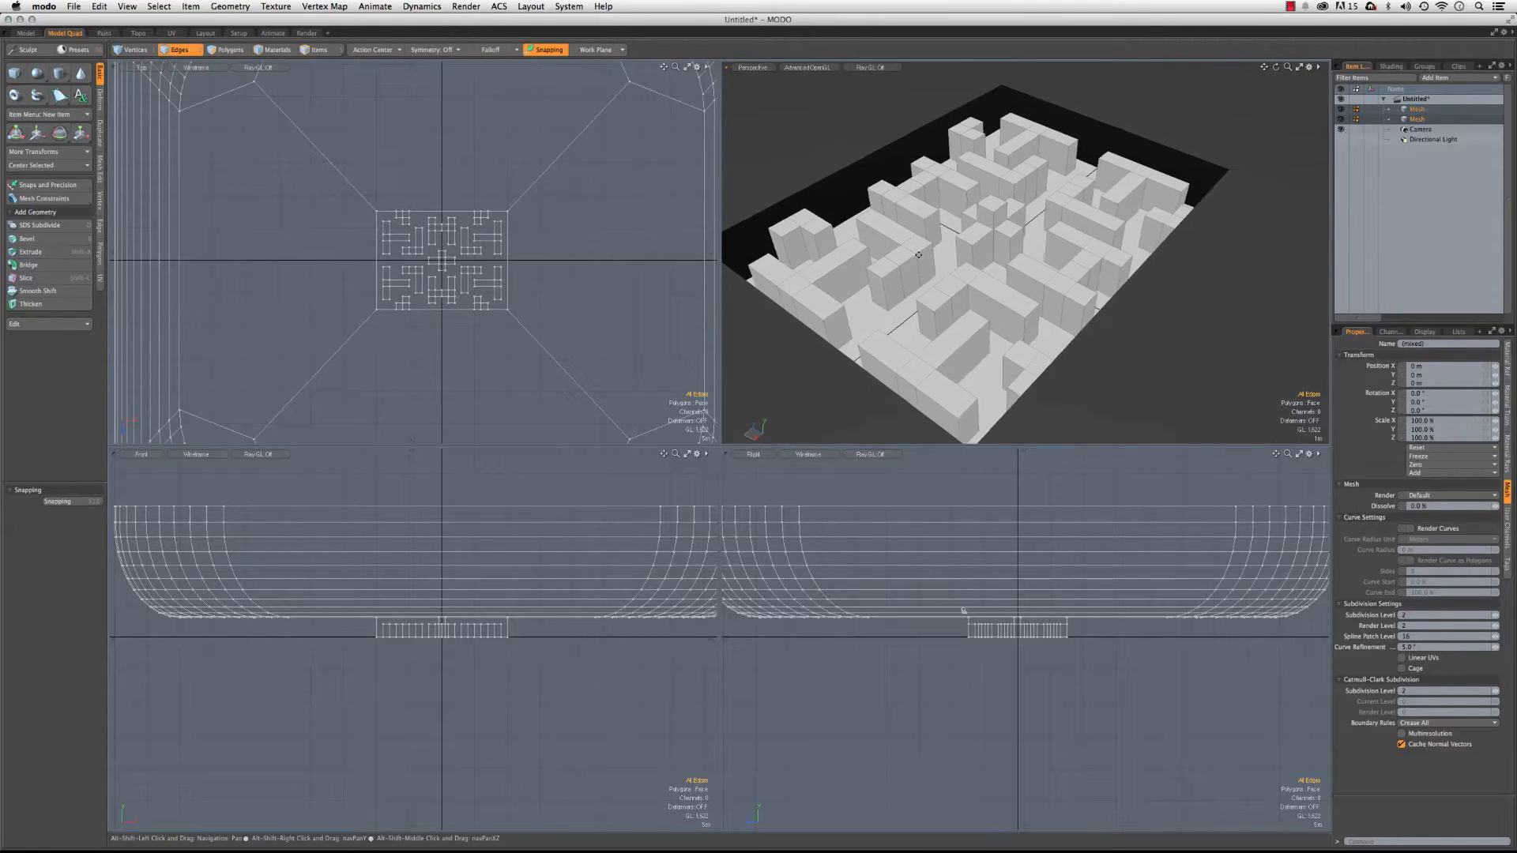
pyautogui.click(229, 49)
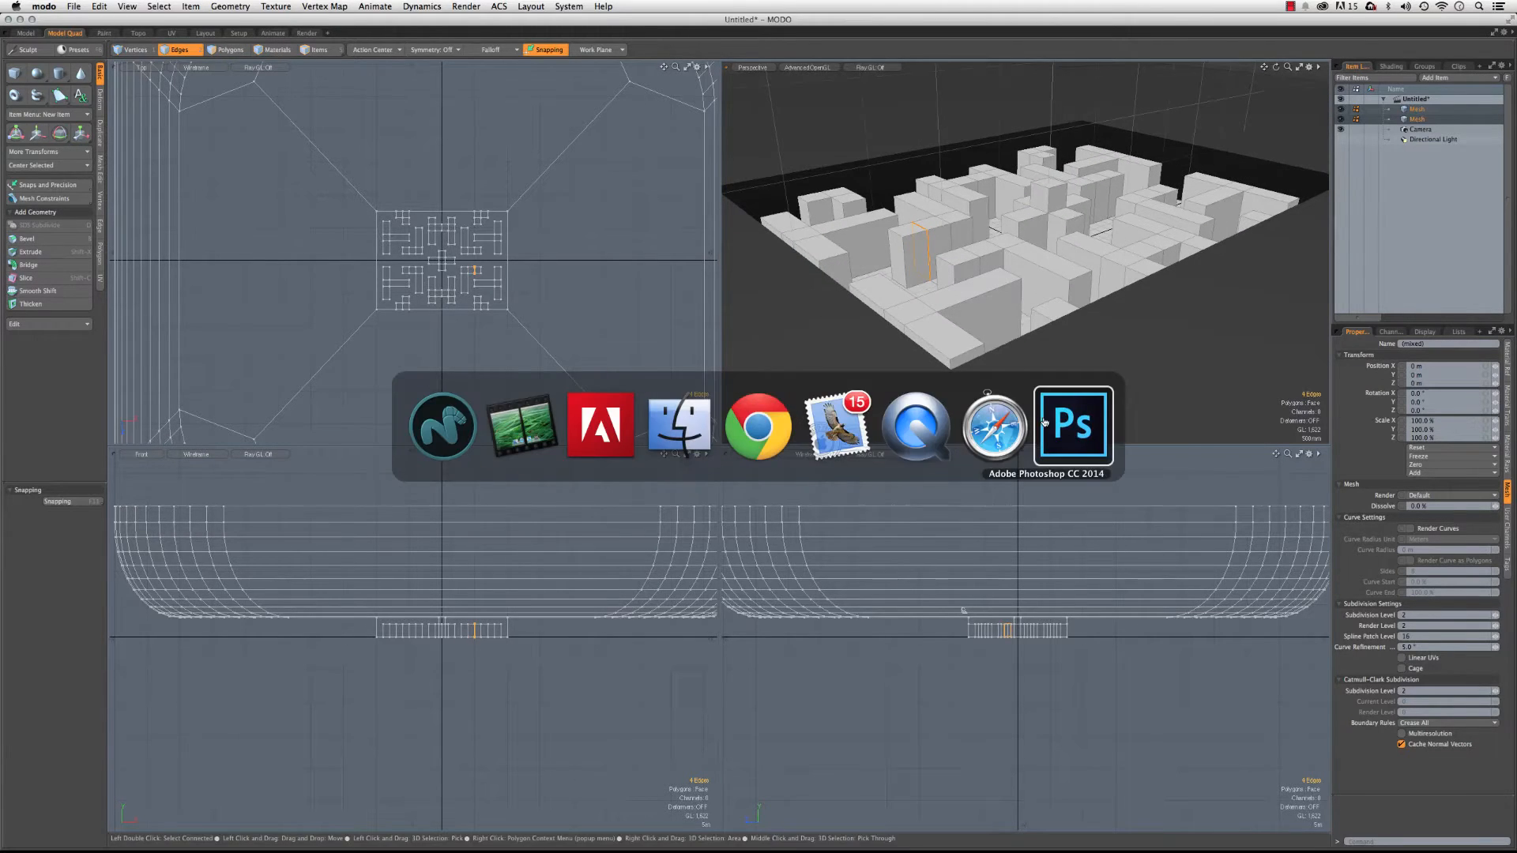
# - Create a new 512 × 512 pixel document with a solid black background
pyautogui.click(1073, 426)
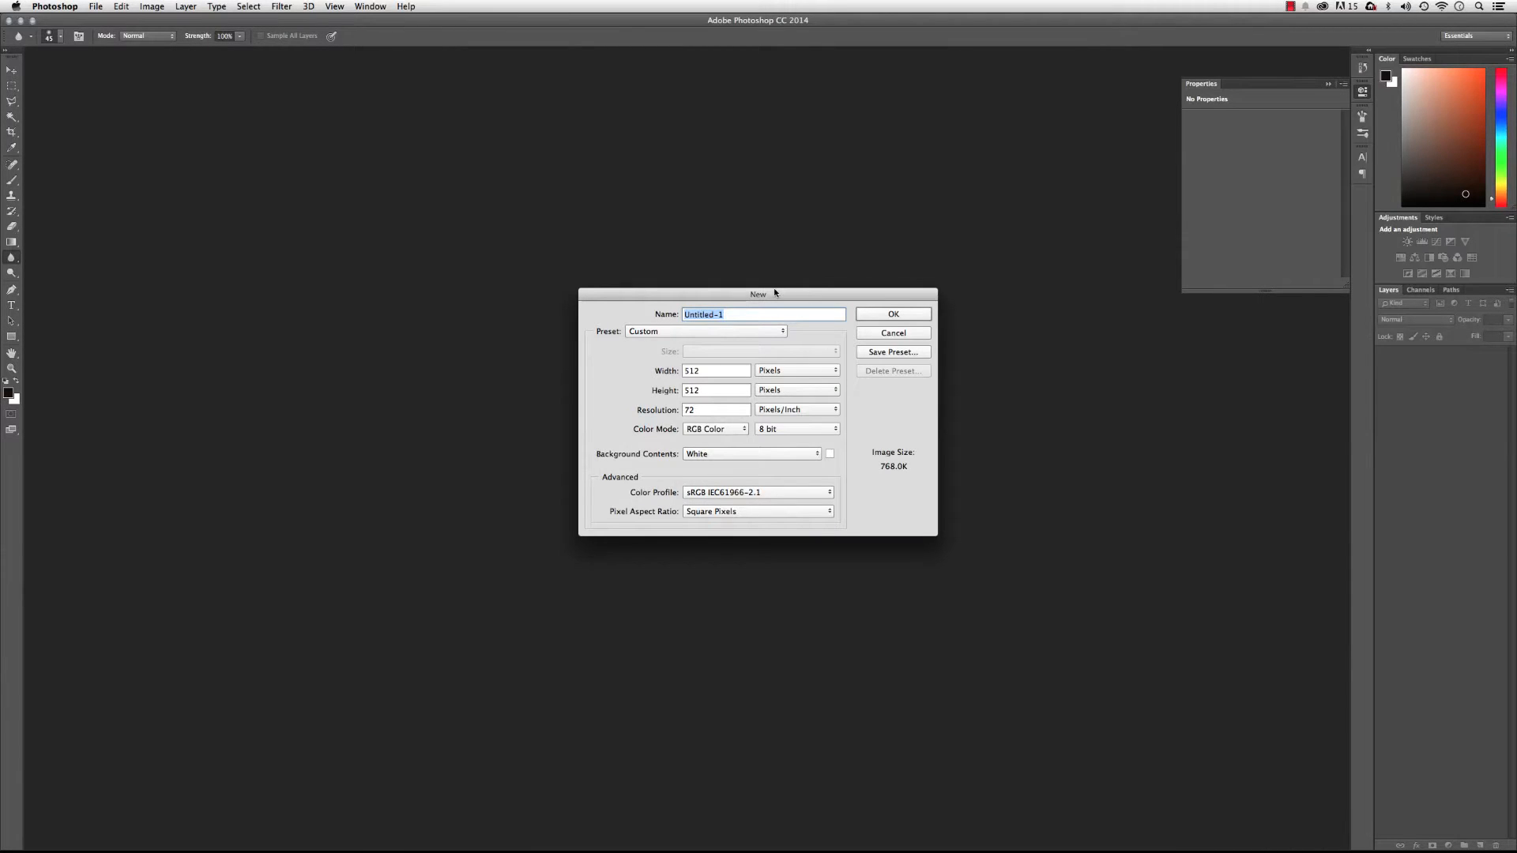
pyautogui.click(891, 333)
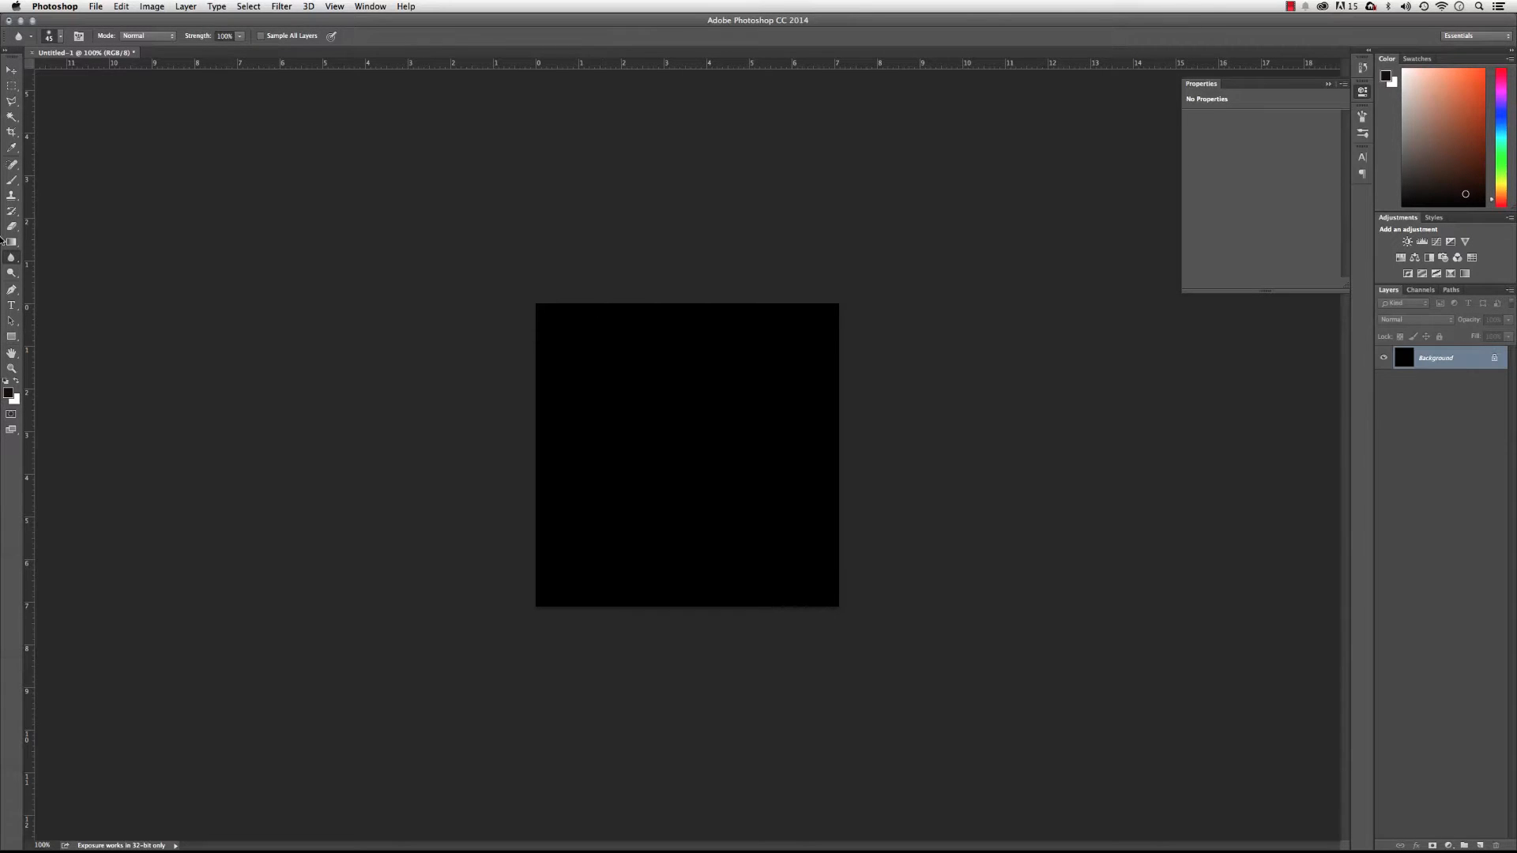
# - Choose the Rectangular Marquee tool to select the canvas for a border stroke
pyautogui.click(12, 85)
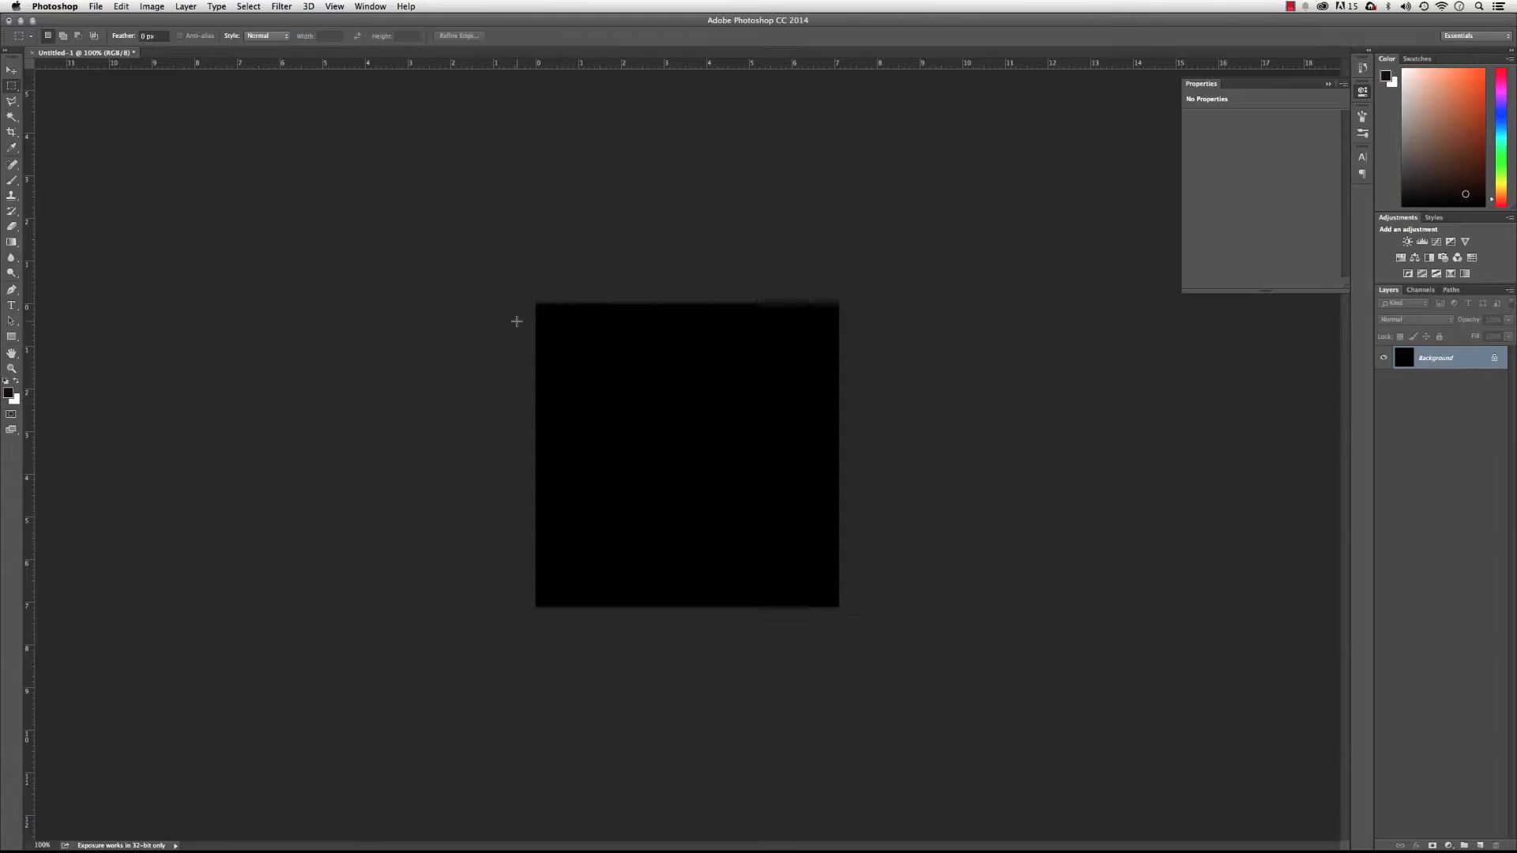
pyautogui.moveTo(540, 308)
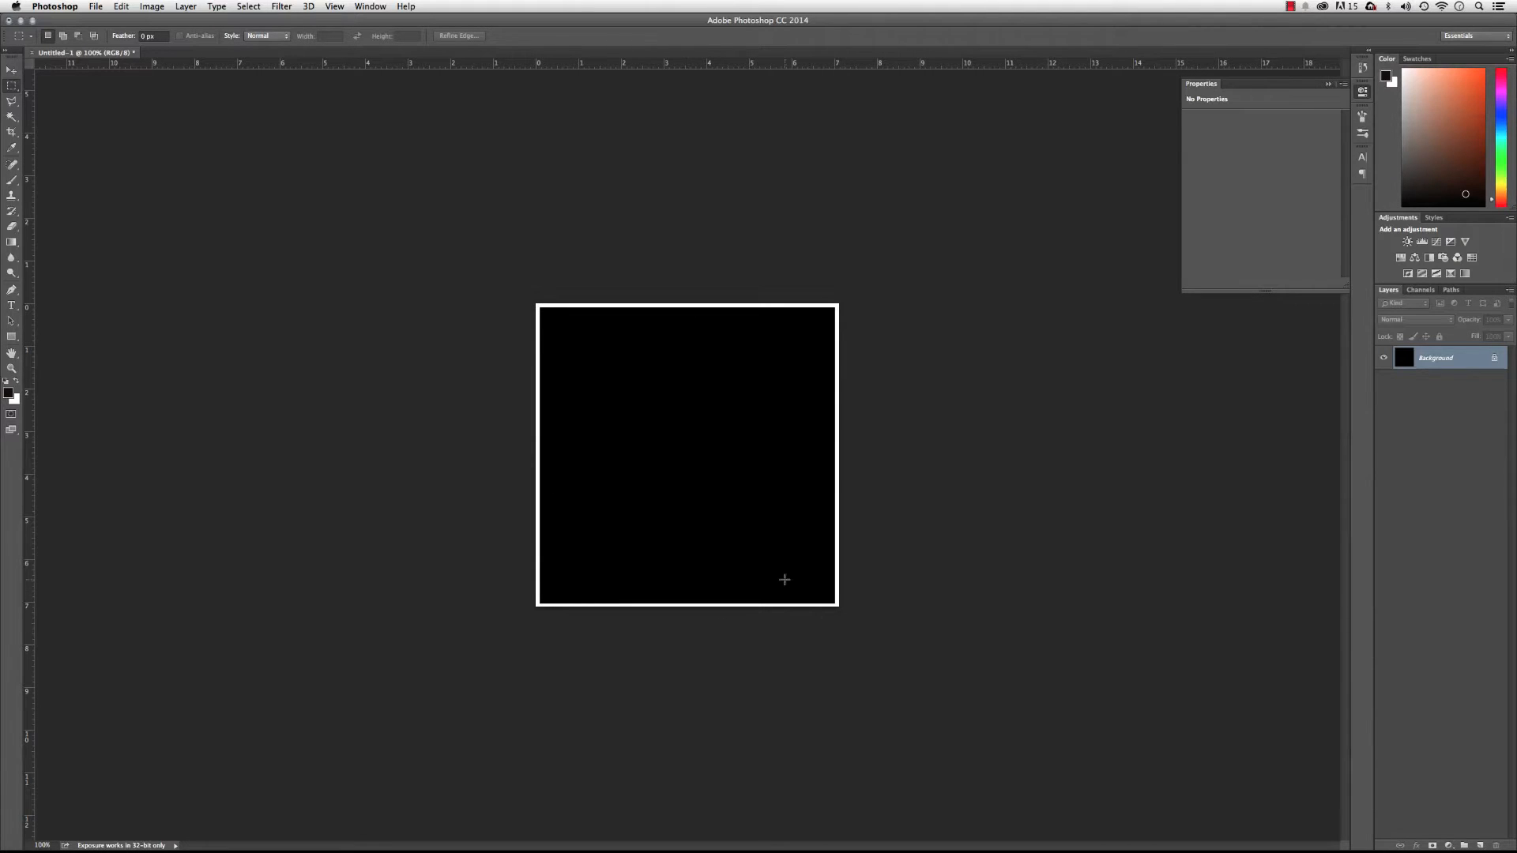
pyautogui.moveTo(839, 400)
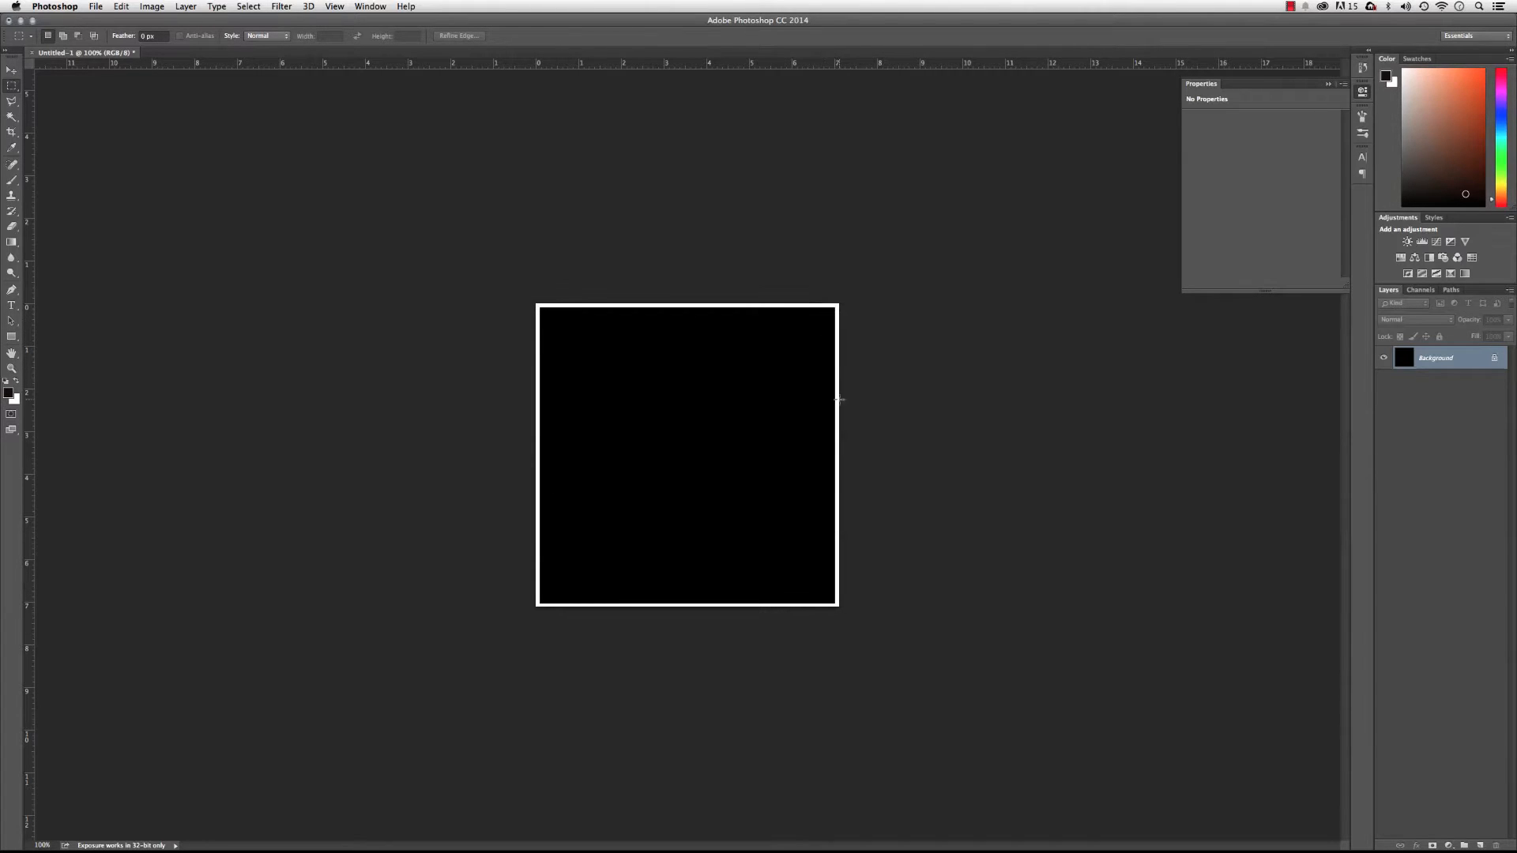
pyautogui.moveTo(806, 594)
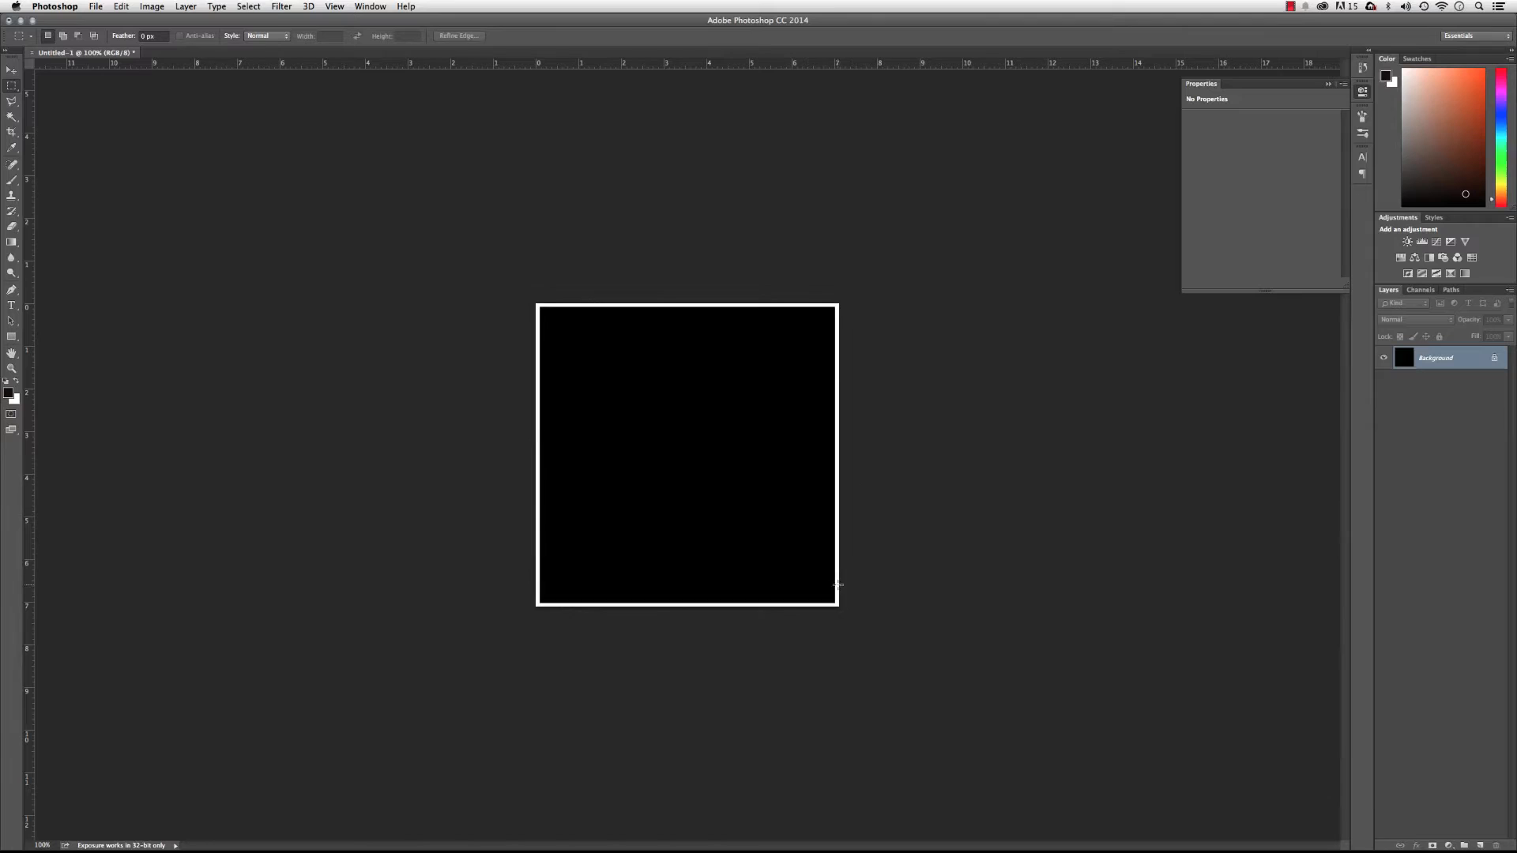
pyautogui.moveTo(822, 342)
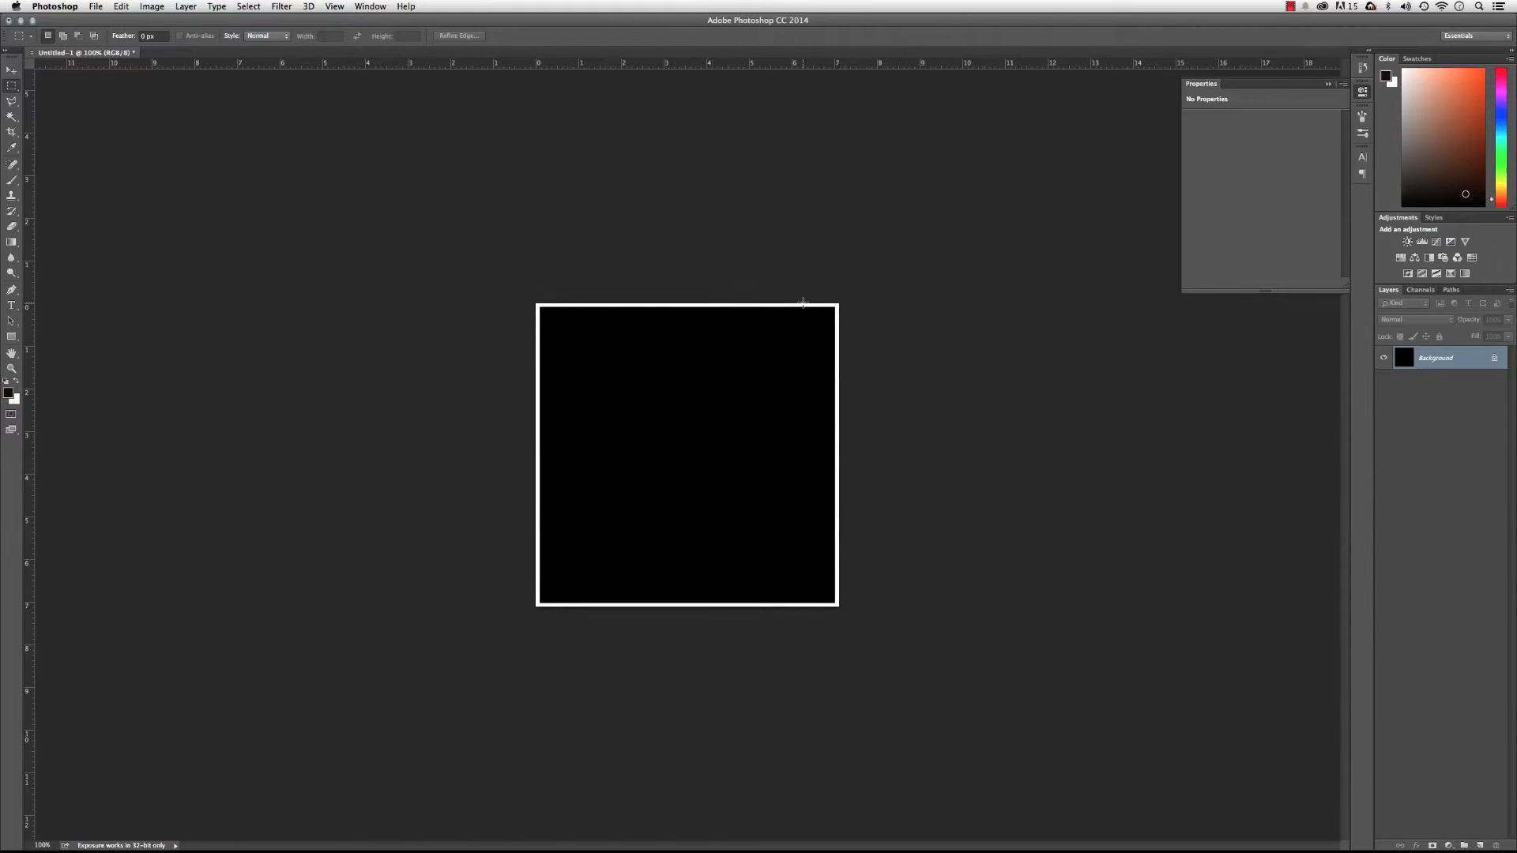
pyautogui.moveTo(626, 414)
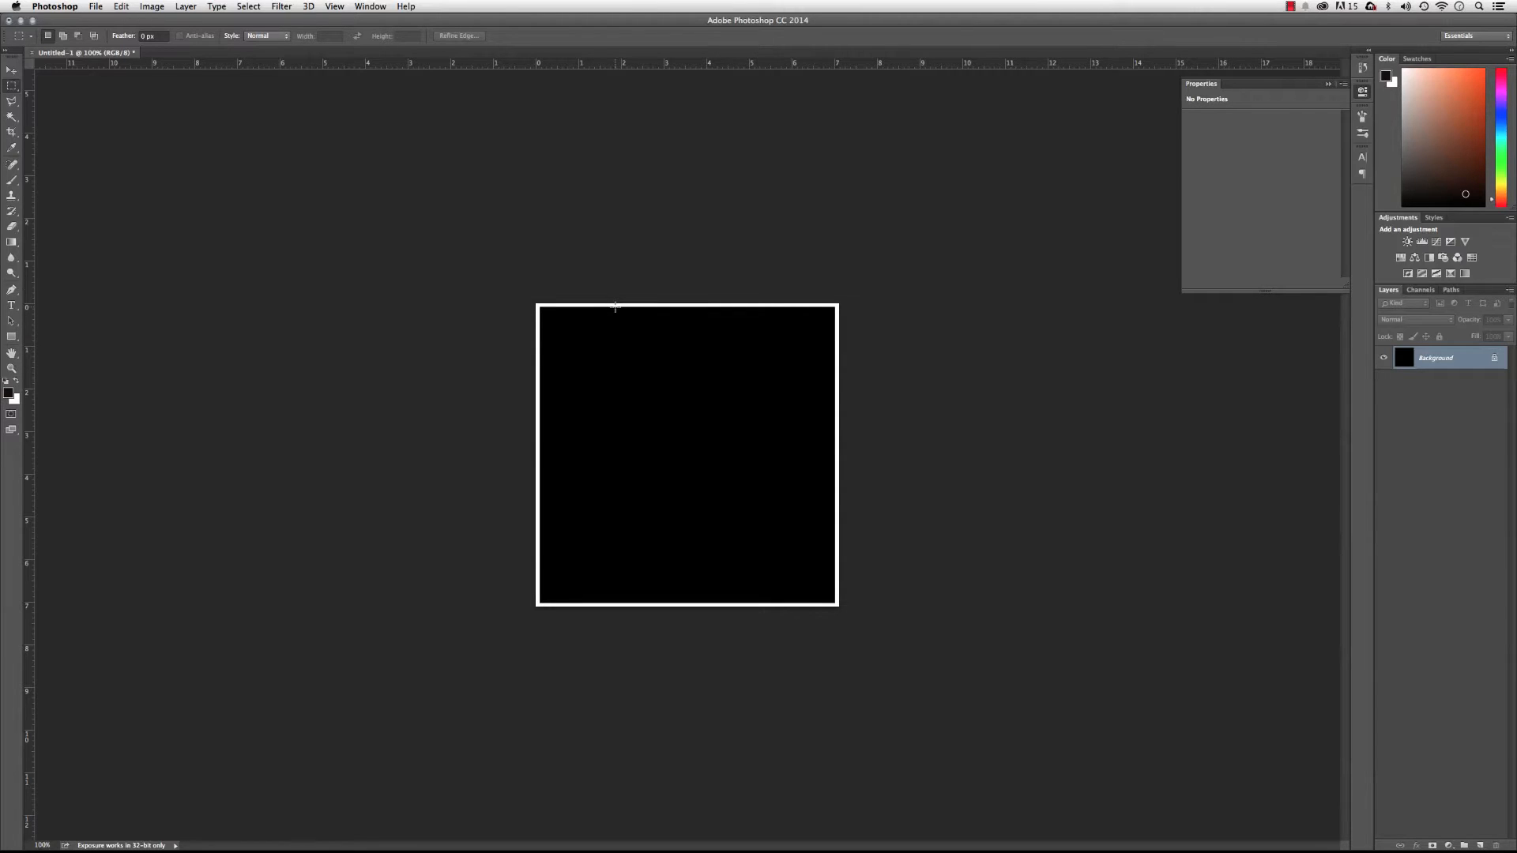
pyautogui.moveTo(803, 312)
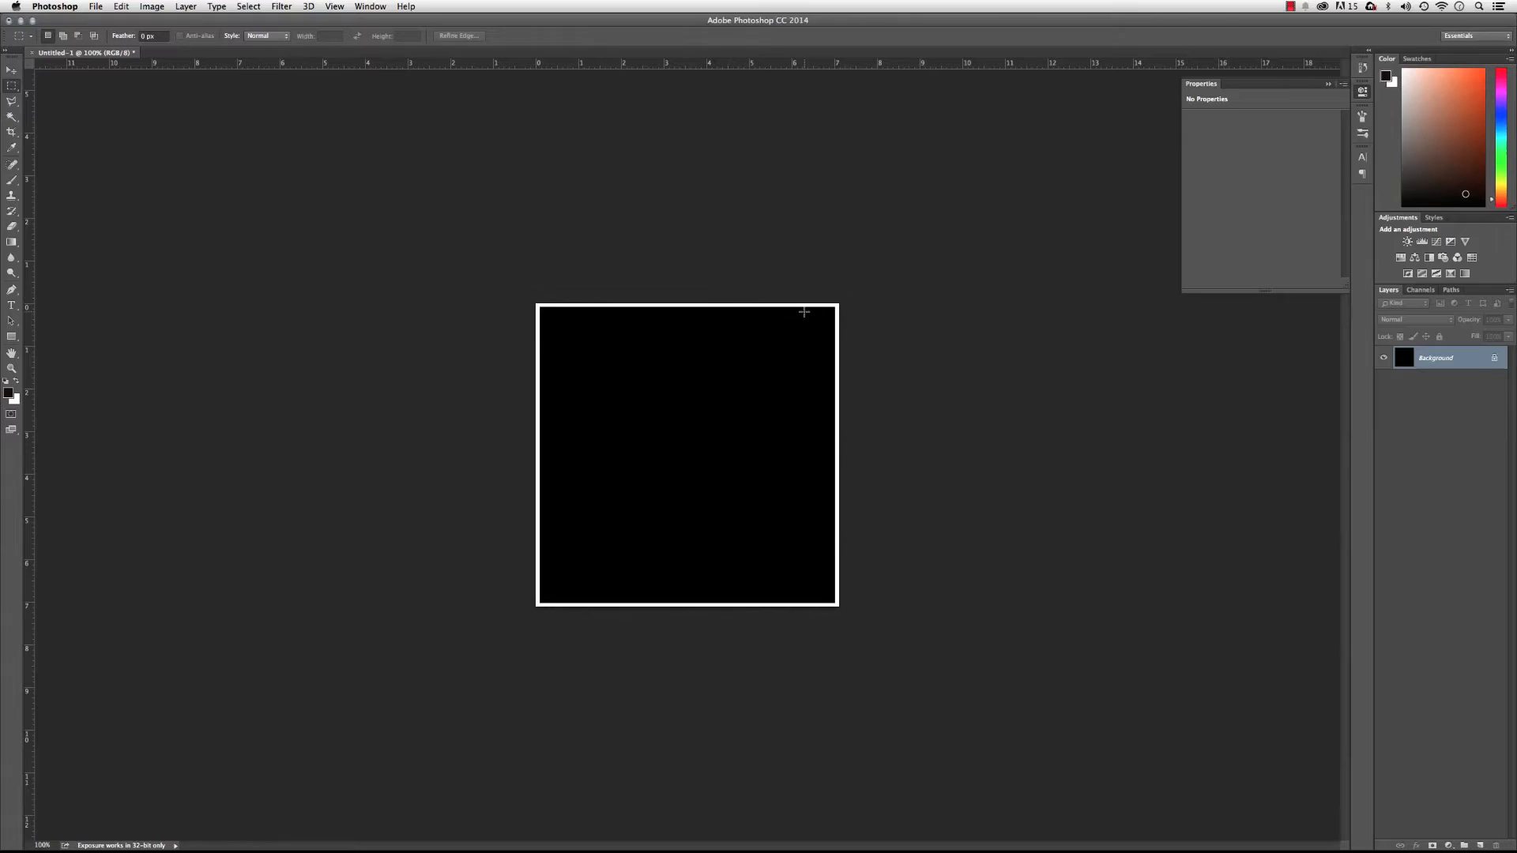
pyautogui.moveTo(797, 264)
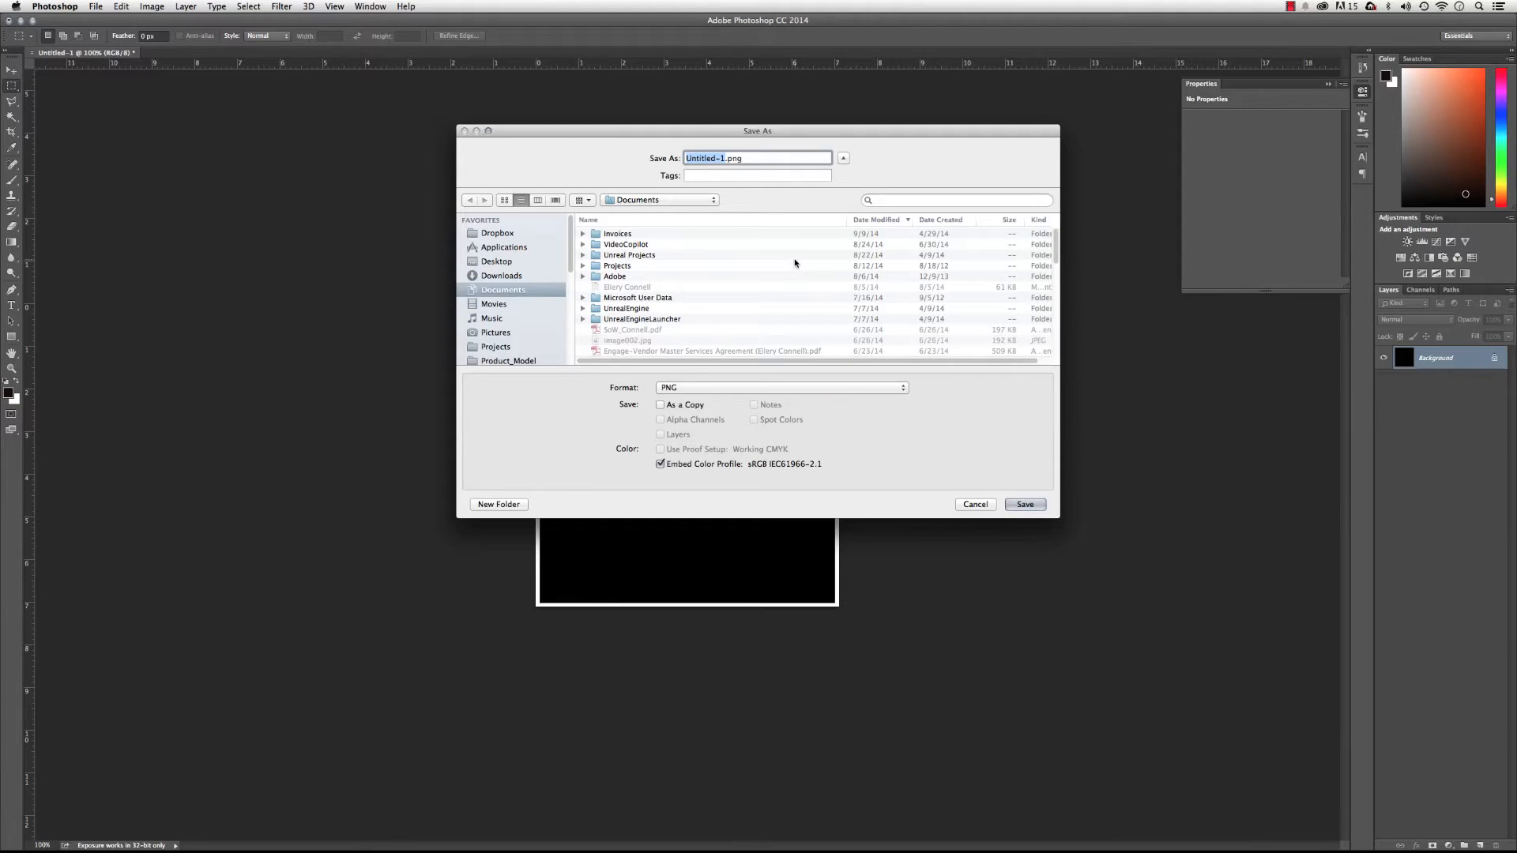
# - Save the image as Grid.png in a new Desktop folder, accepting the PNG options
pyautogui.click(496, 261)
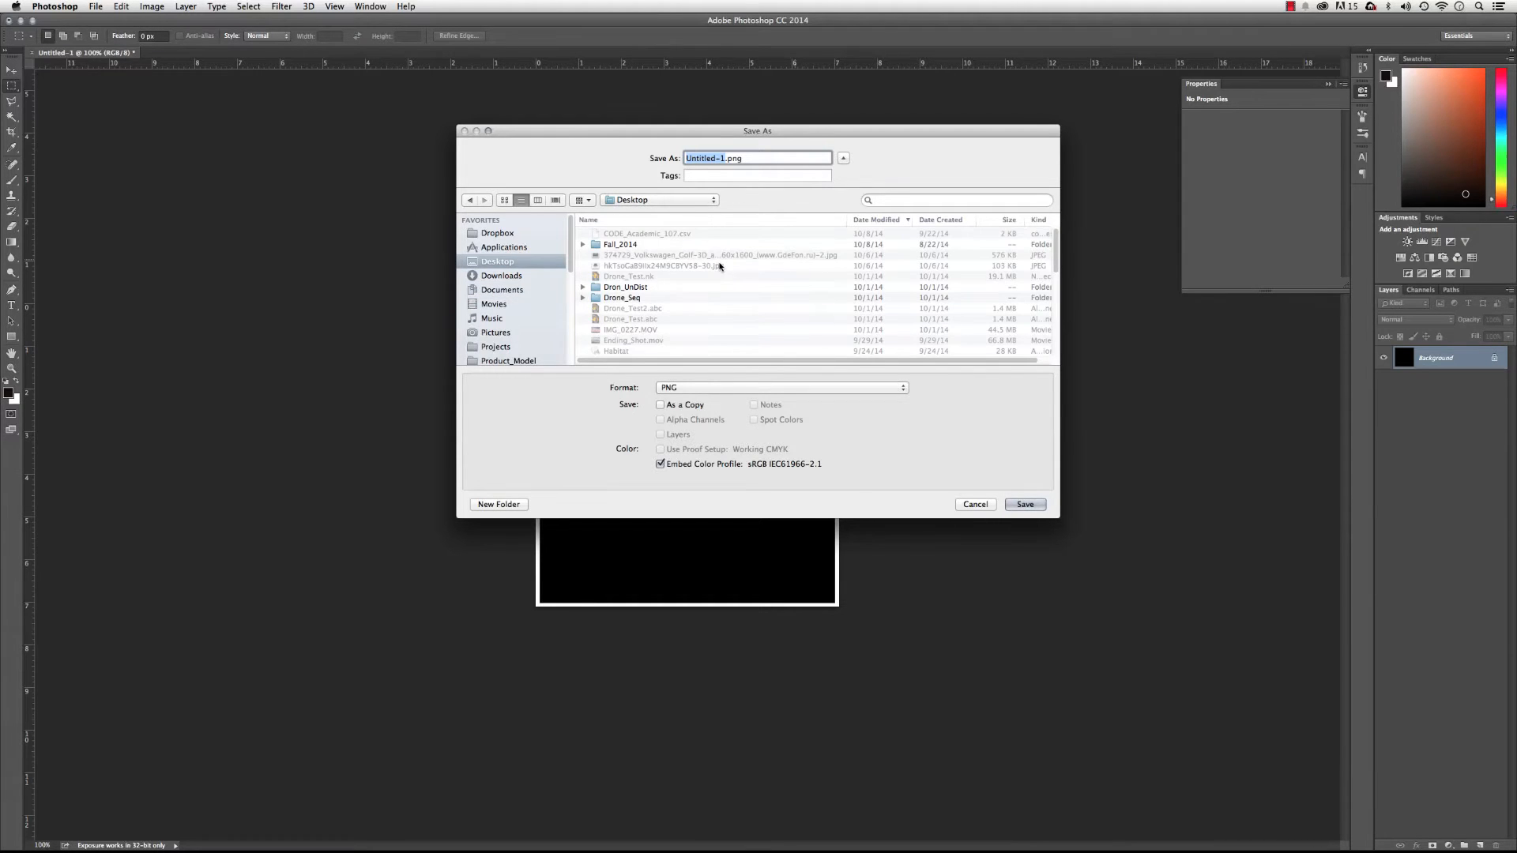
pyautogui.click(498, 504)
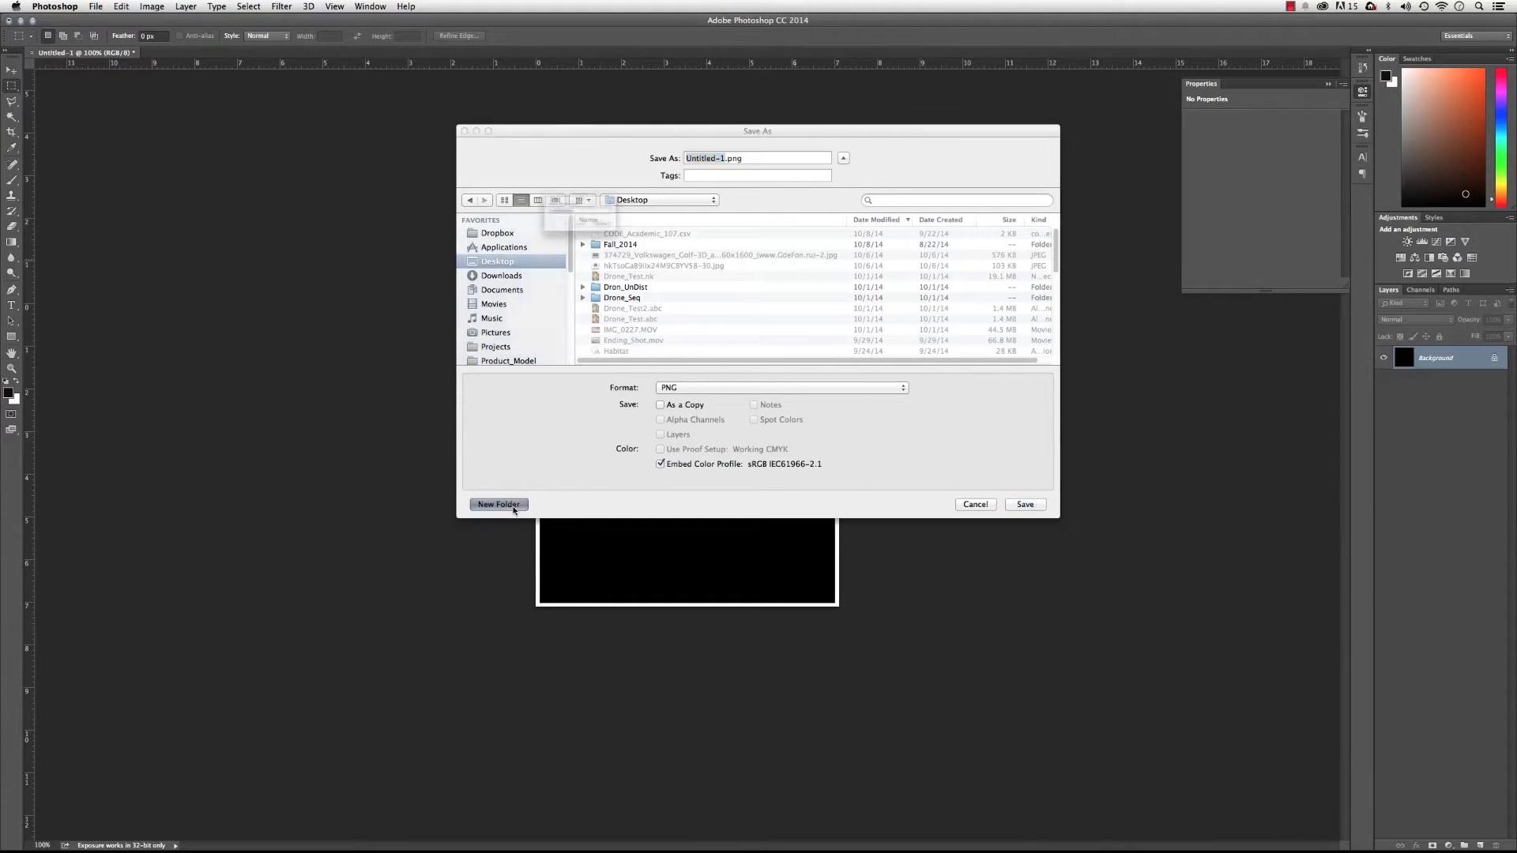
pyautogui.click(498, 504)
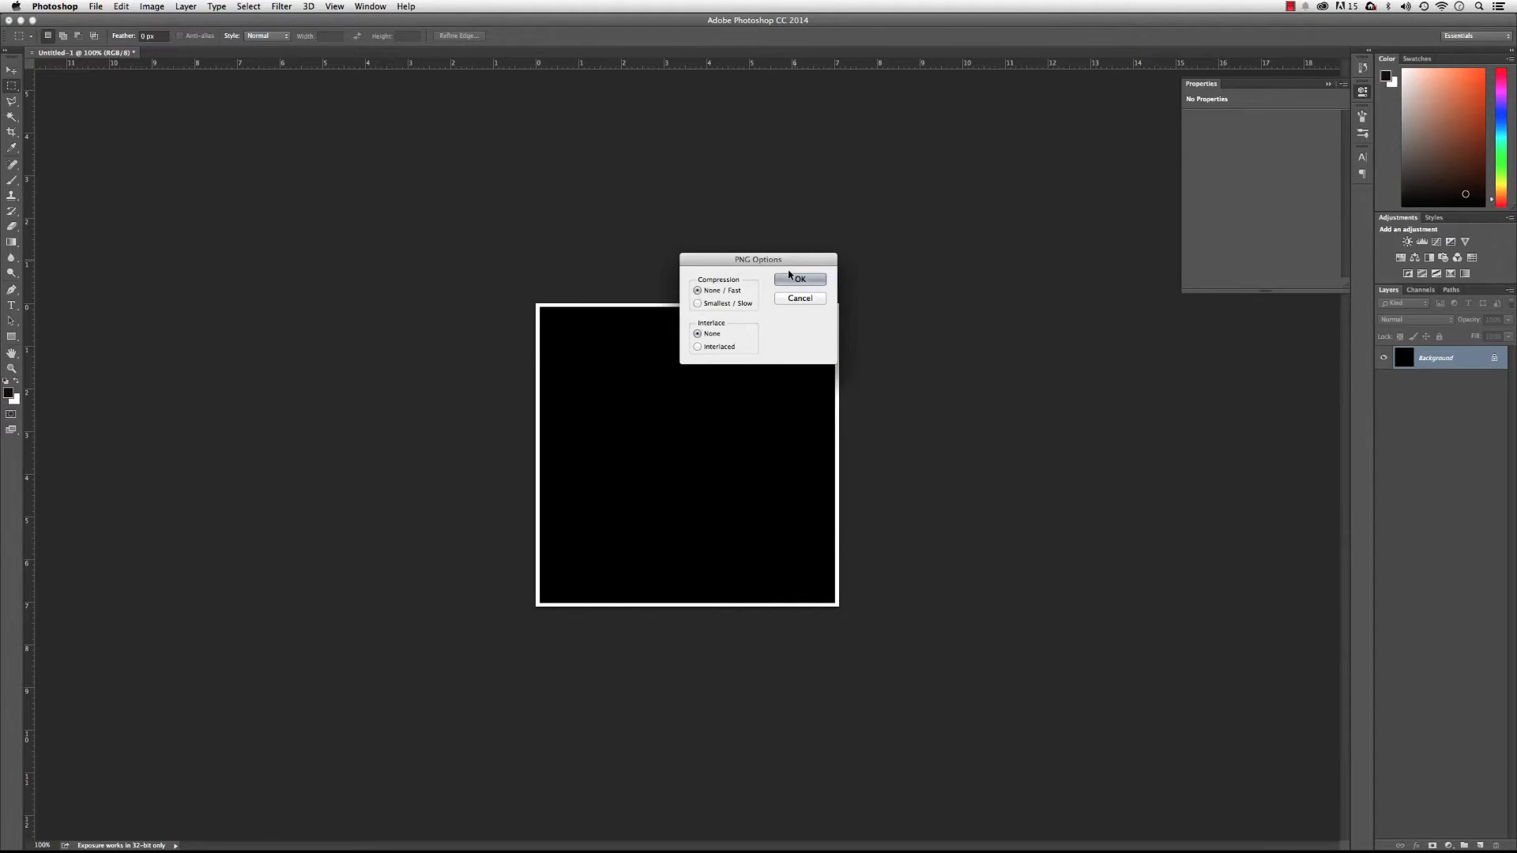
pyautogui.click(799, 279)
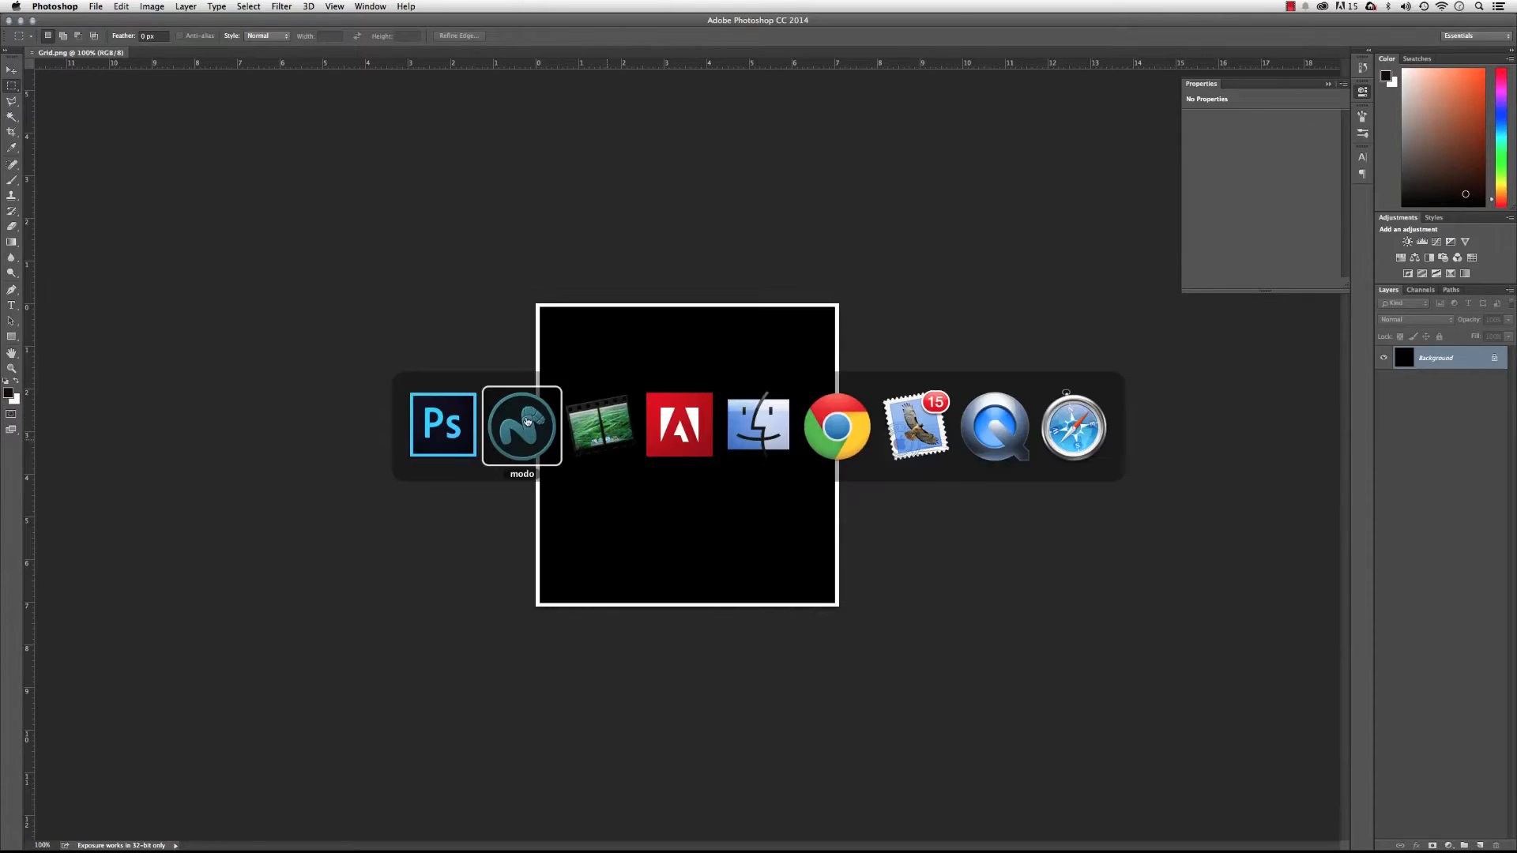
# - Return to Modo, switch to Polygons mode and select Mesh (2) in the Item List
pyautogui.click(521, 425)
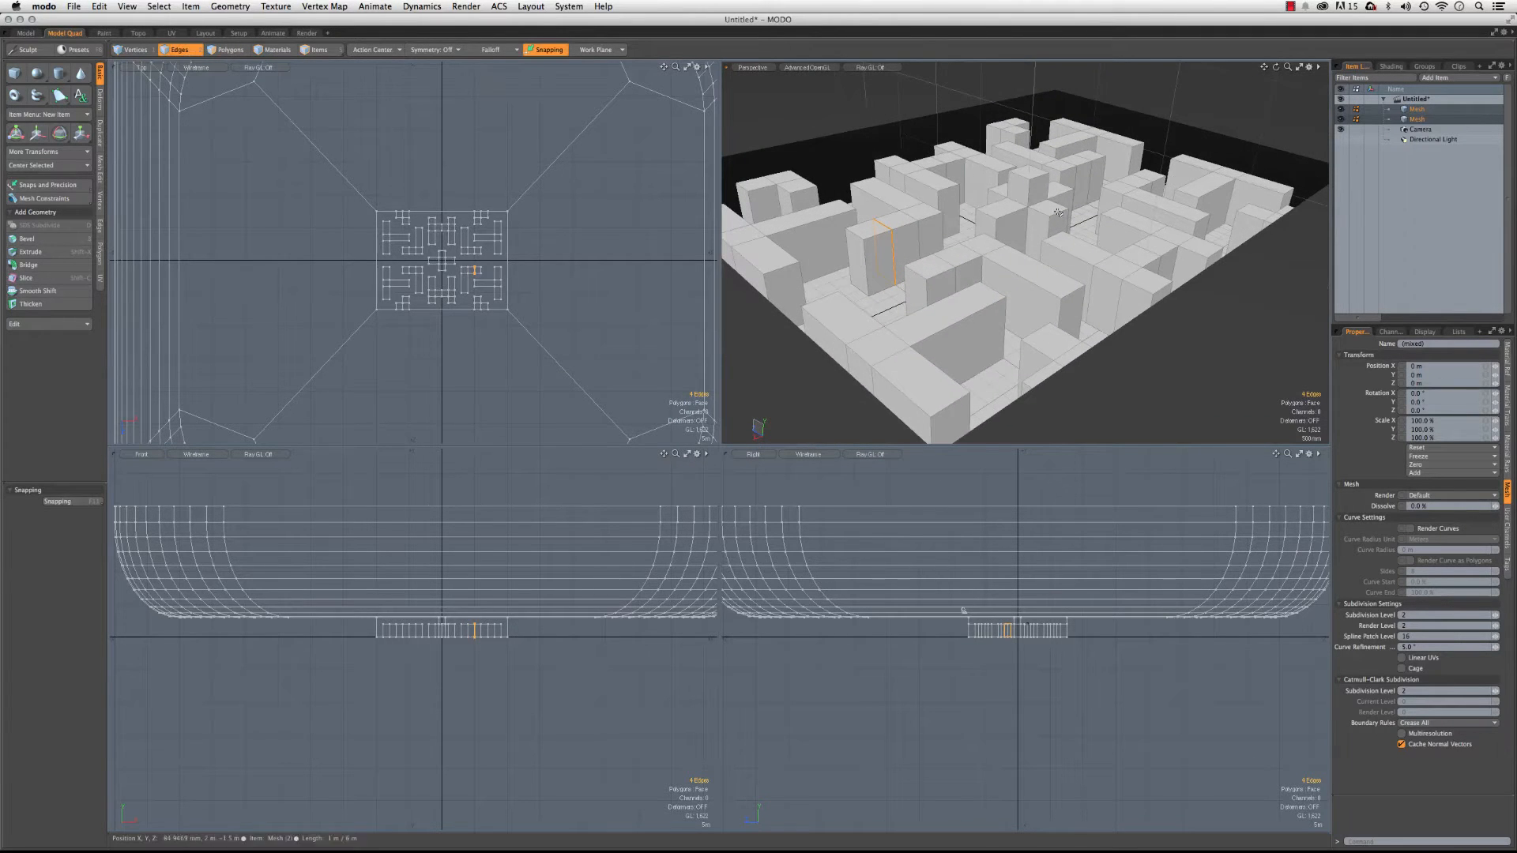
pyautogui.click(229, 49)
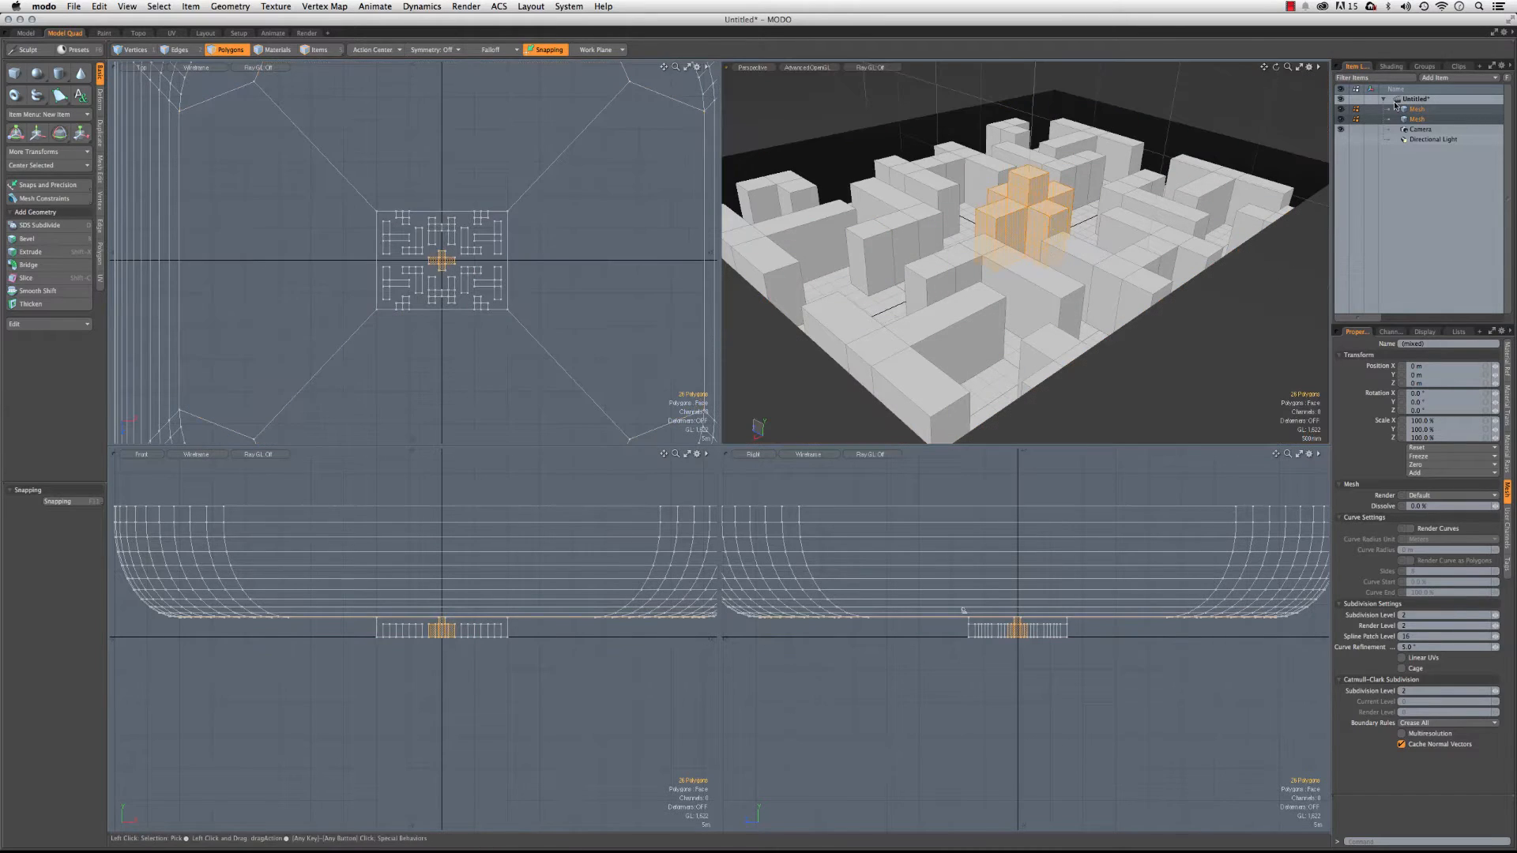
pyautogui.click(1417, 109)
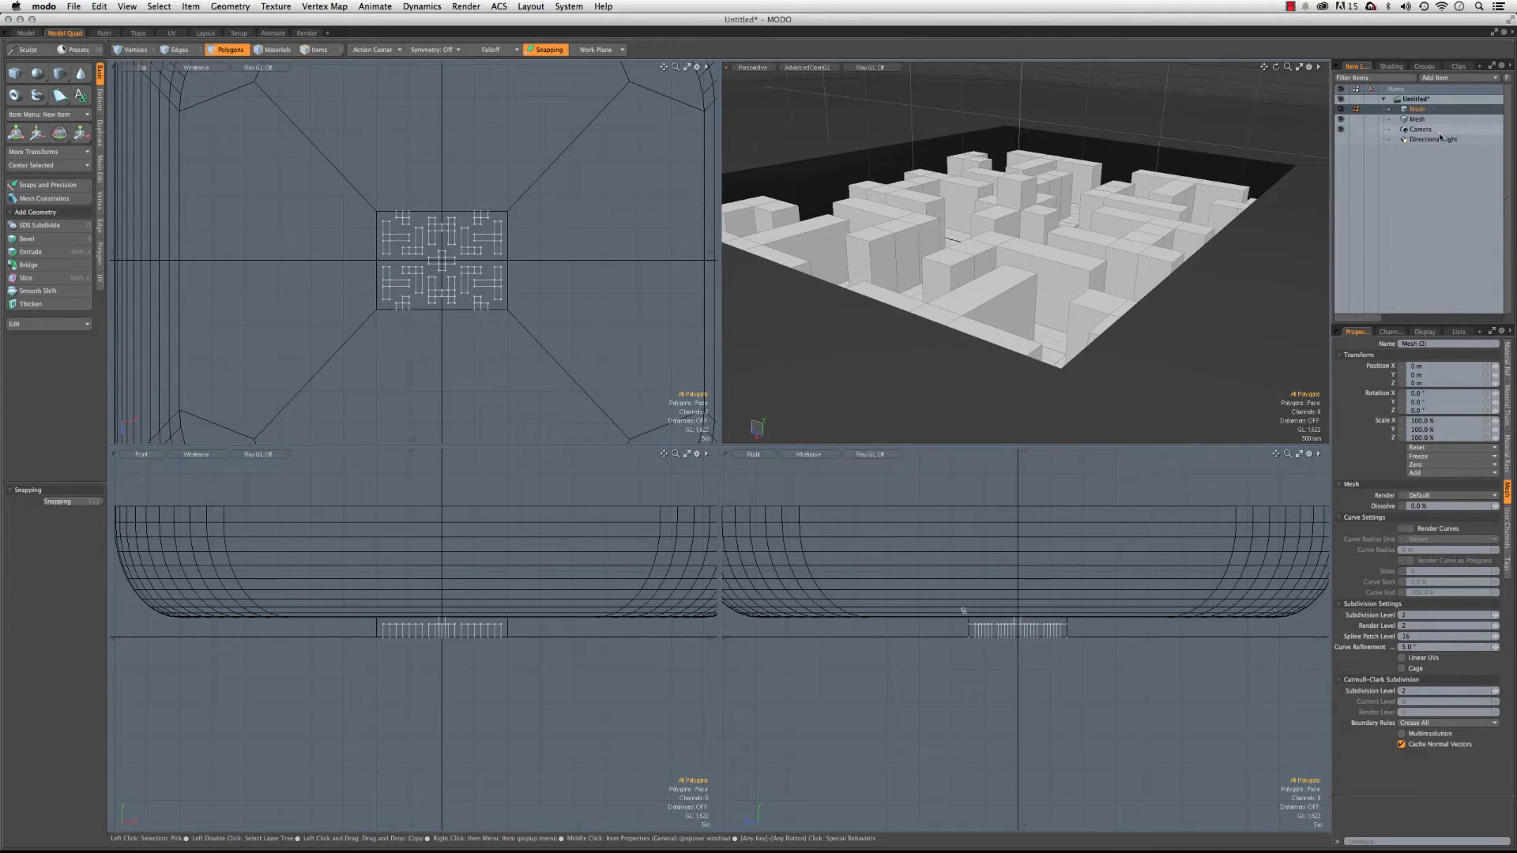
pyautogui.click(1417, 119)
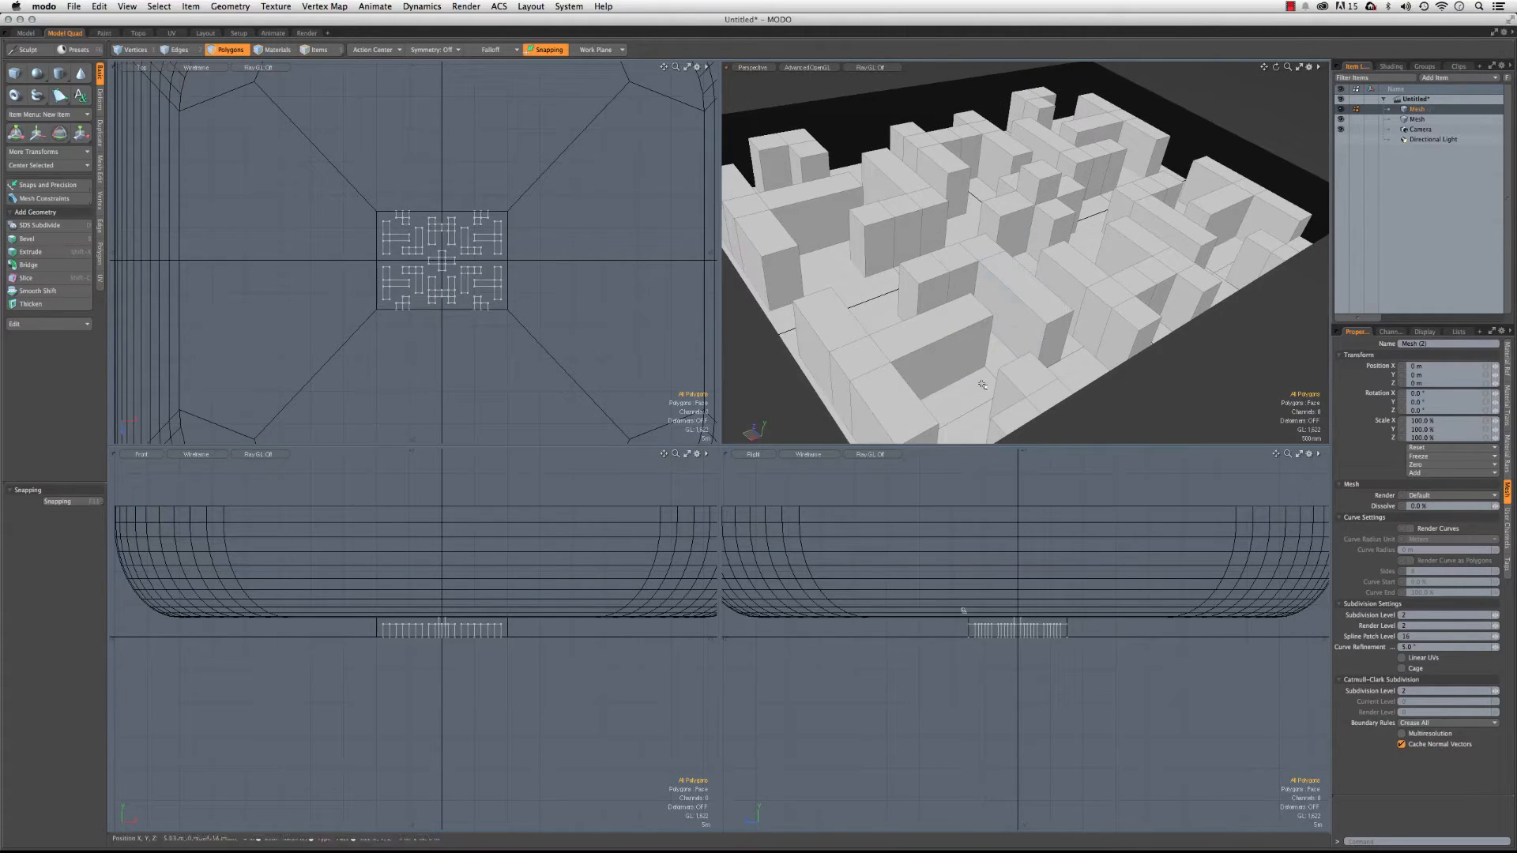
pyautogui.click(308, 31)
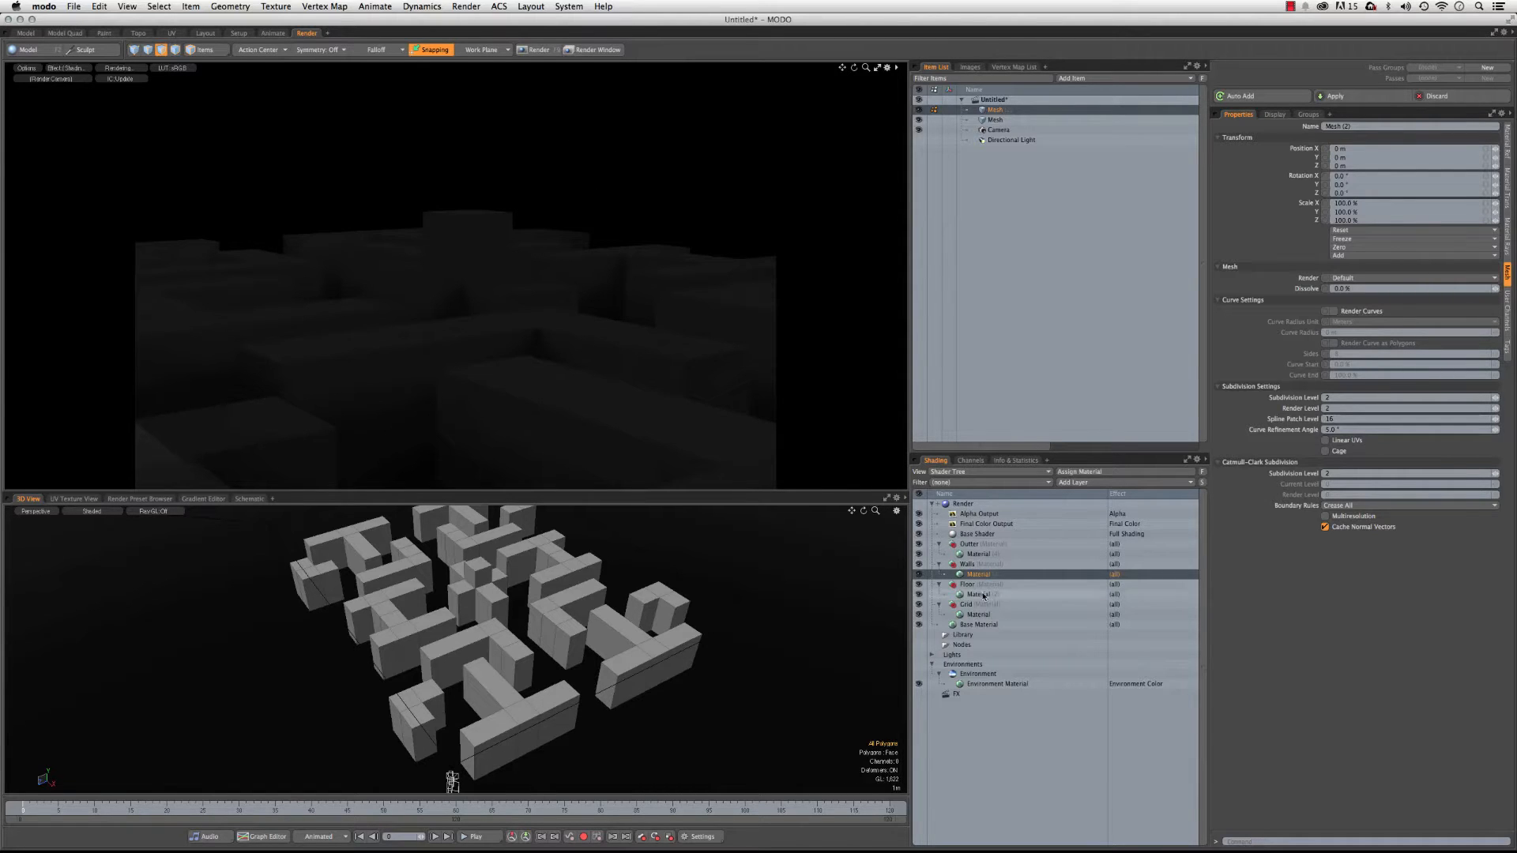
pyautogui.rightClick(979, 573)
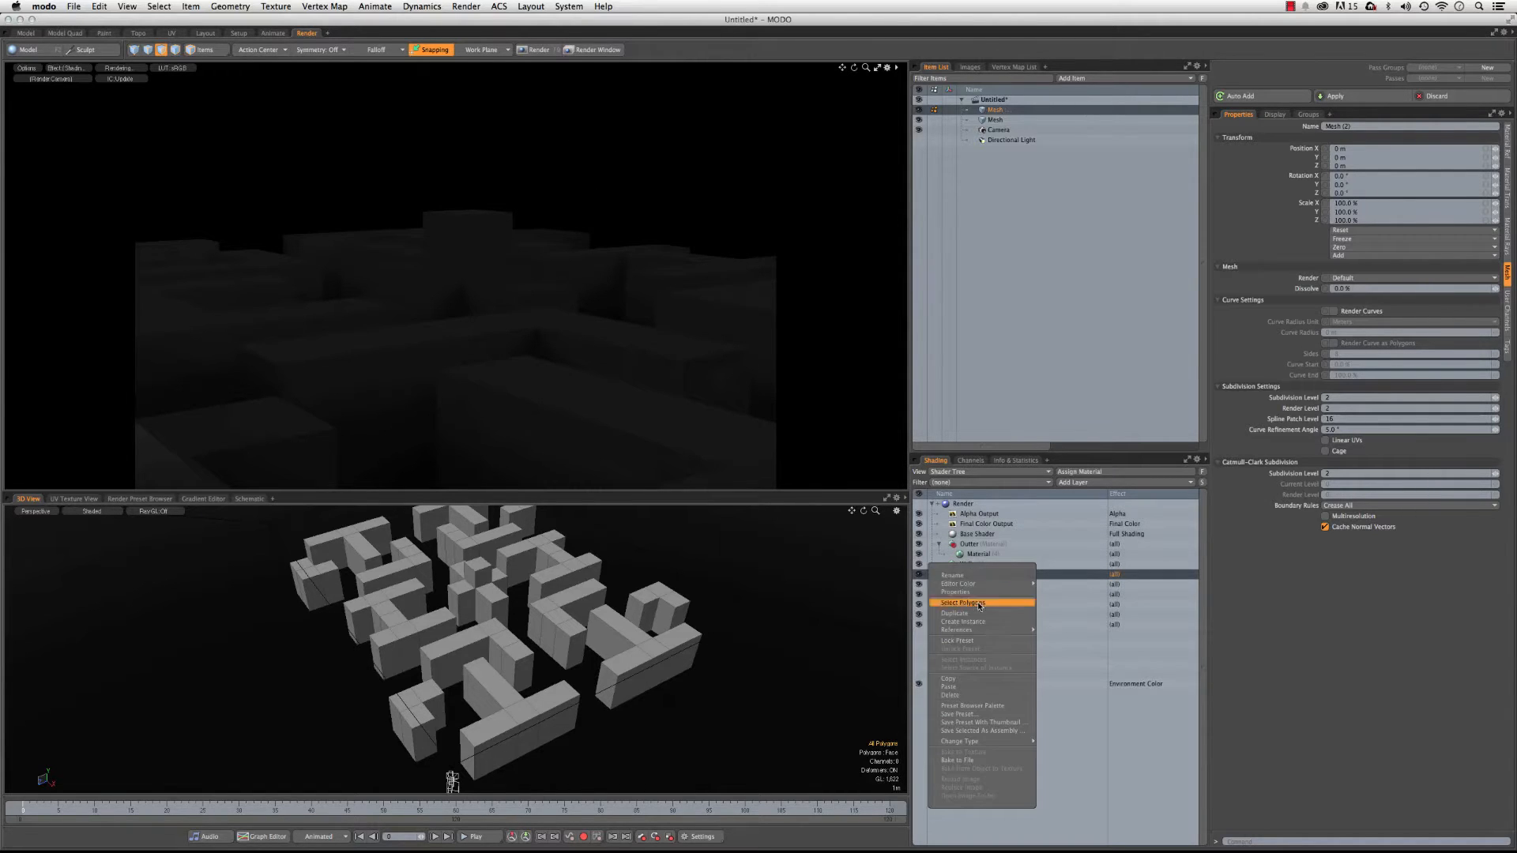
pyautogui.moveTo(961, 686)
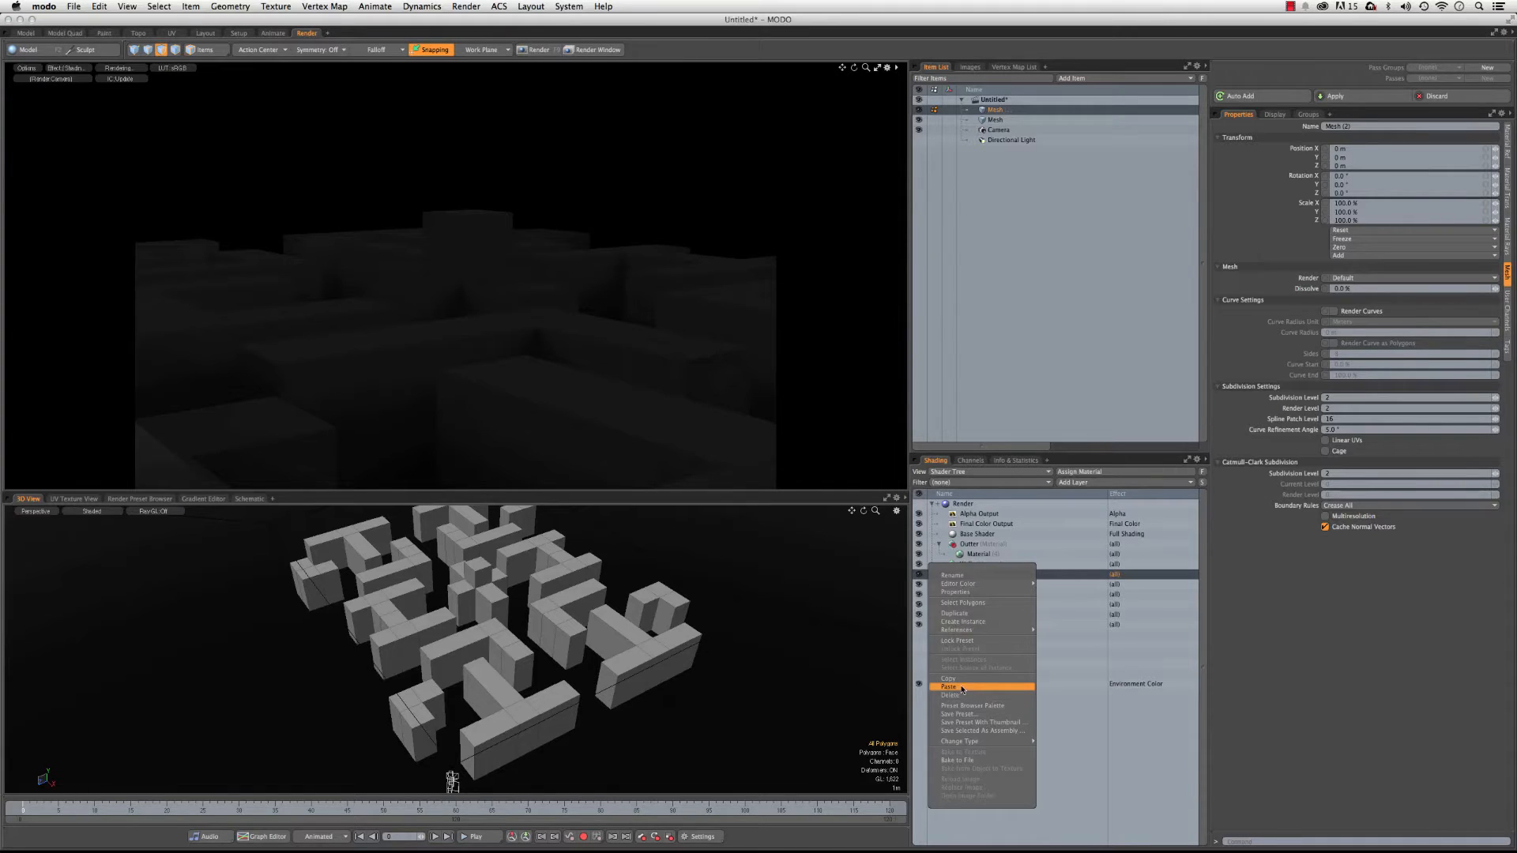
pyautogui.click(949, 687)
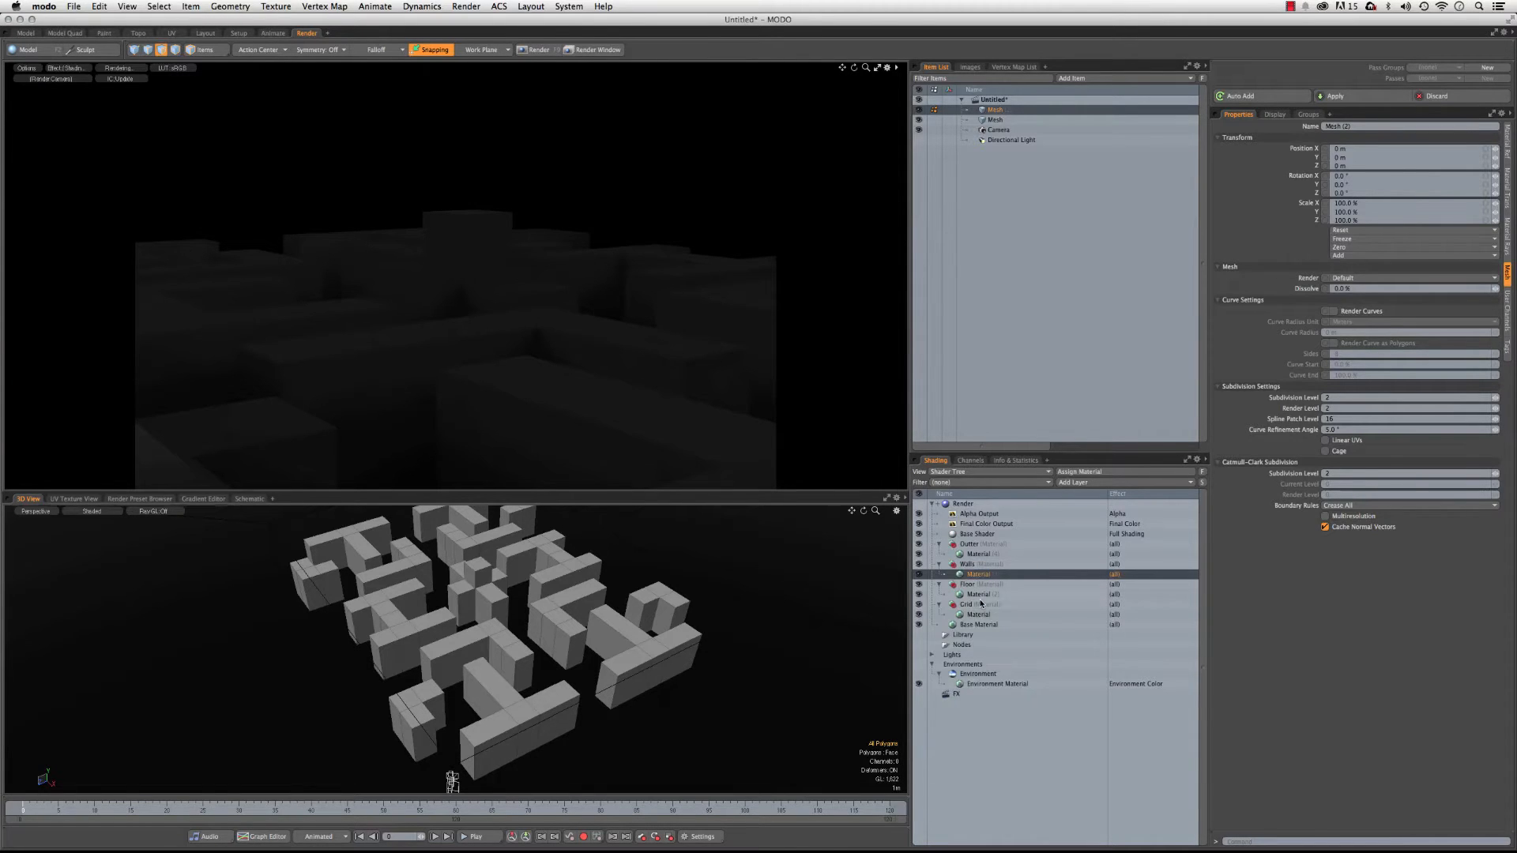
pyautogui.rightClick(977, 574)
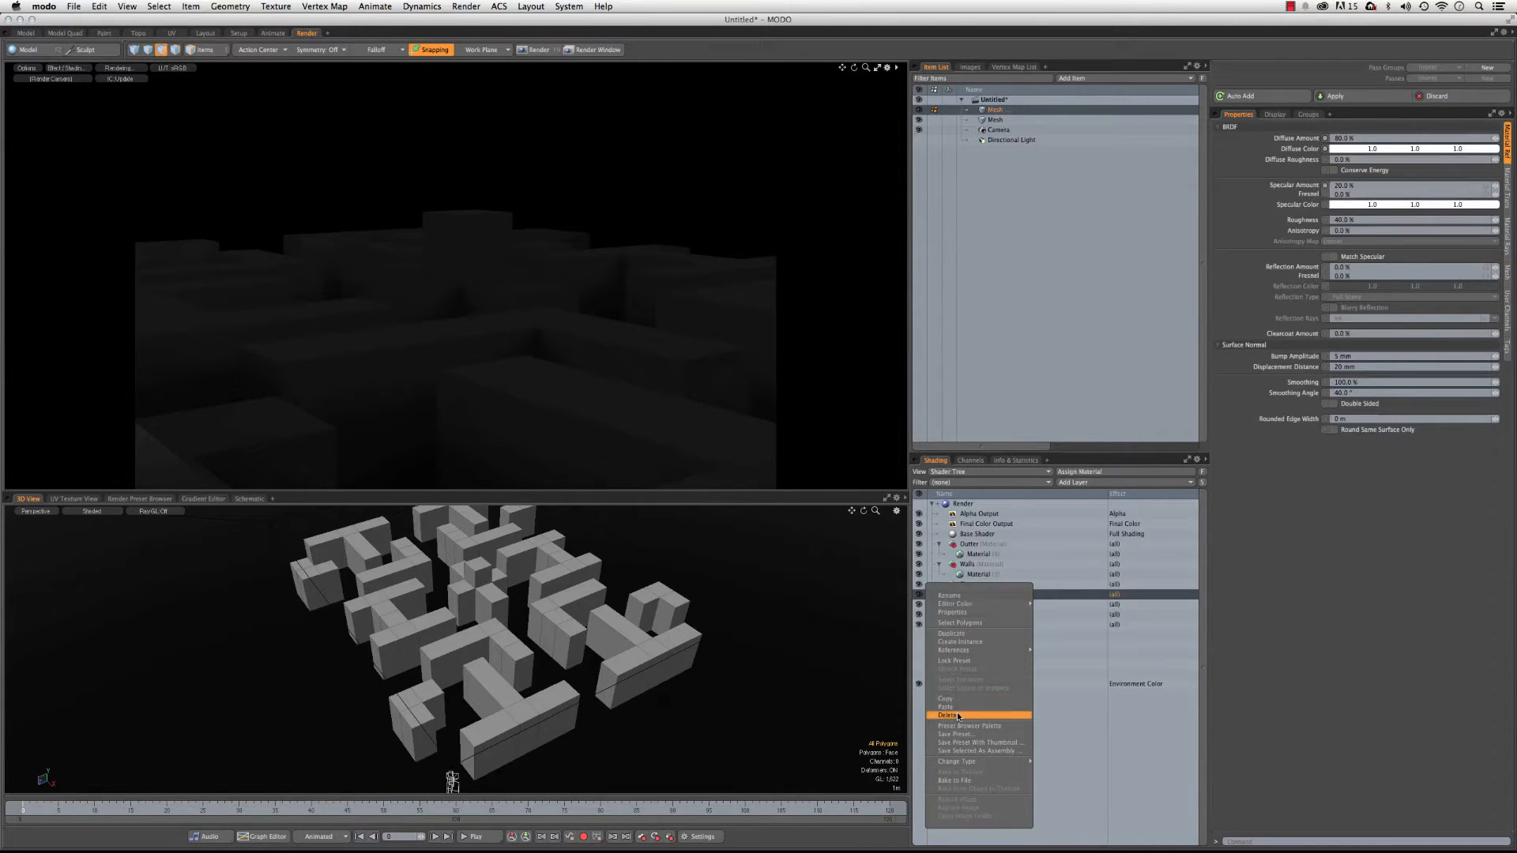
pyautogui.click(948, 716)
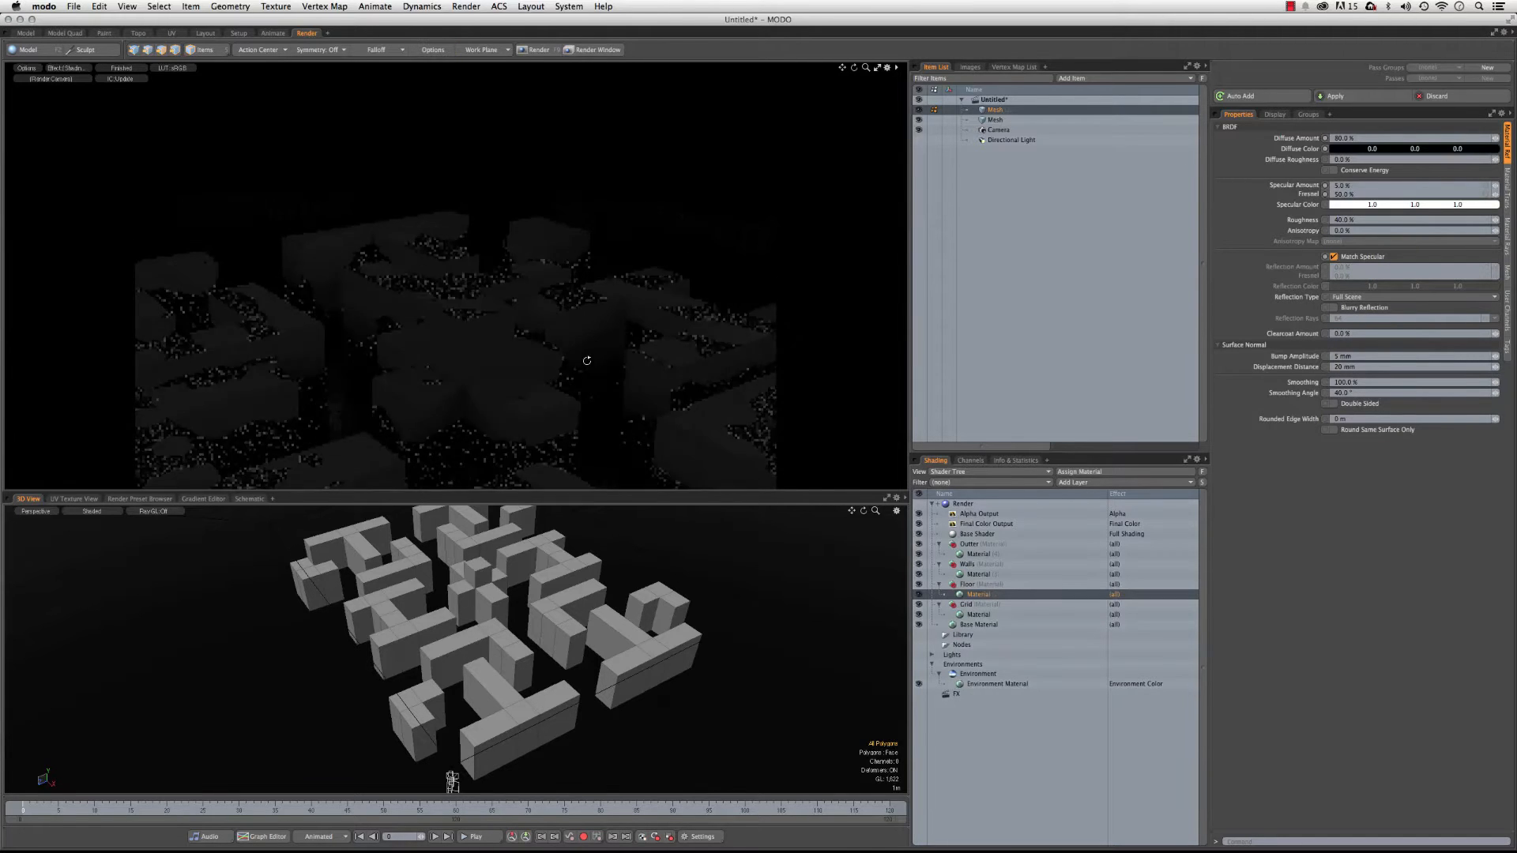
pyautogui.click(431, 49)
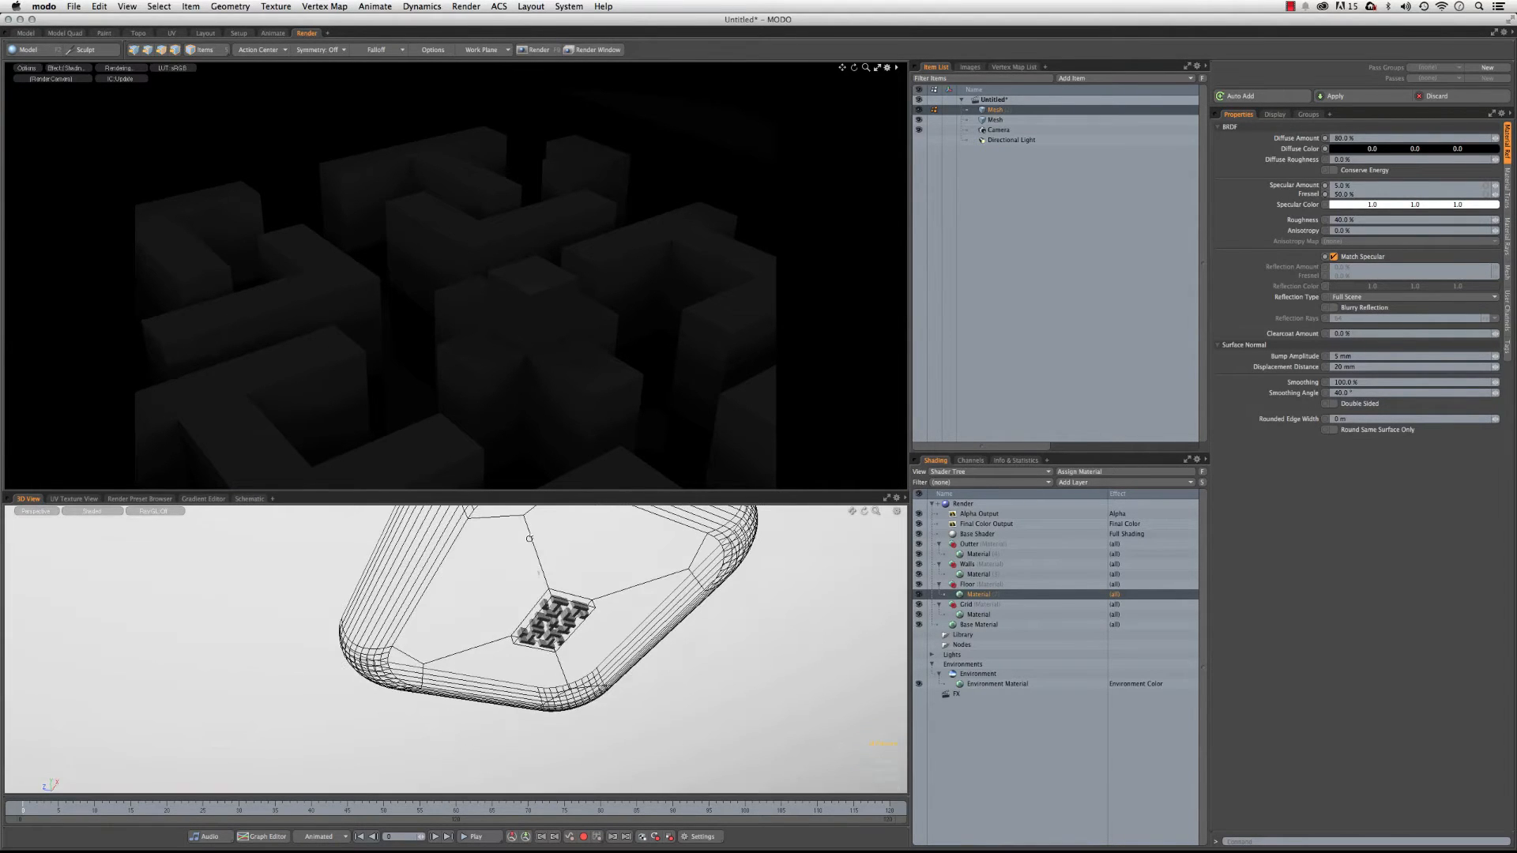
pyautogui.click(430, 49)
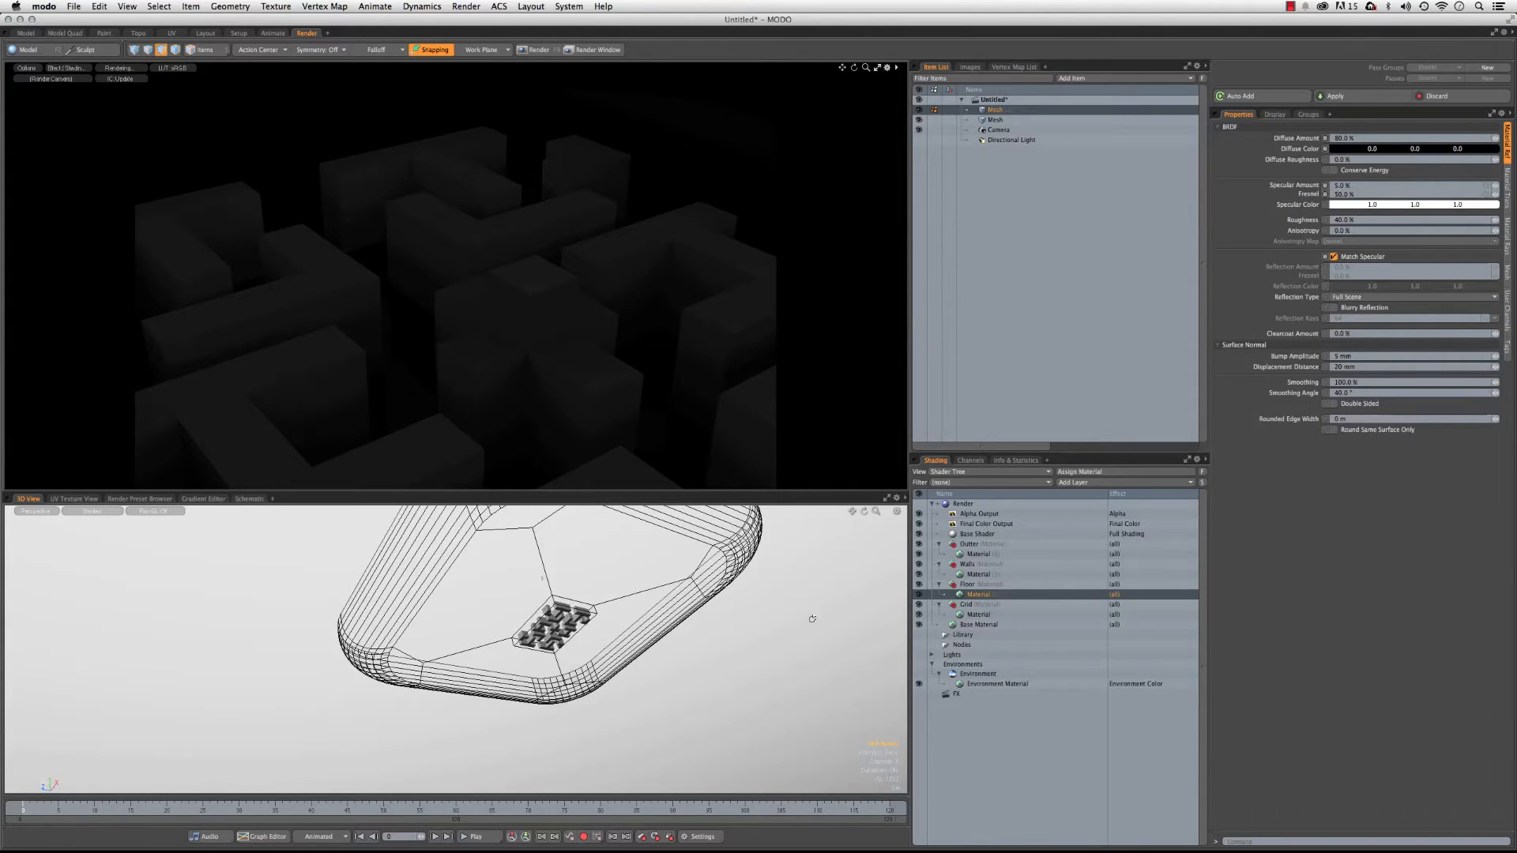
pyautogui.click(430, 49)
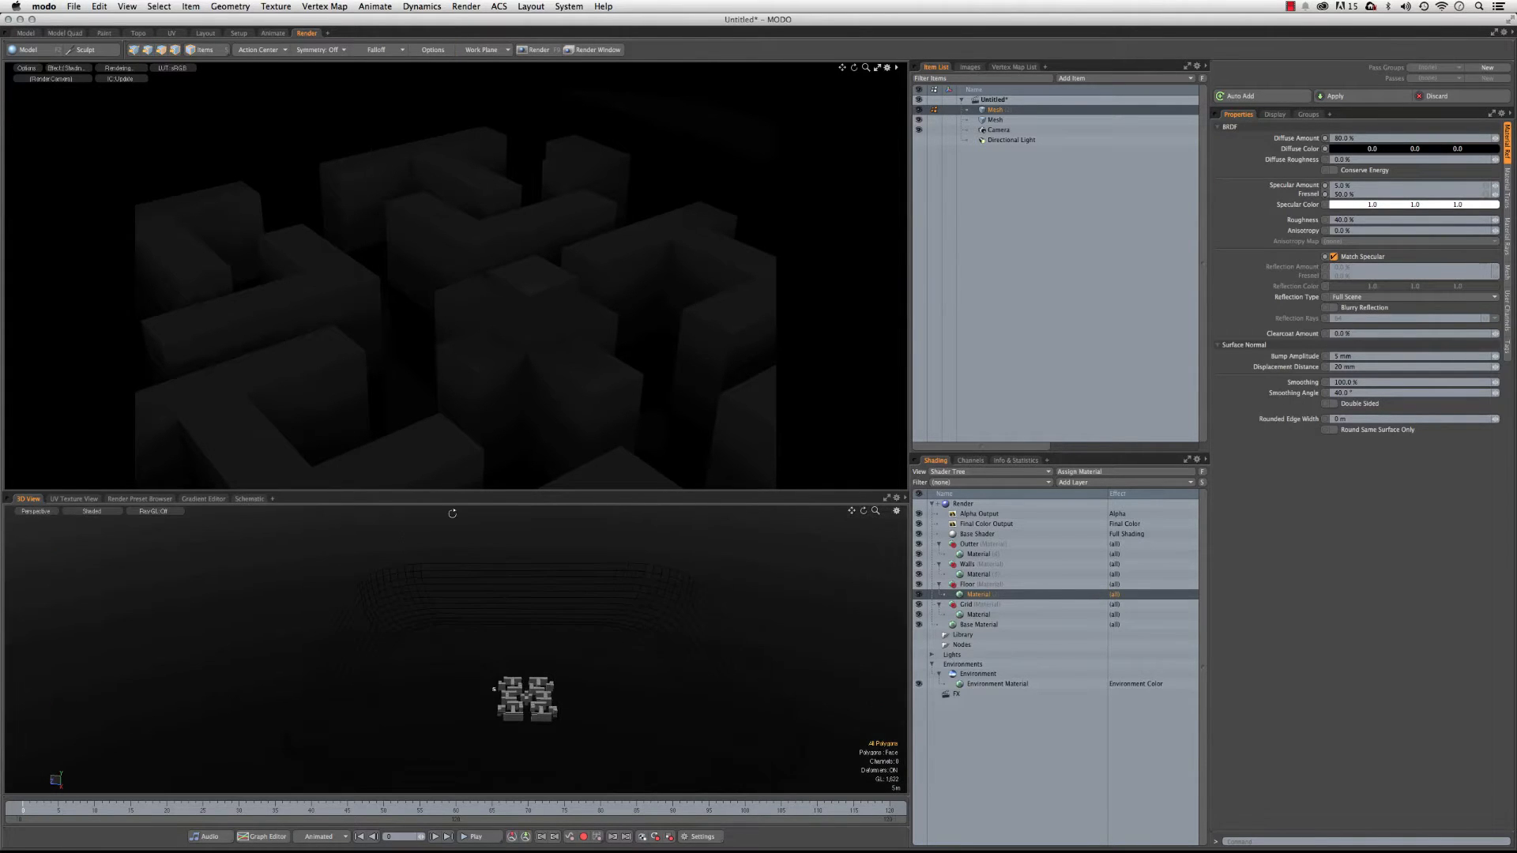
pyautogui.click(433, 49)
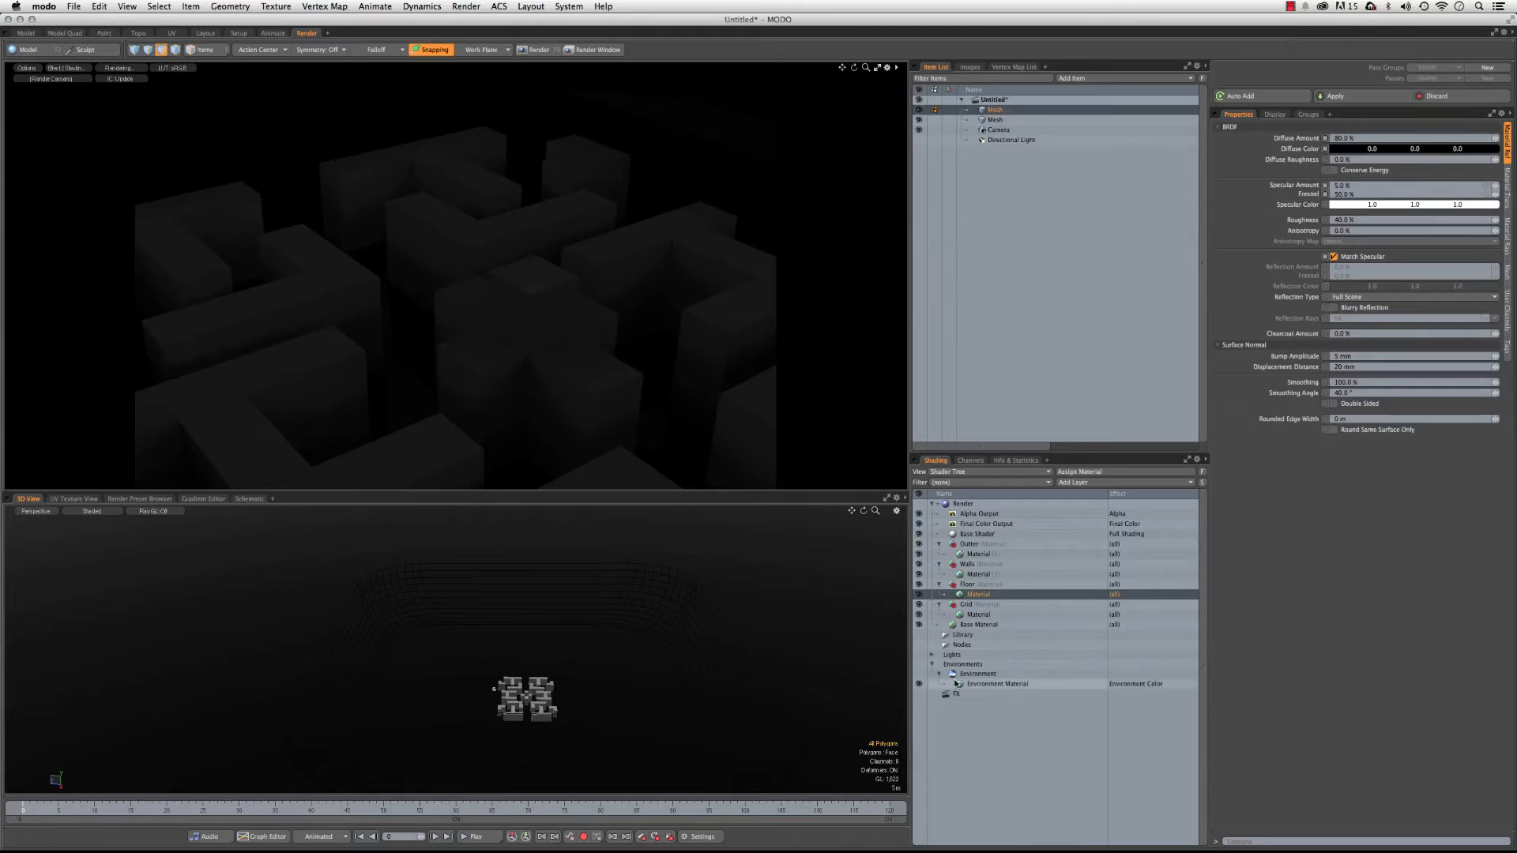
pyautogui.click(996, 684)
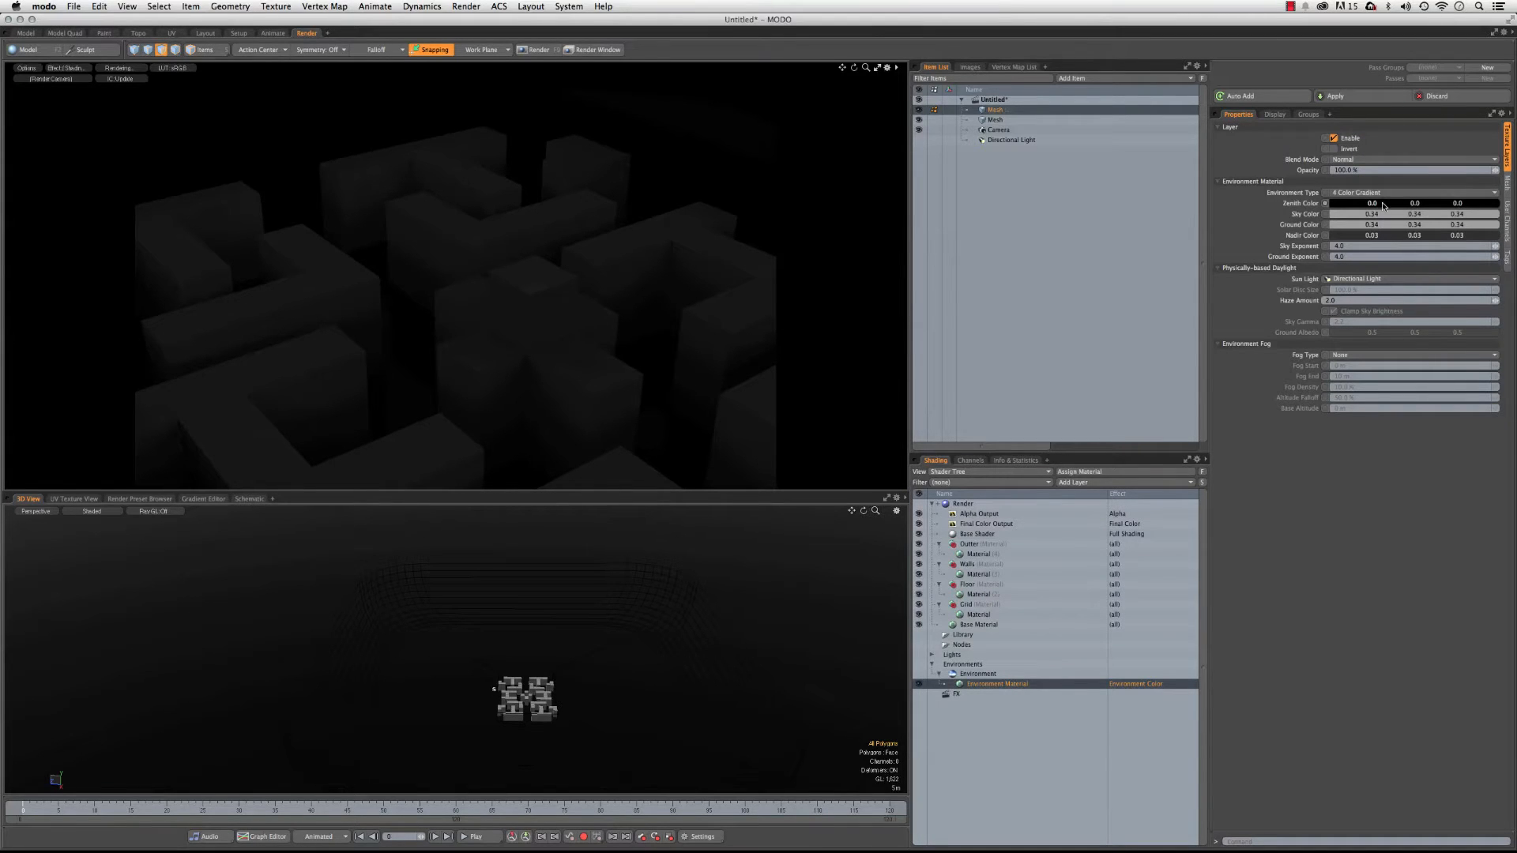
pyautogui.moveTo(674, 630)
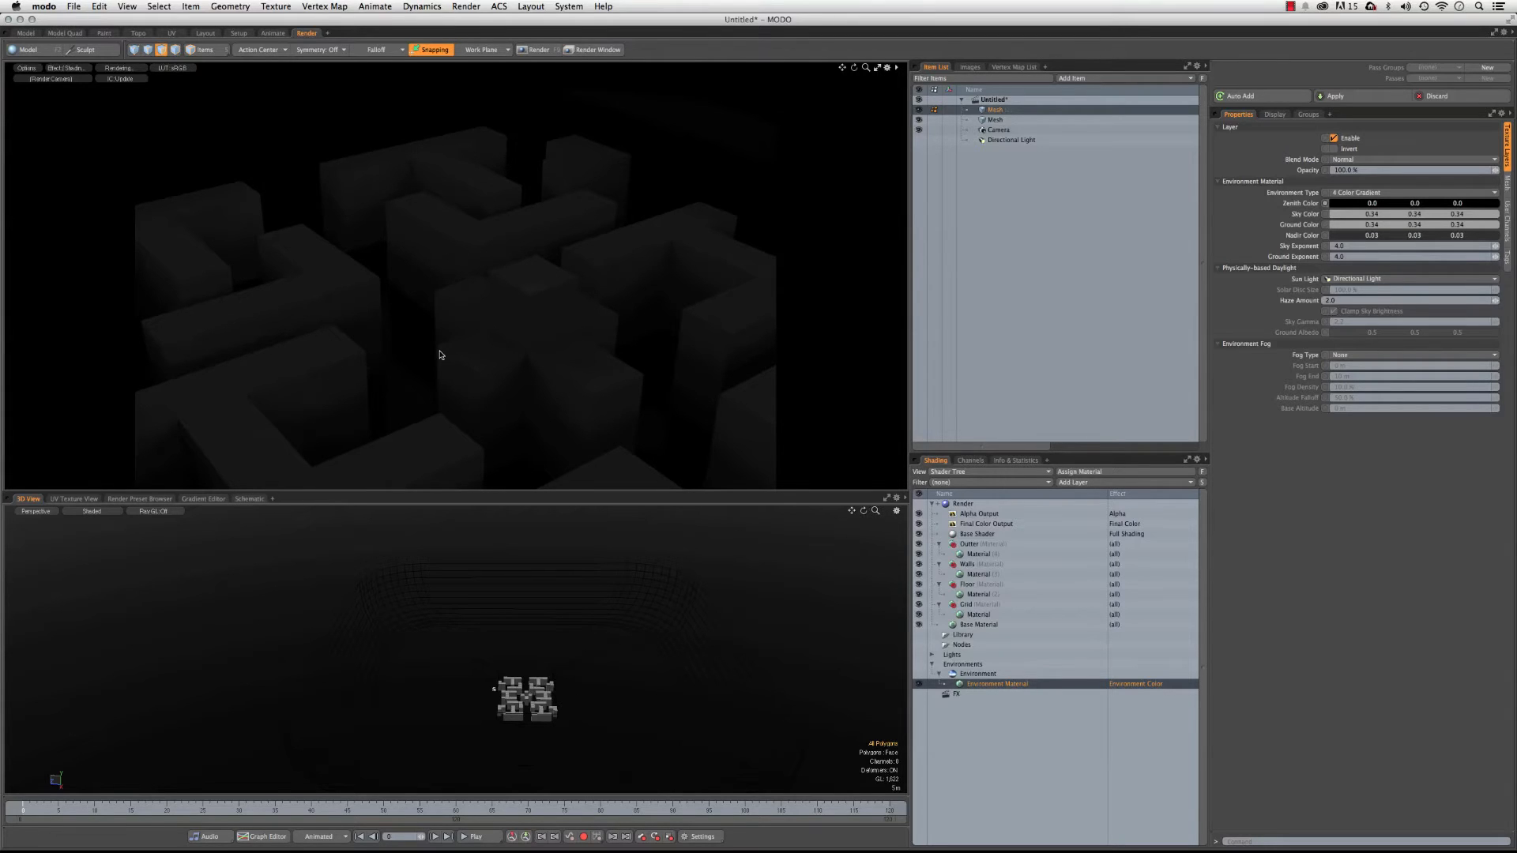
pyautogui.moveTo(486, 289)
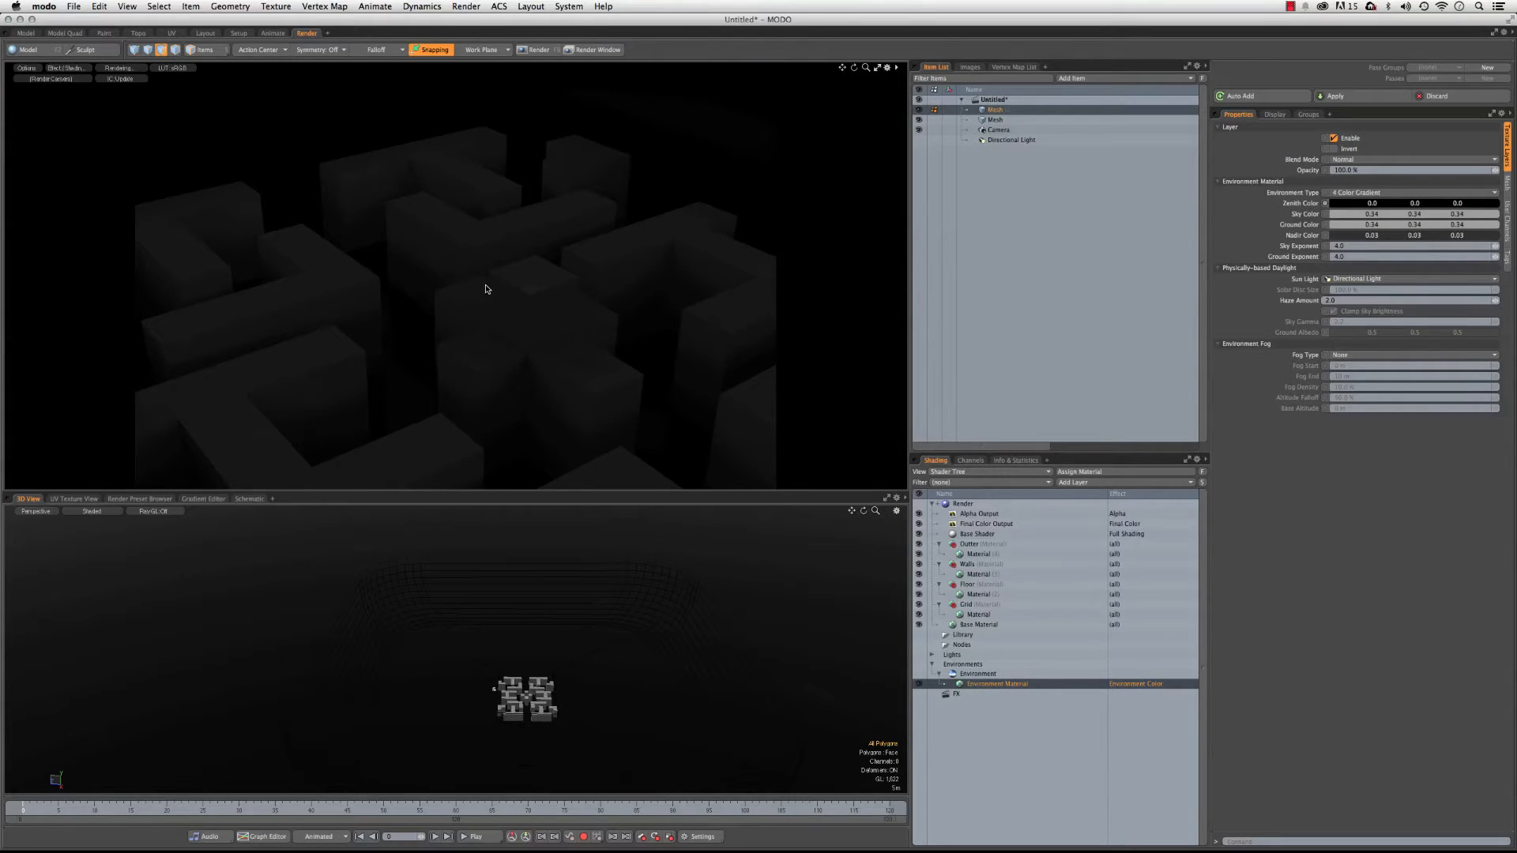
pyautogui.moveTo(881, 129)
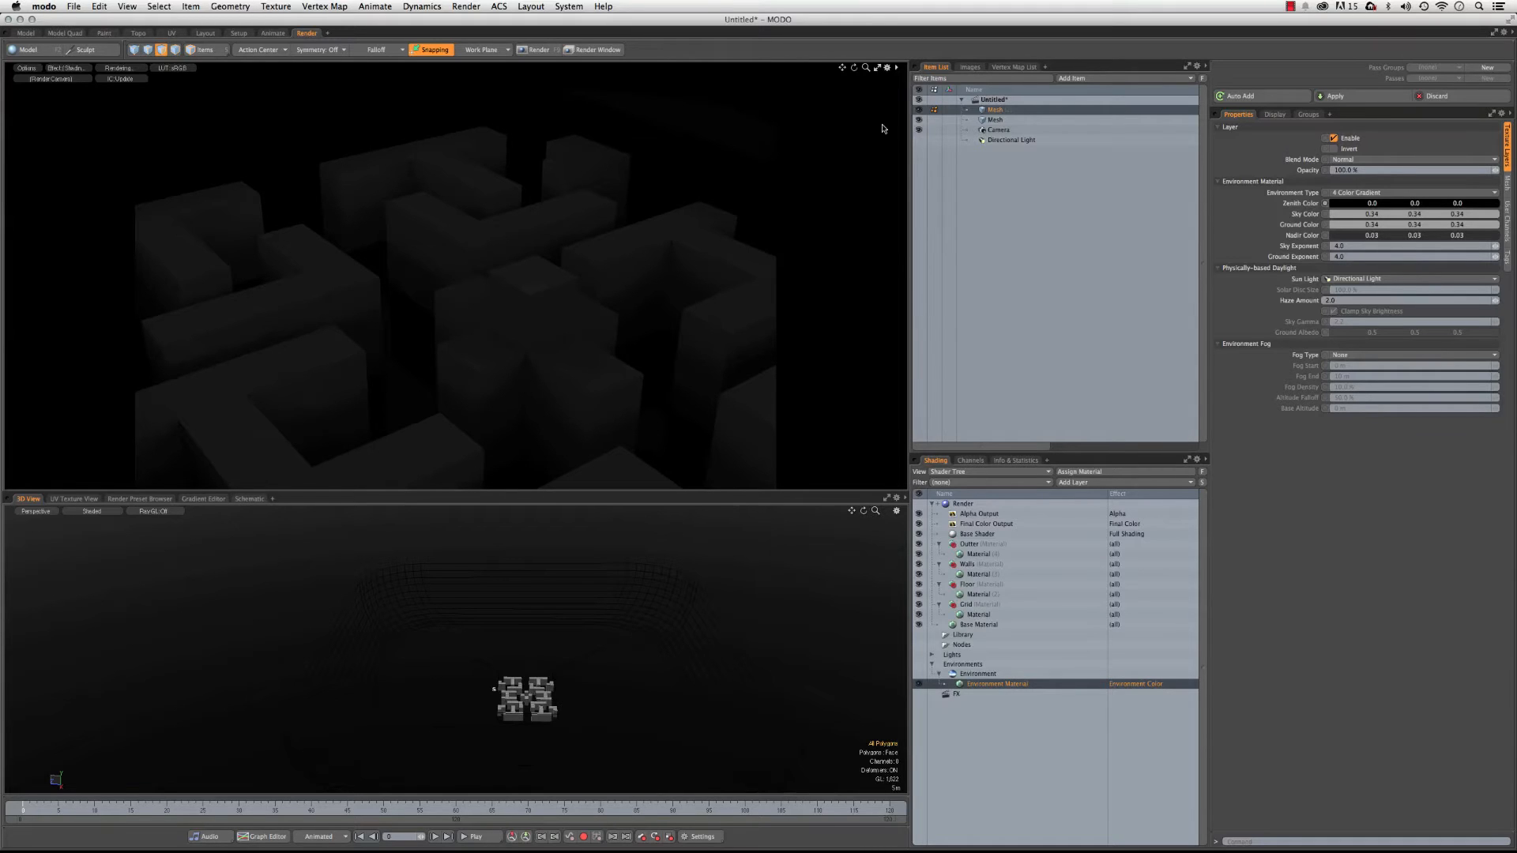
# - Rename Mesh (2) to 'Grid' through the Item Name dialog and open the UV layout
pyautogui.click(994, 119)
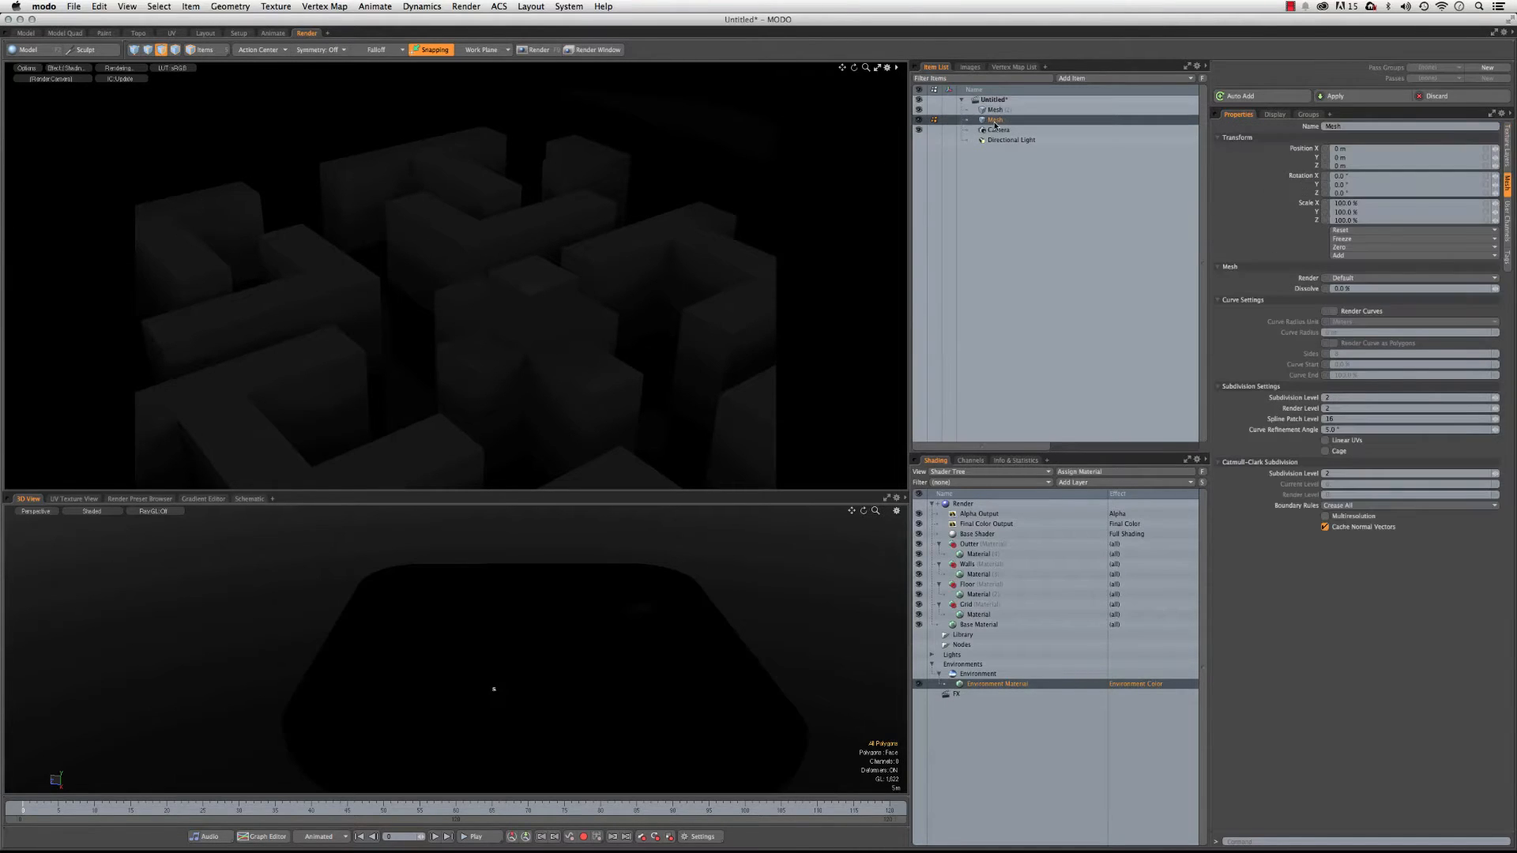
pyautogui.click(995, 119)
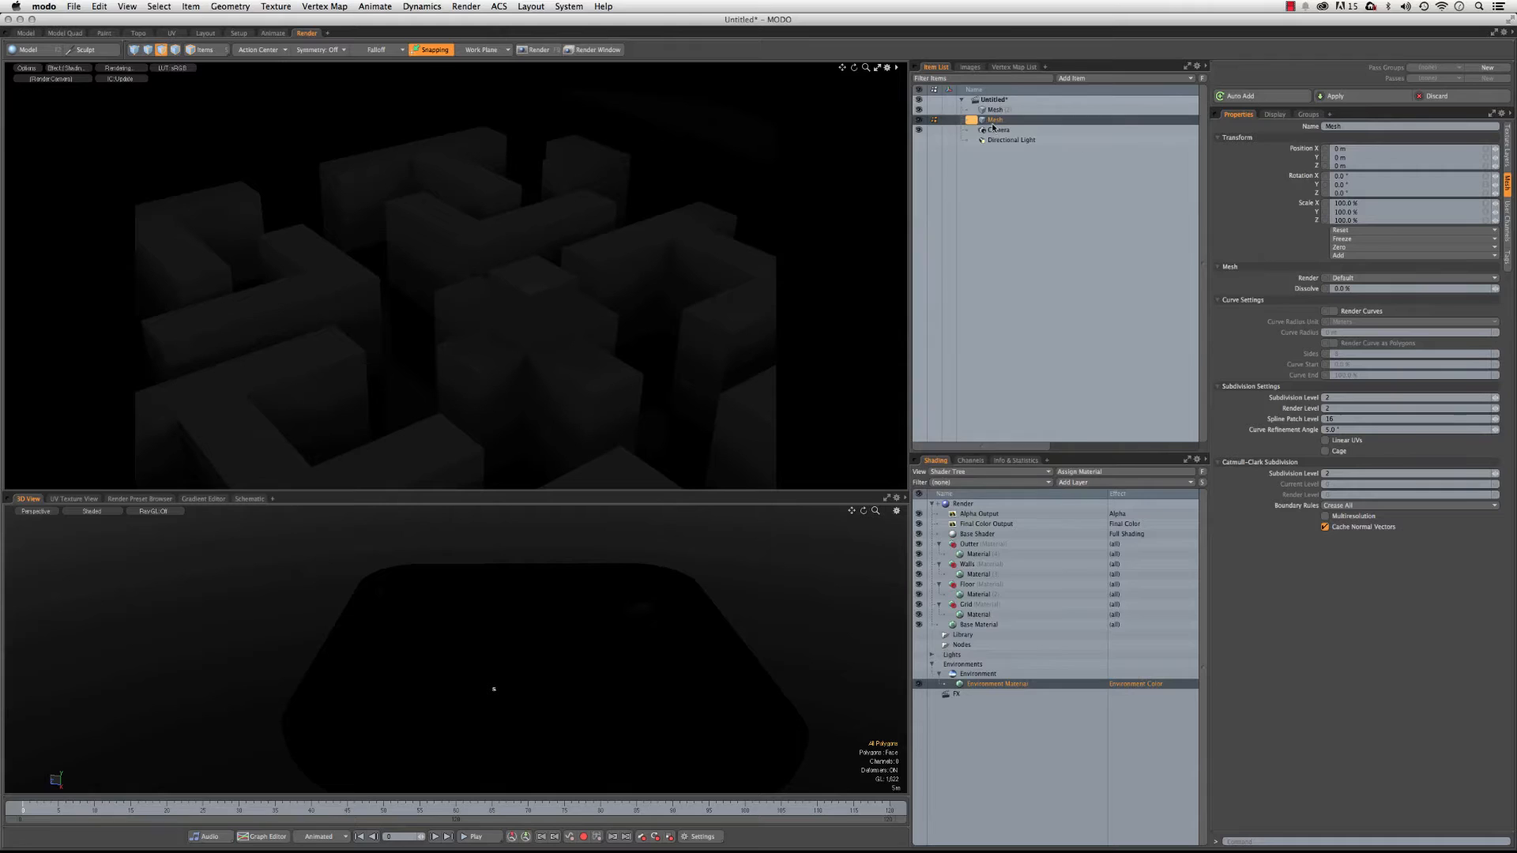
pyautogui.doubleClick(993, 120)
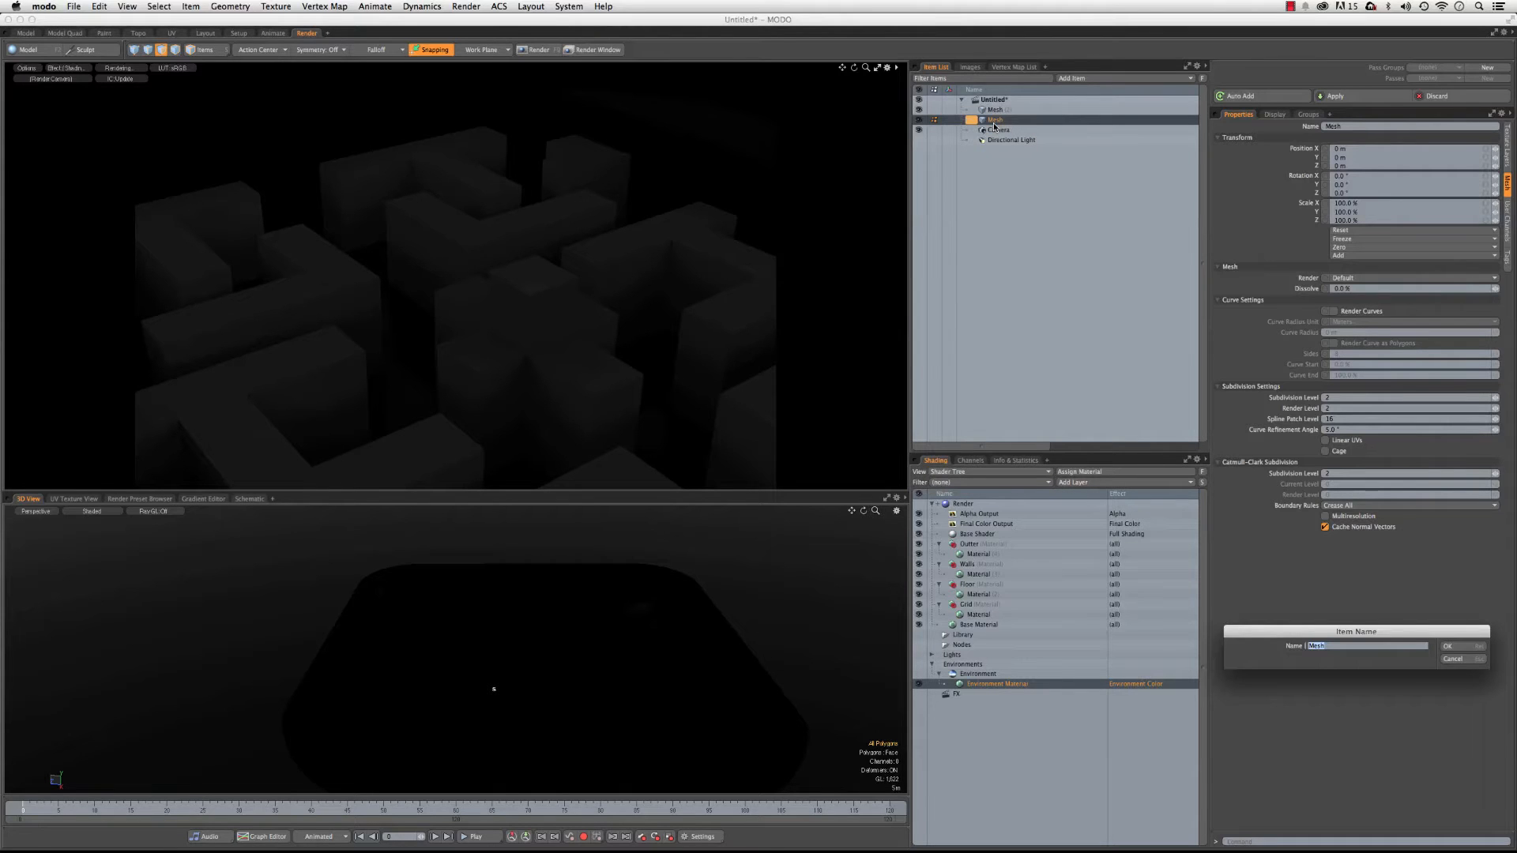
pyautogui.click(1448, 647)
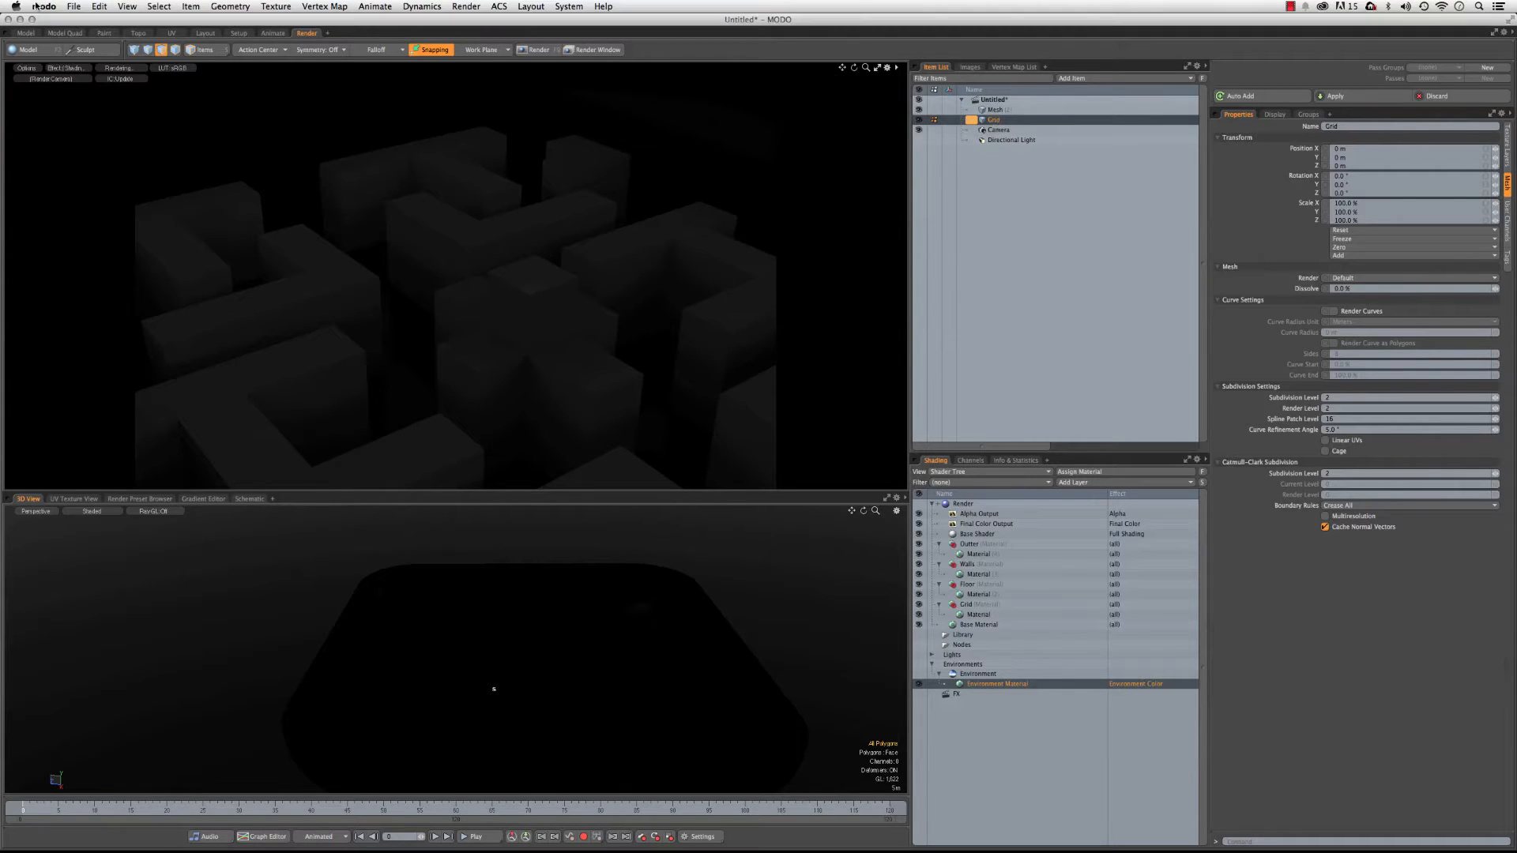
pyautogui.click(171, 32)
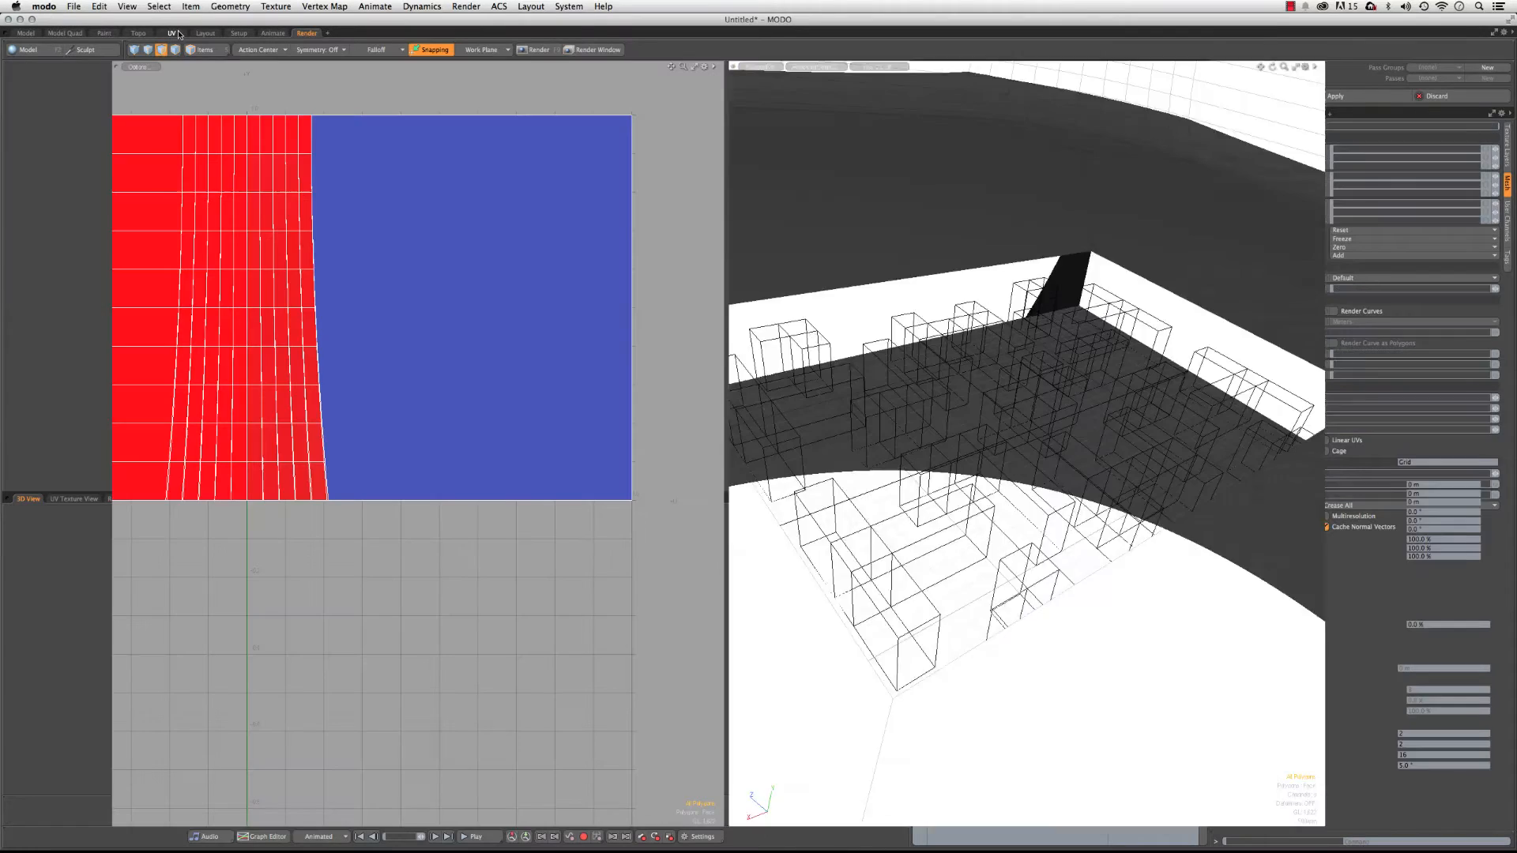
# - Show the Item List and select the maze mesh to display its cross-shaped UVs
pyautogui.click(172, 31)
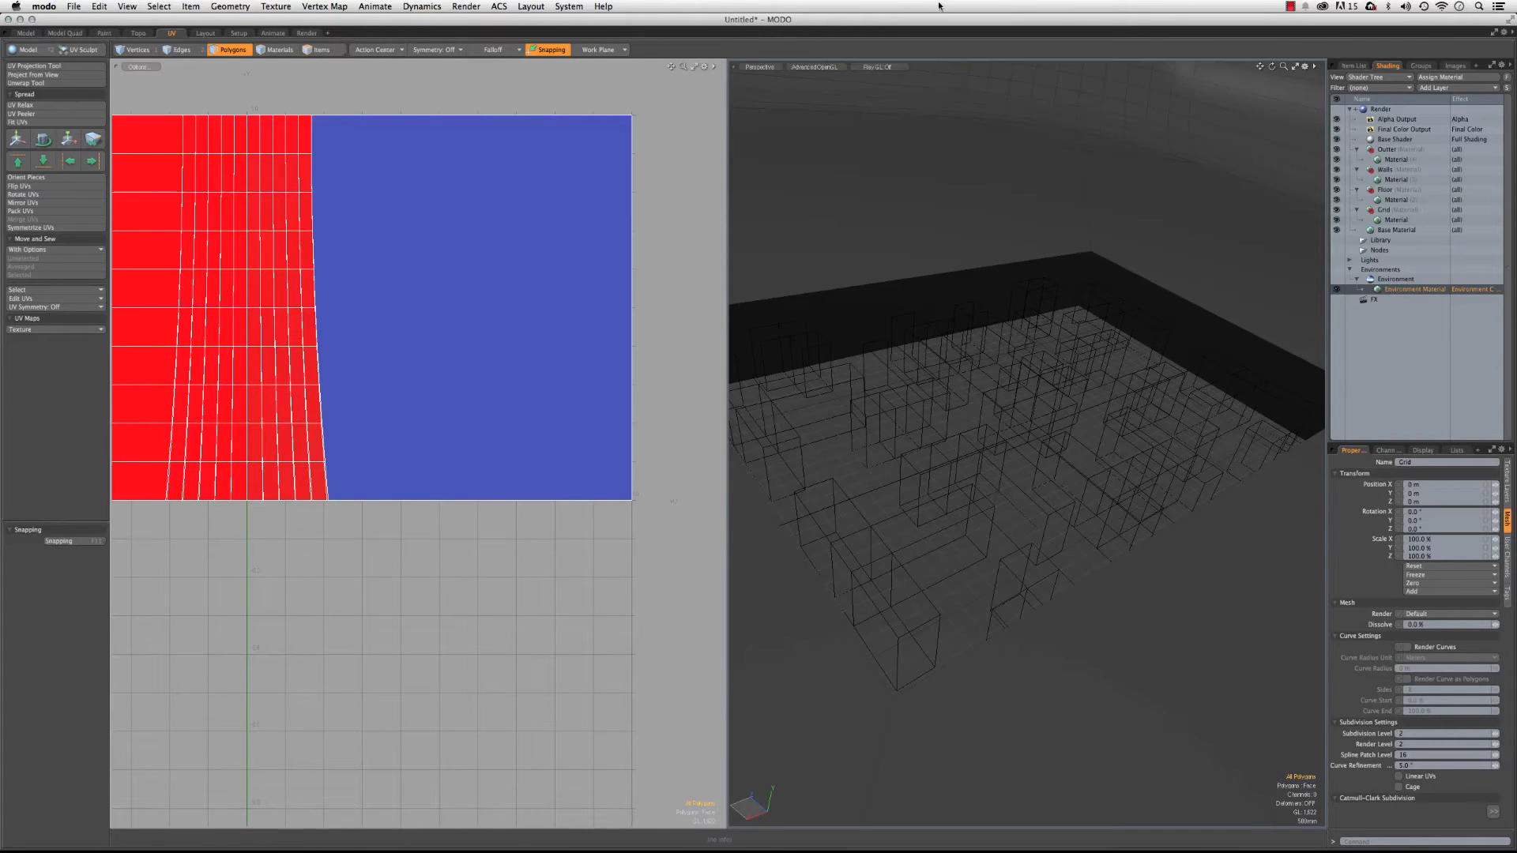
pyautogui.click(1344, 66)
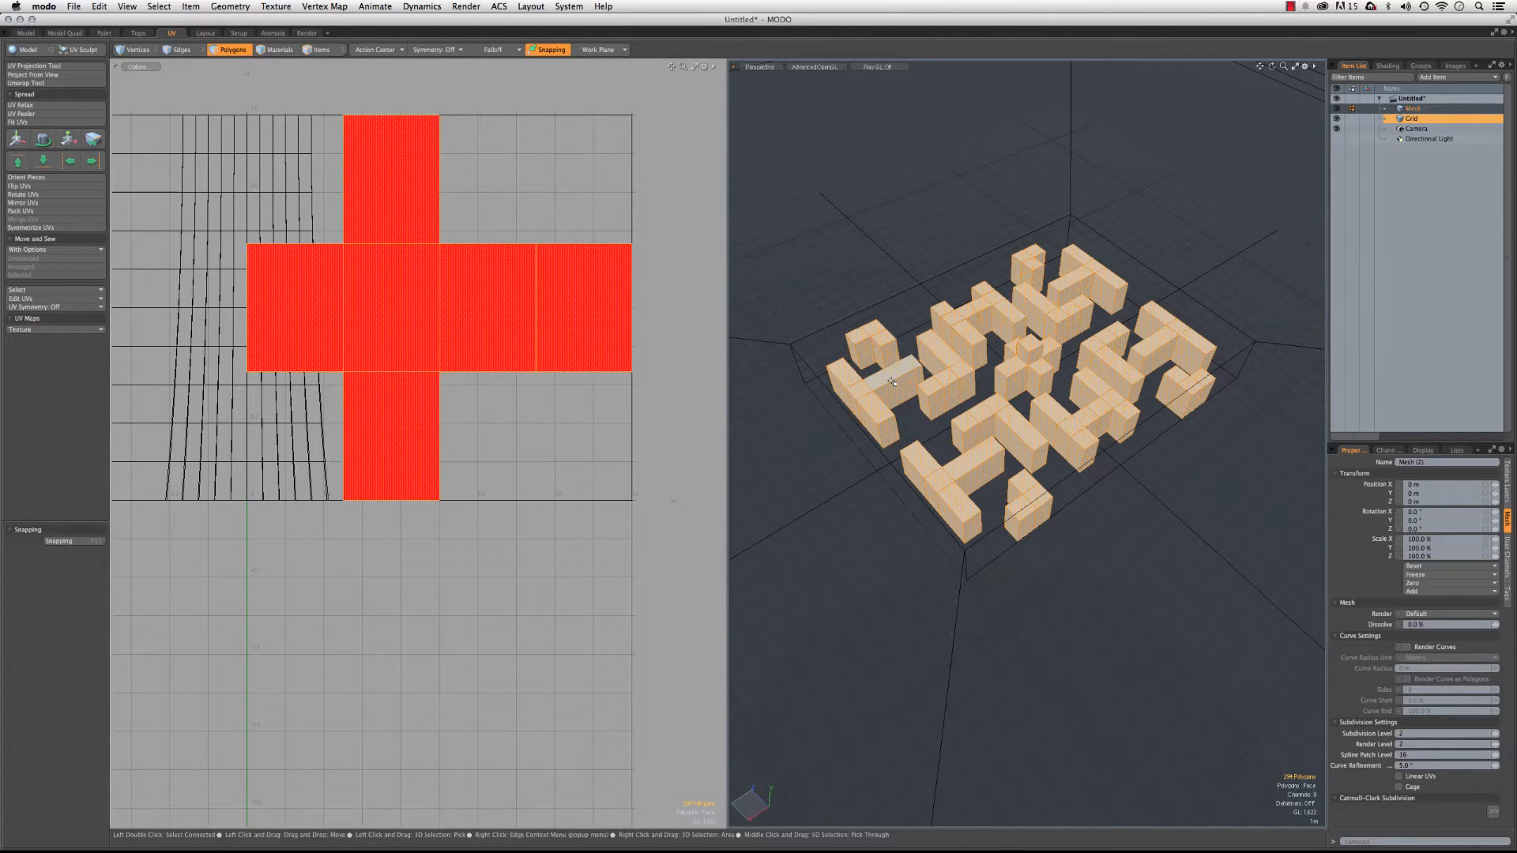
pyautogui.click(392, 308)
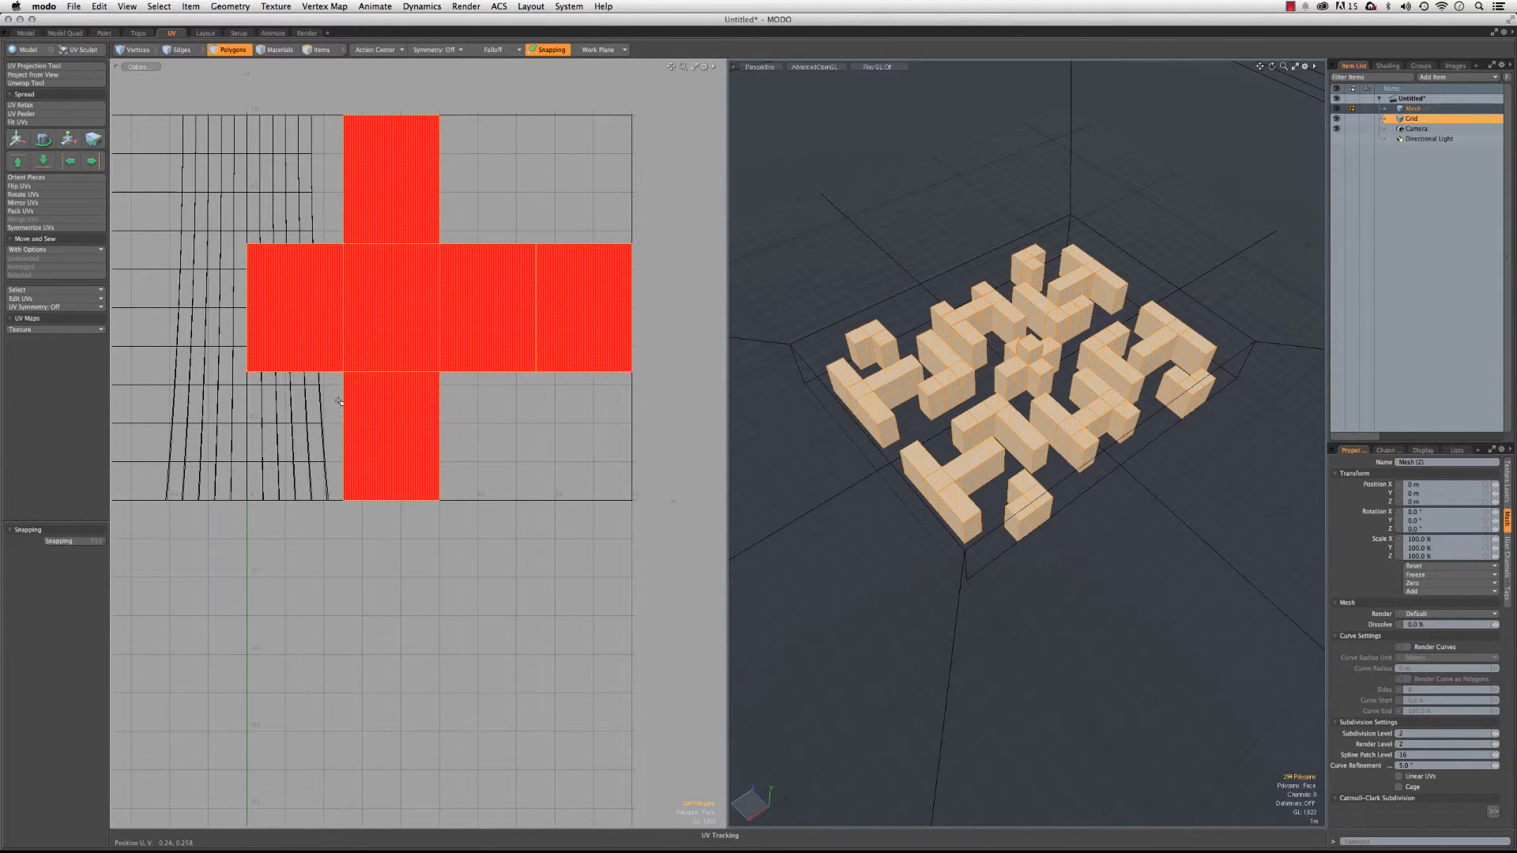
pyautogui.moveTo(823, 327)
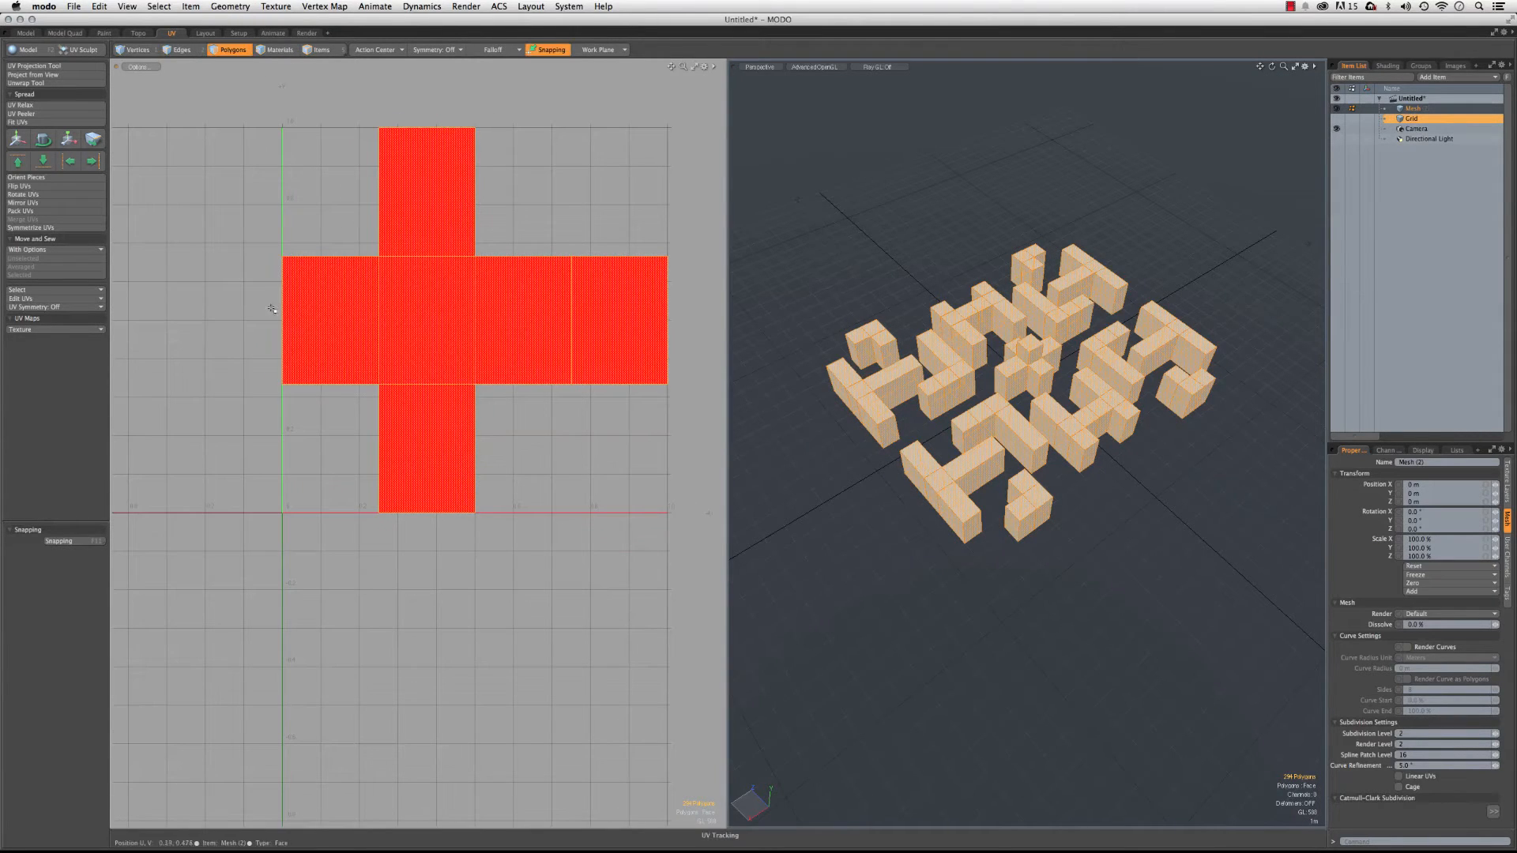
# - Apply the UV Projection Tool with Projection set to Barycentric
pyautogui.click(36, 65)
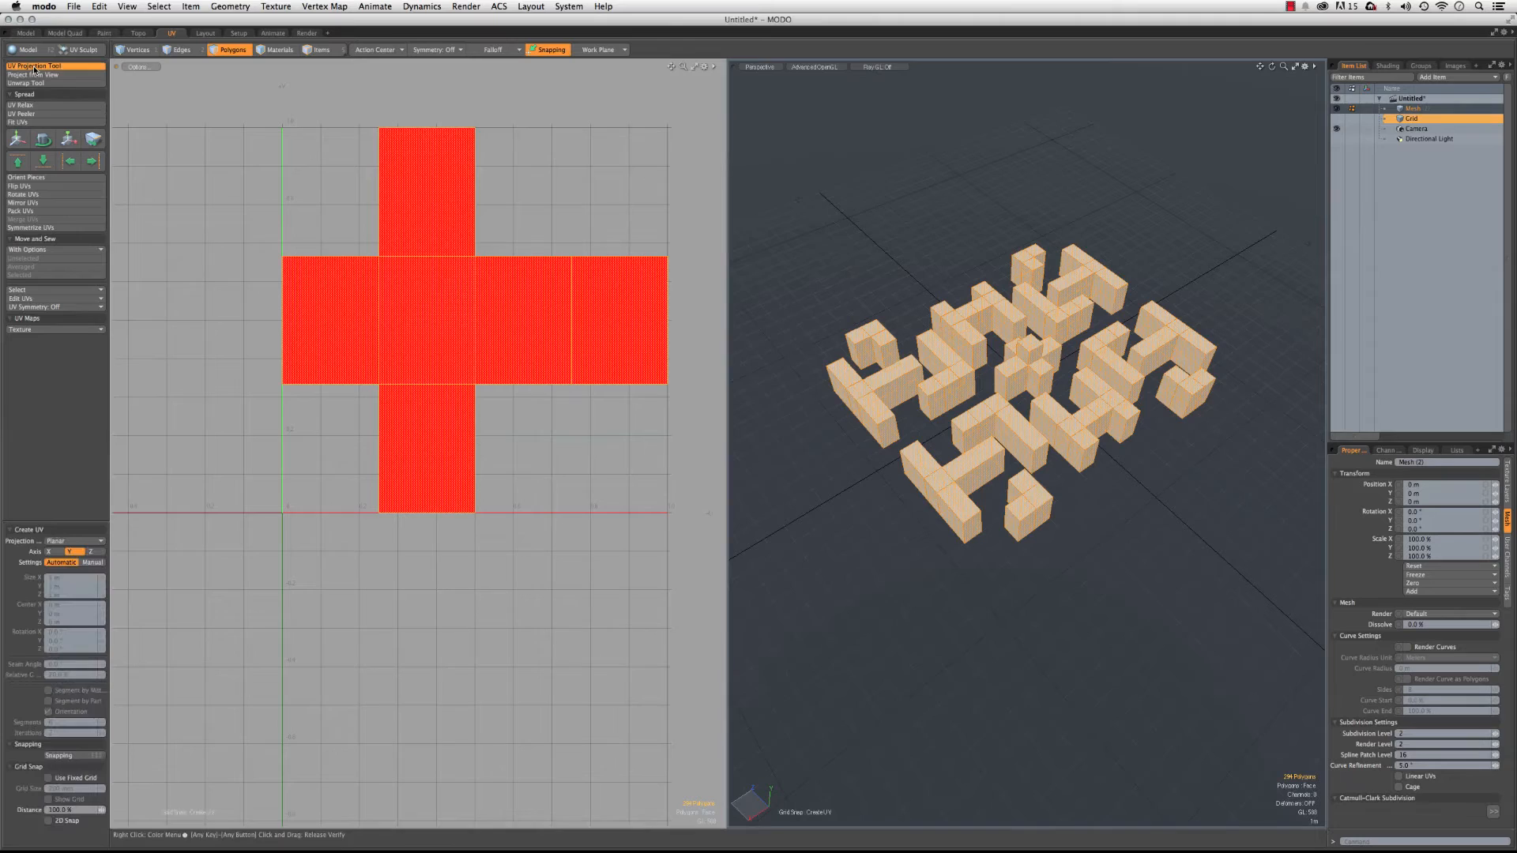
pyautogui.click(75, 539)
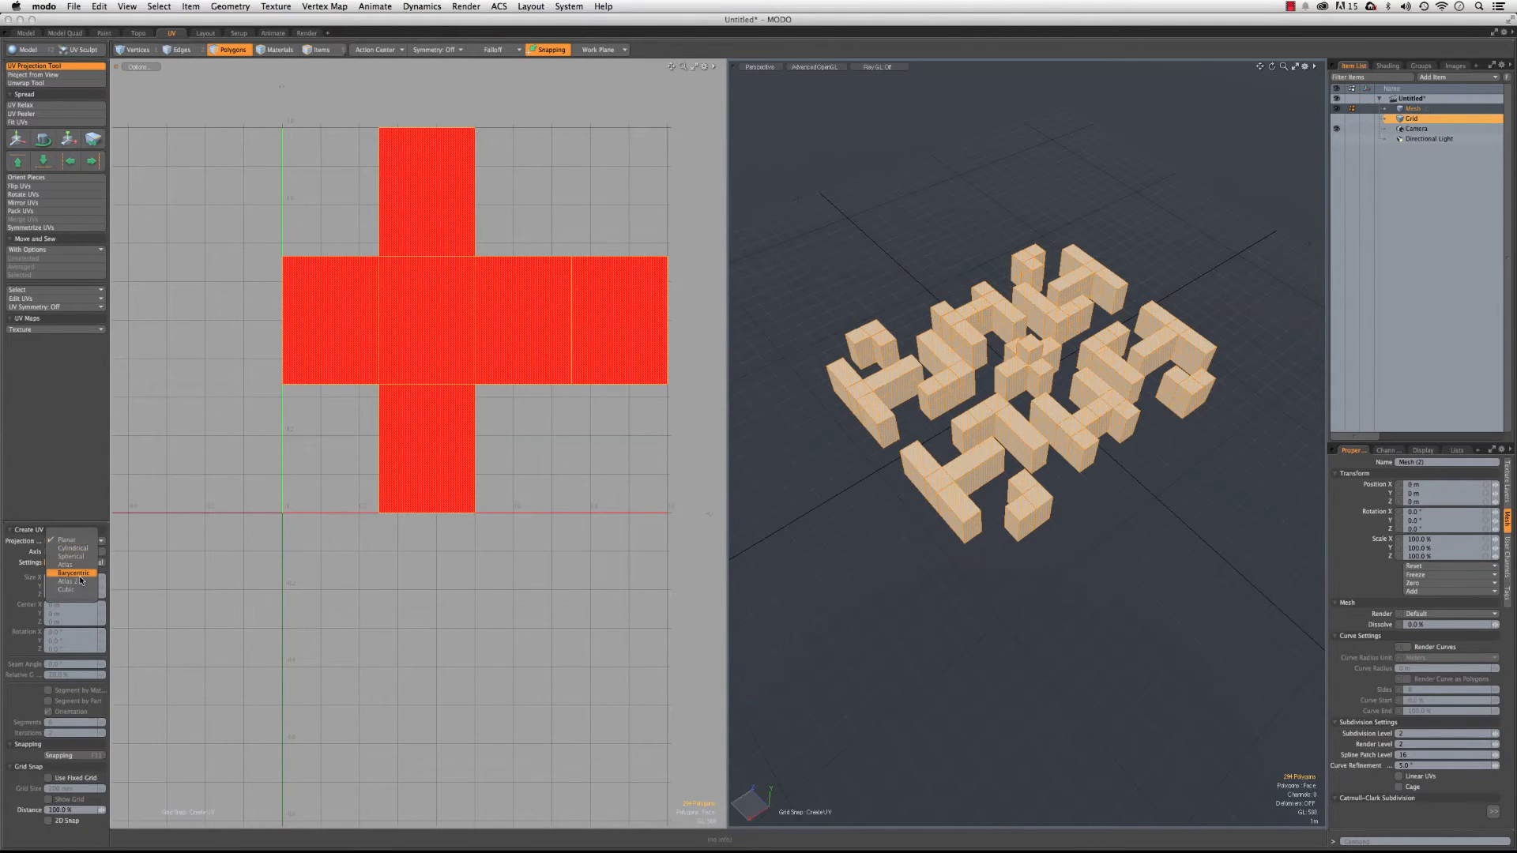
pyautogui.click(74, 573)
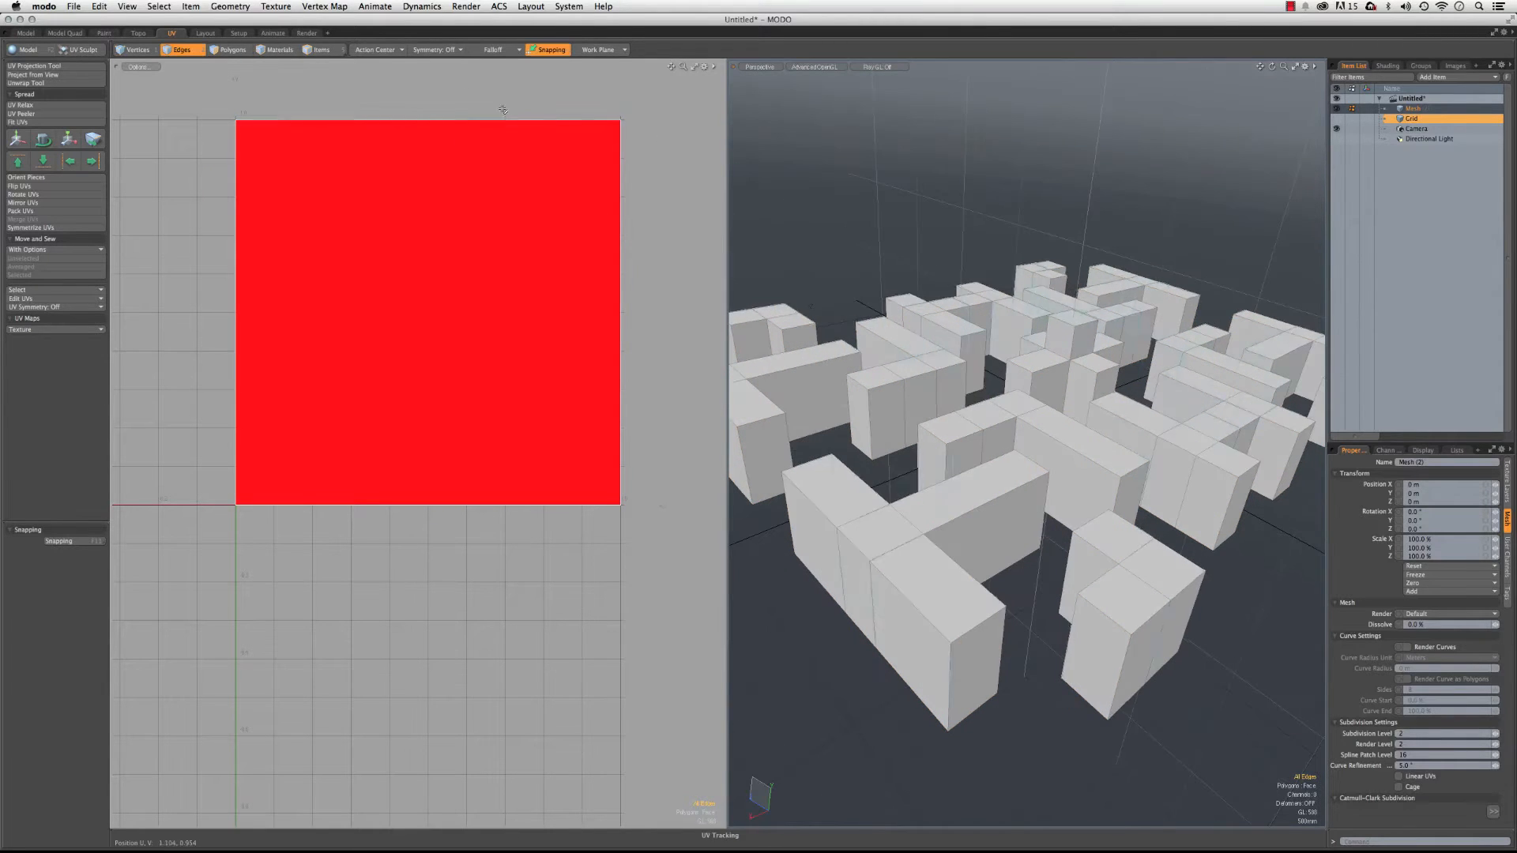
# - Switch back to the Render layout and open a material's settings
pyautogui.click(307, 31)
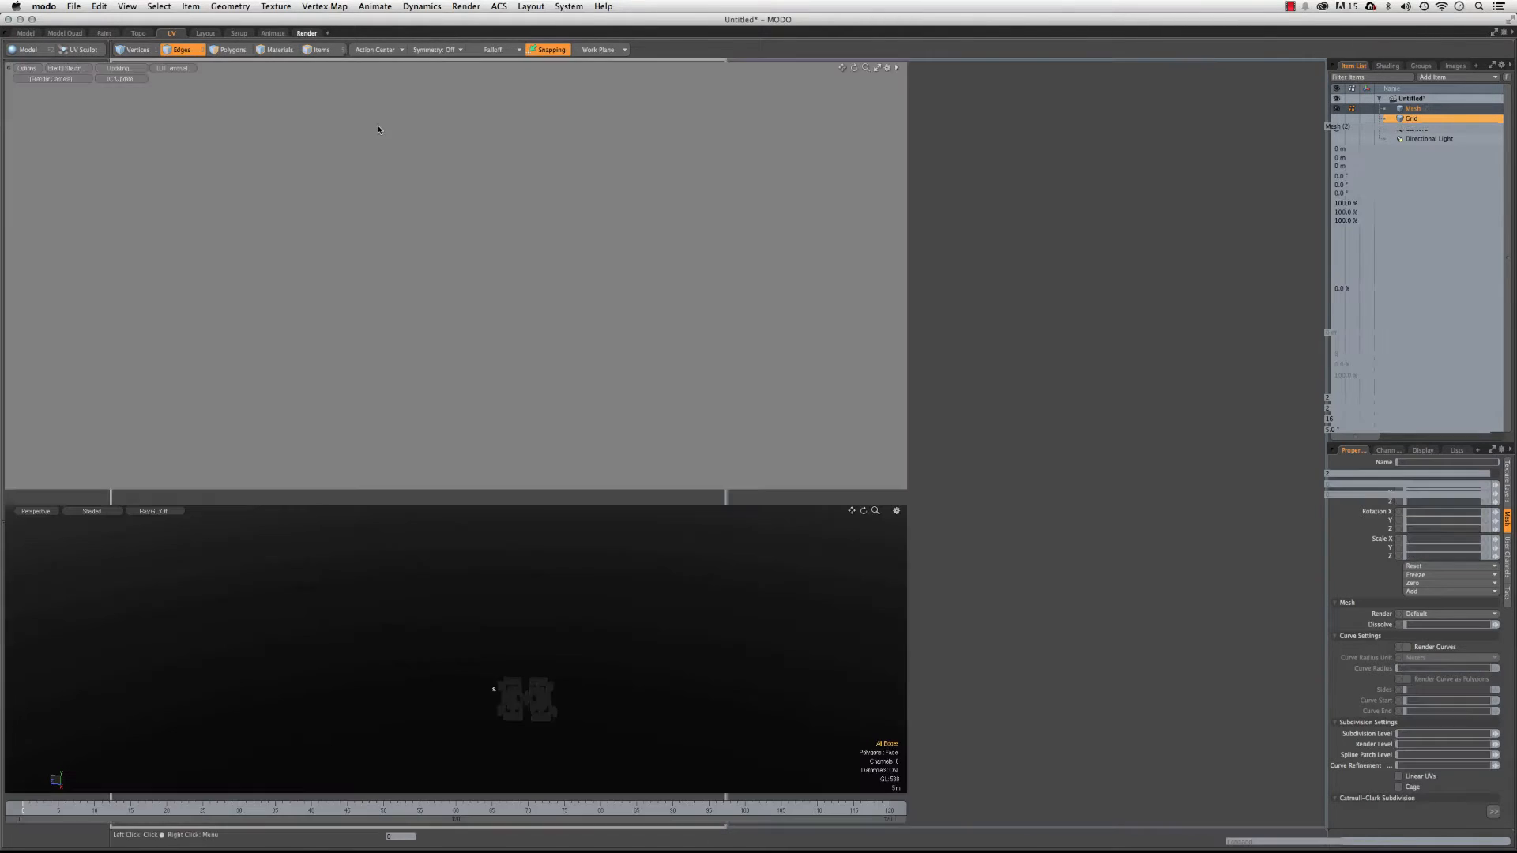
pyautogui.click(306, 32)
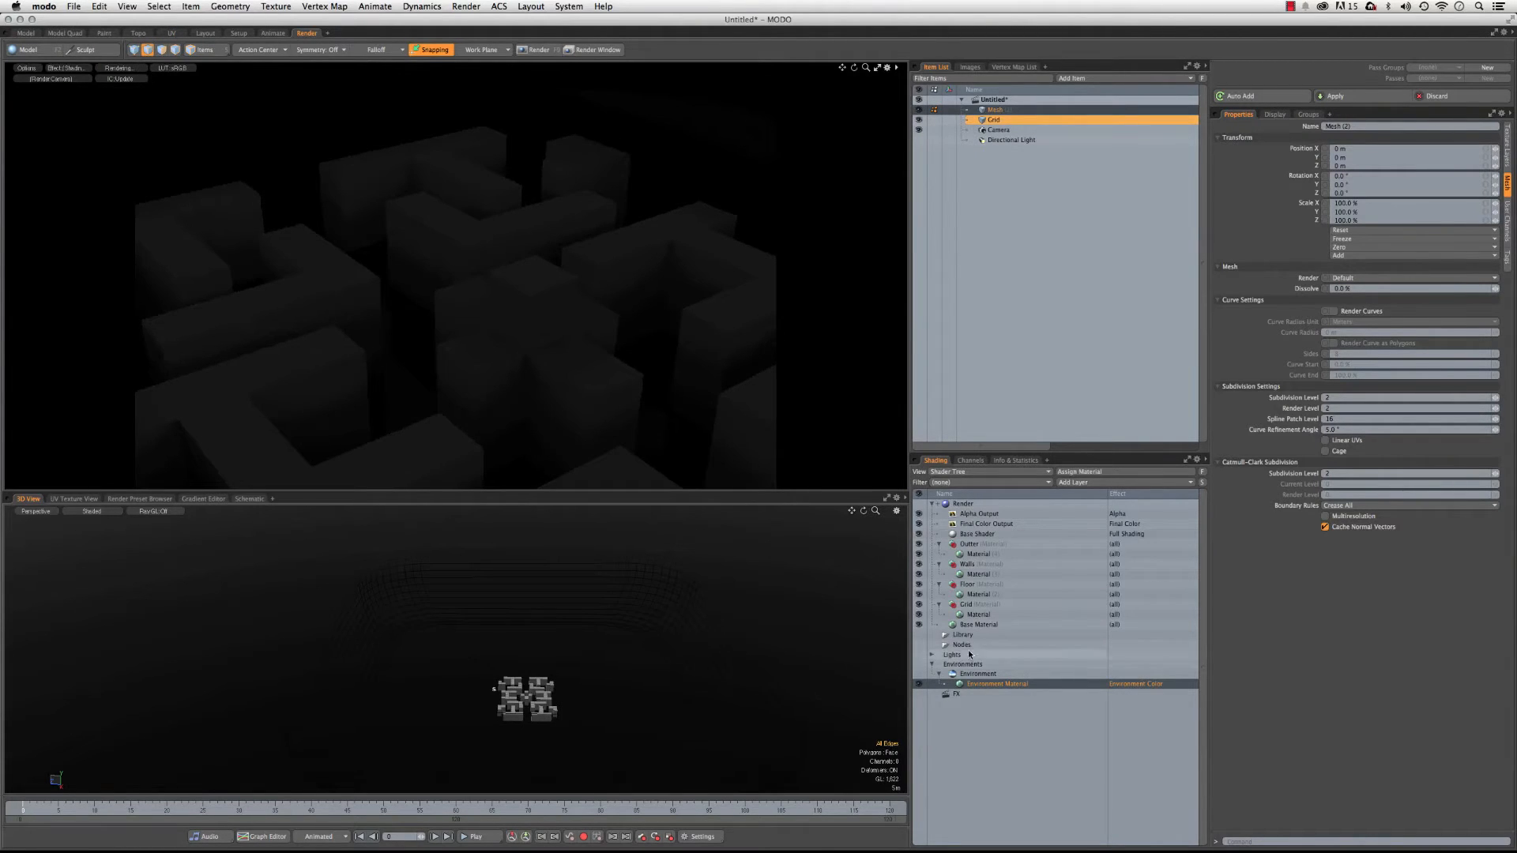
pyautogui.click(978, 614)
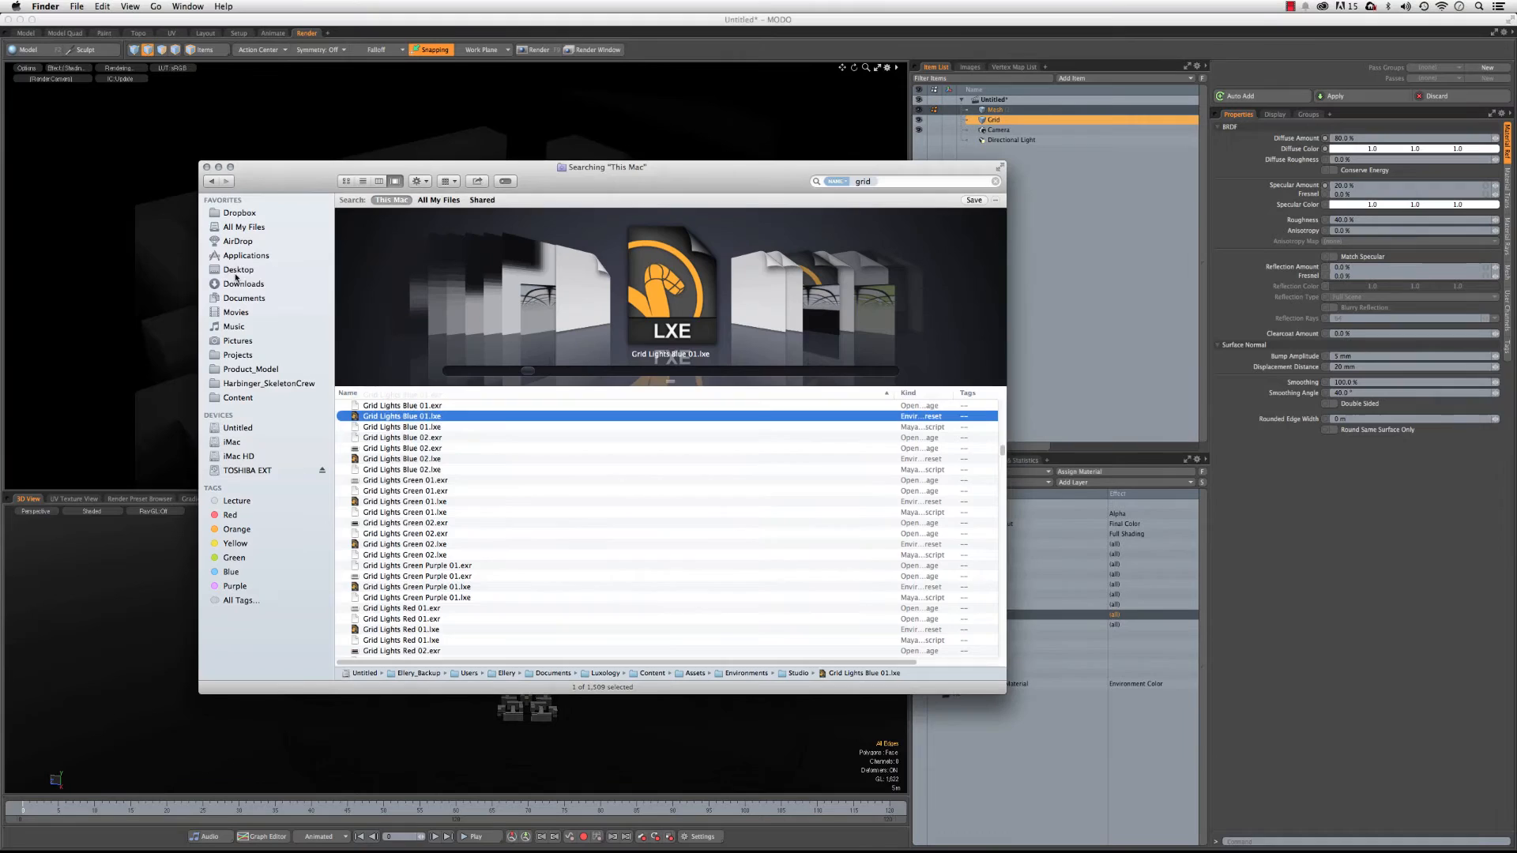
# - Browse to the Desktop in Finder and open the Grid folder holding Grid.png
pyautogui.click(238, 269)
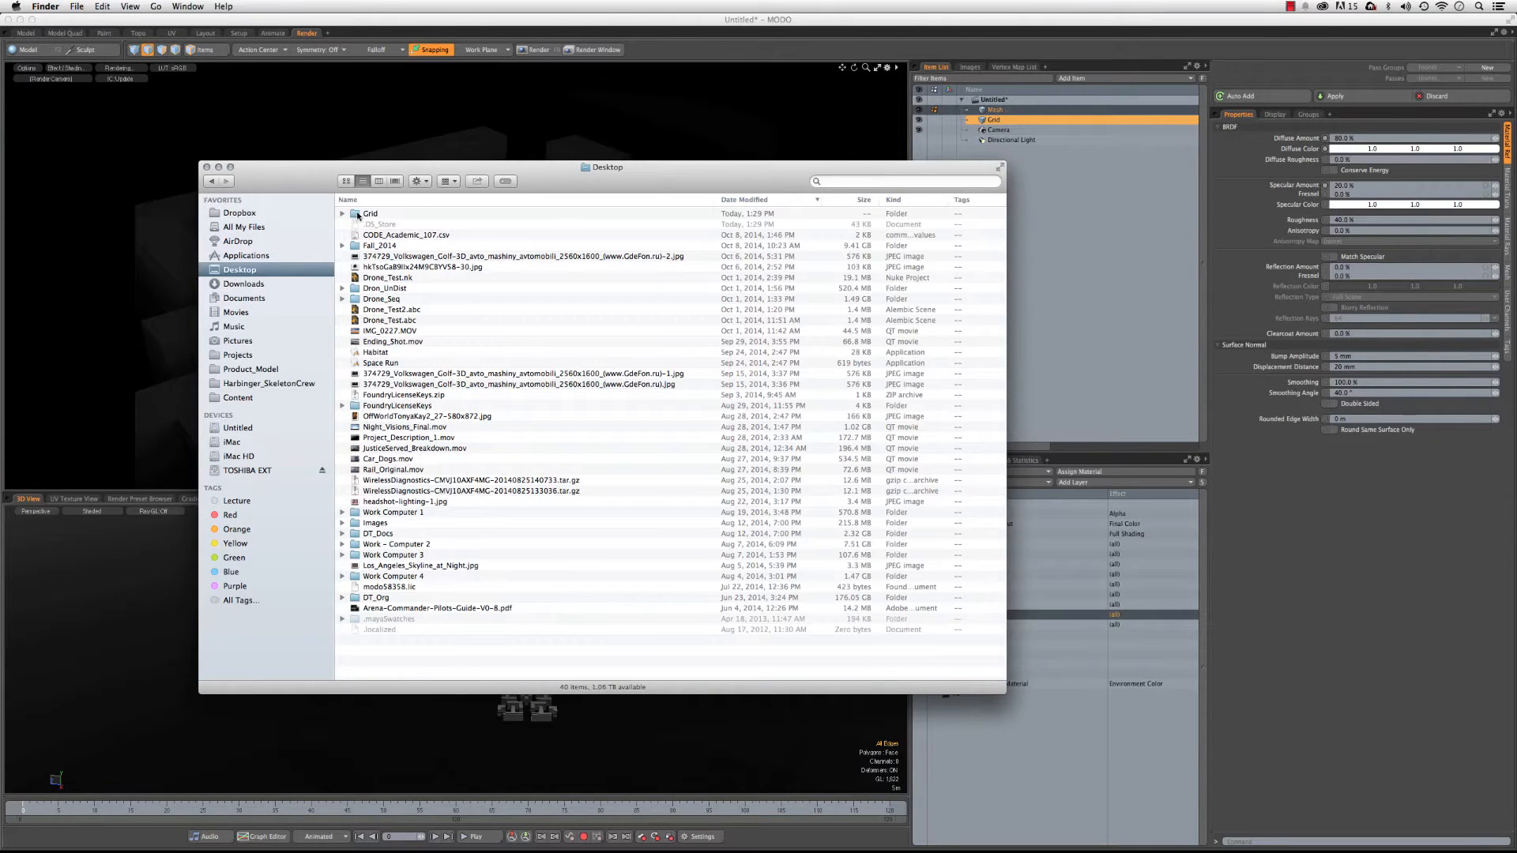
pyautogui.doubleClick(371, 212)
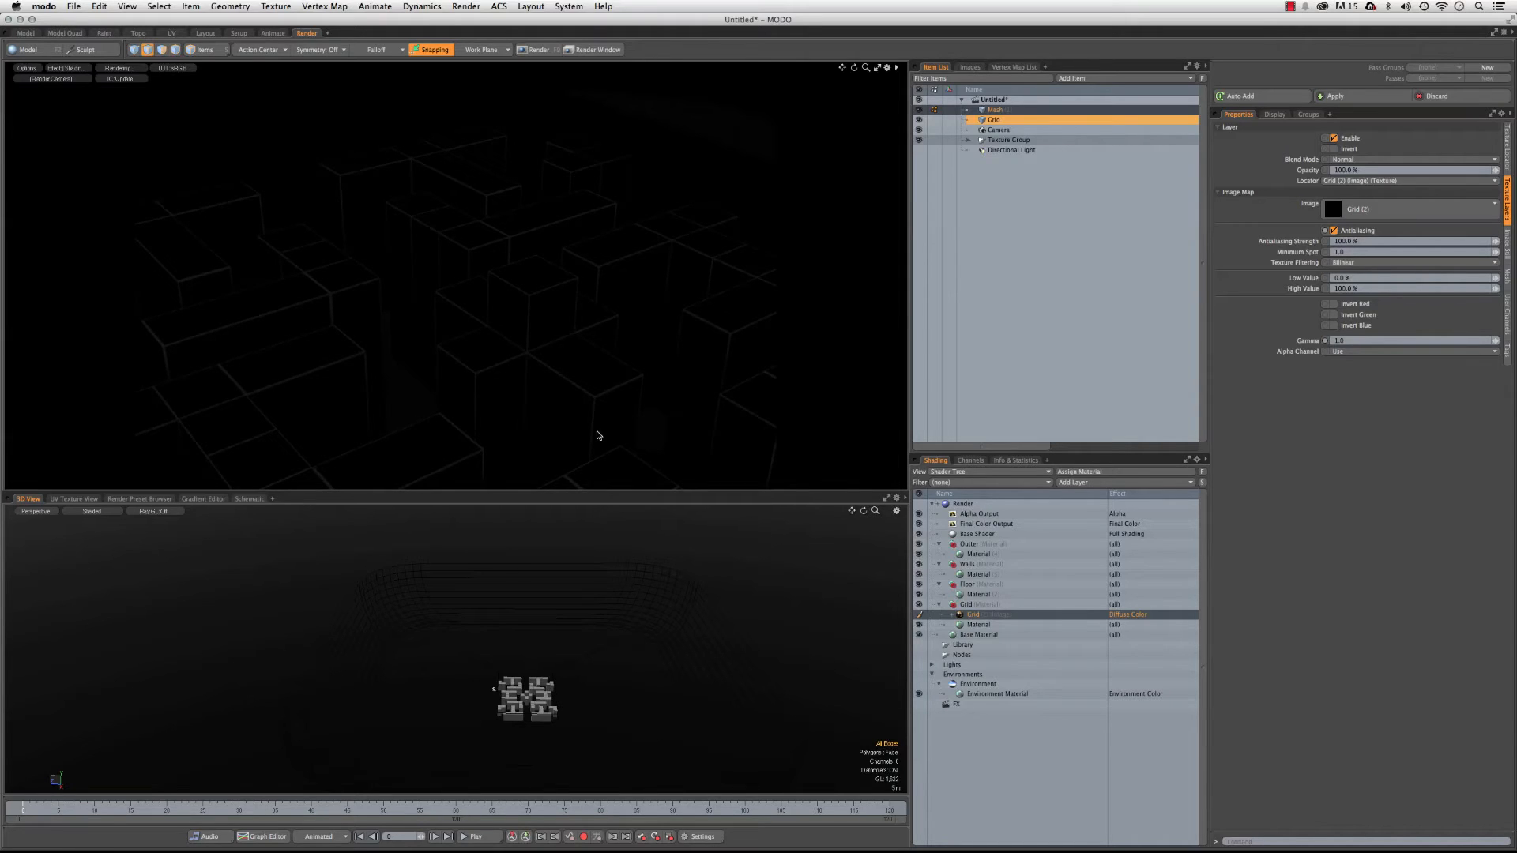
pyautogui.moveTo(444, 379)
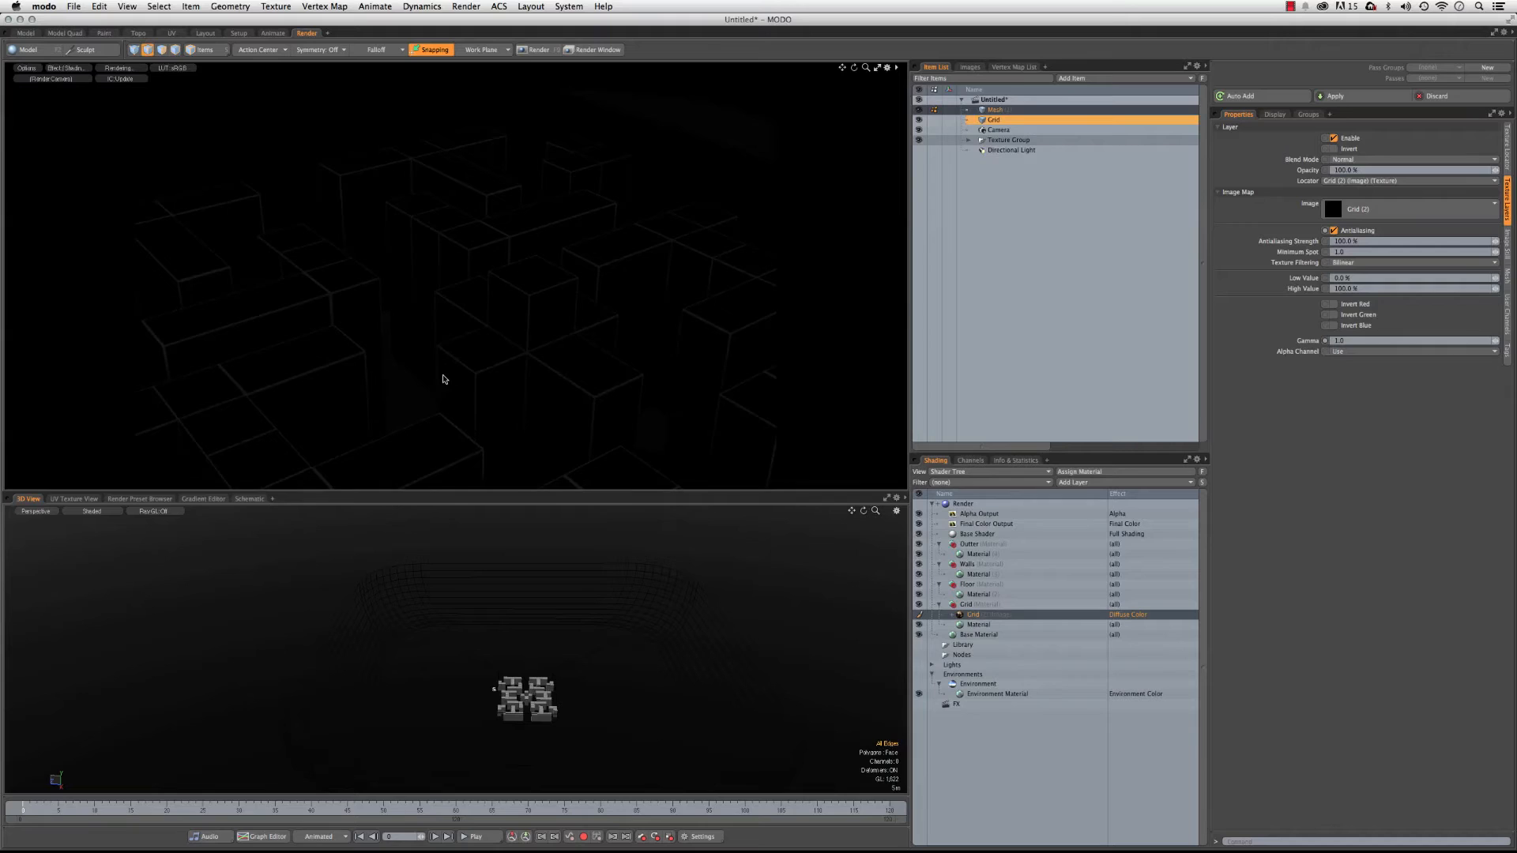
pyautogui.moveTo(546, 304)
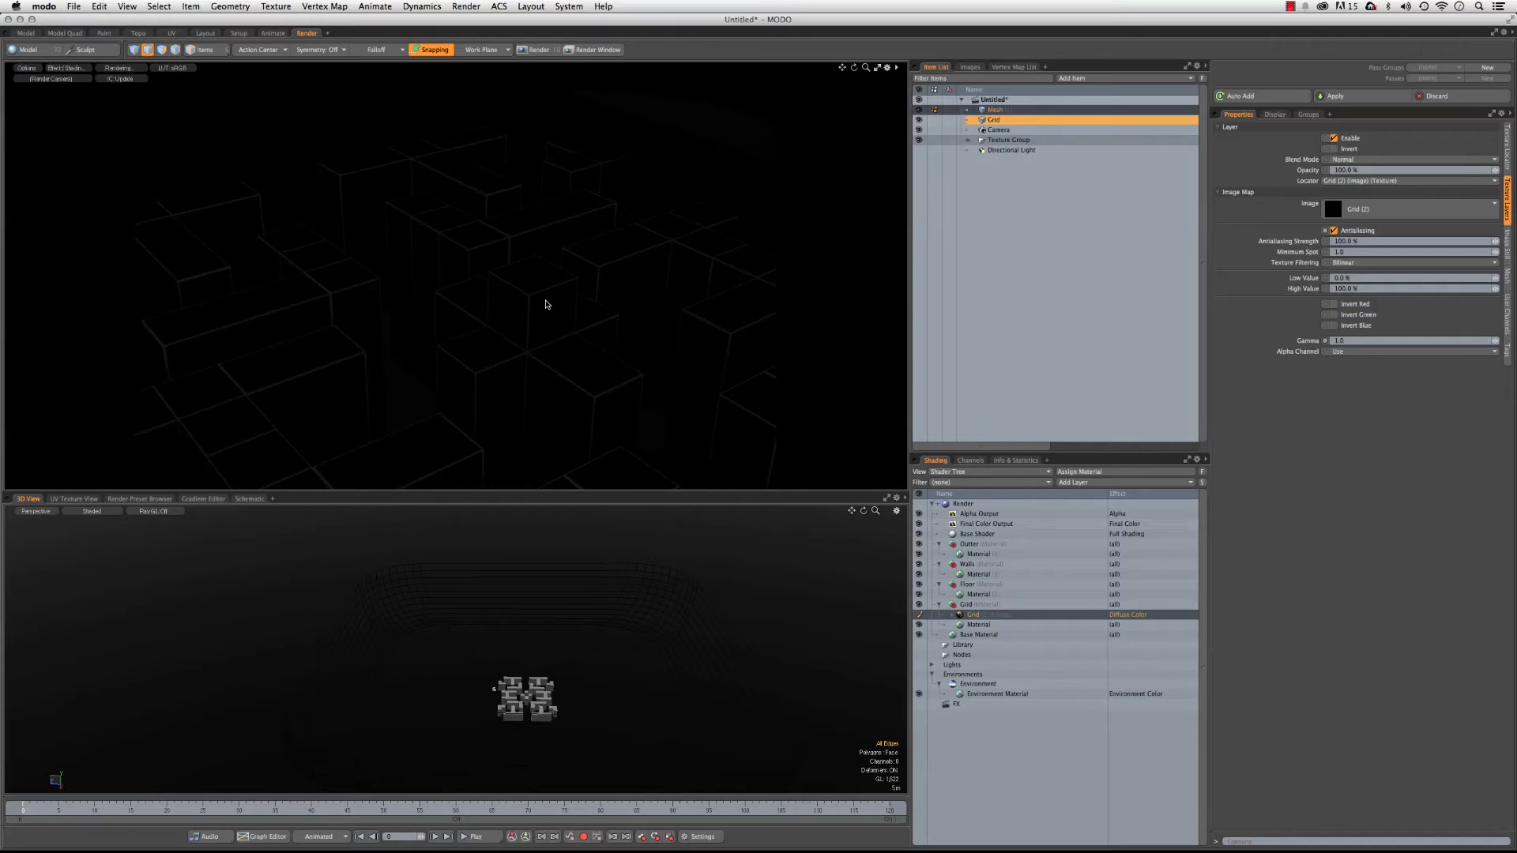
pyautogui.moveTo(522, 286)
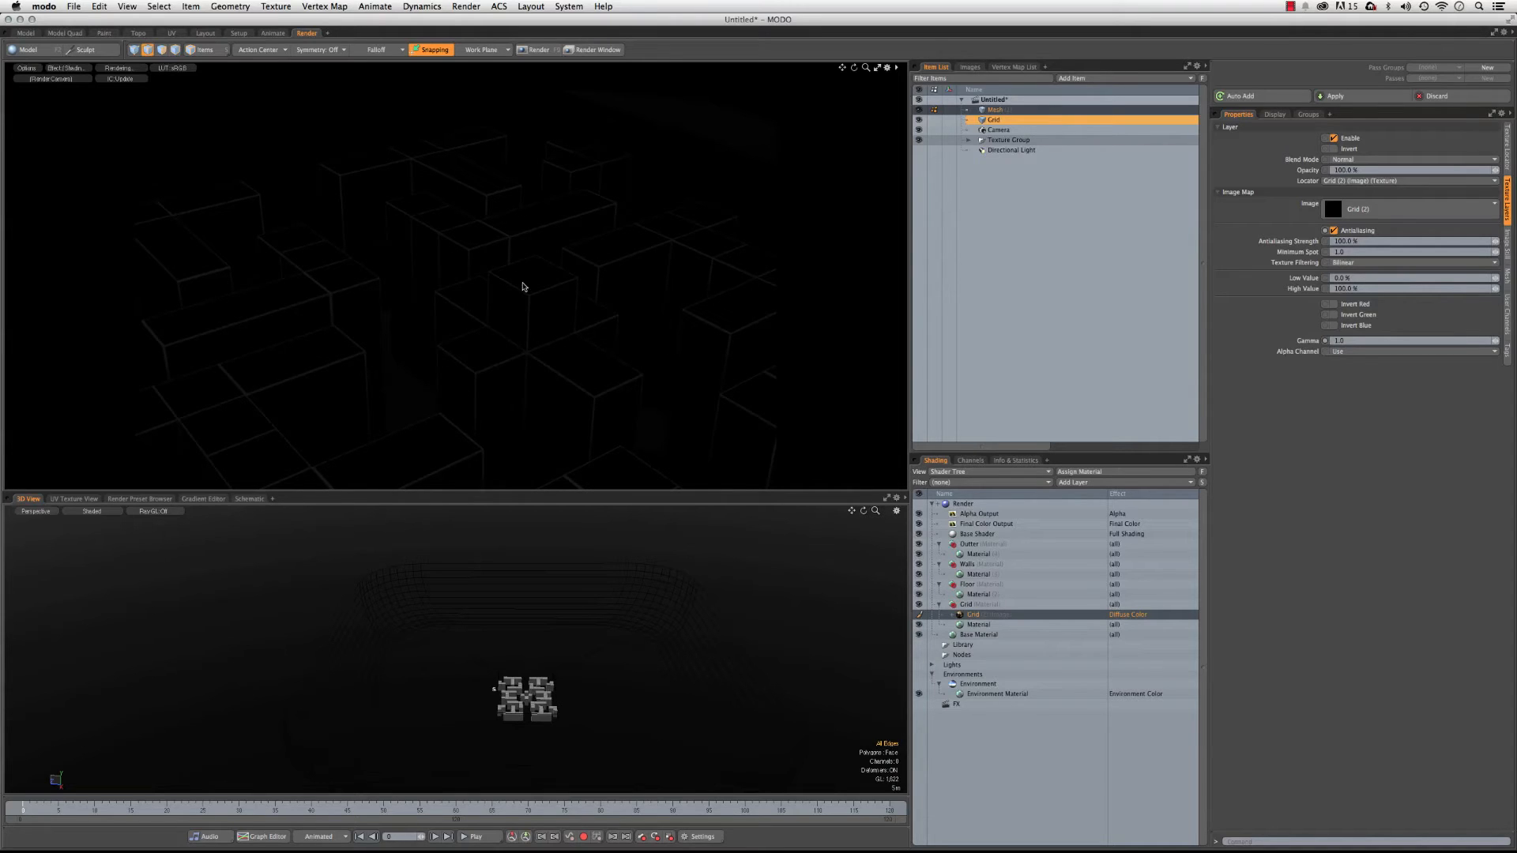
pyautogui.moveTo(532, 471)
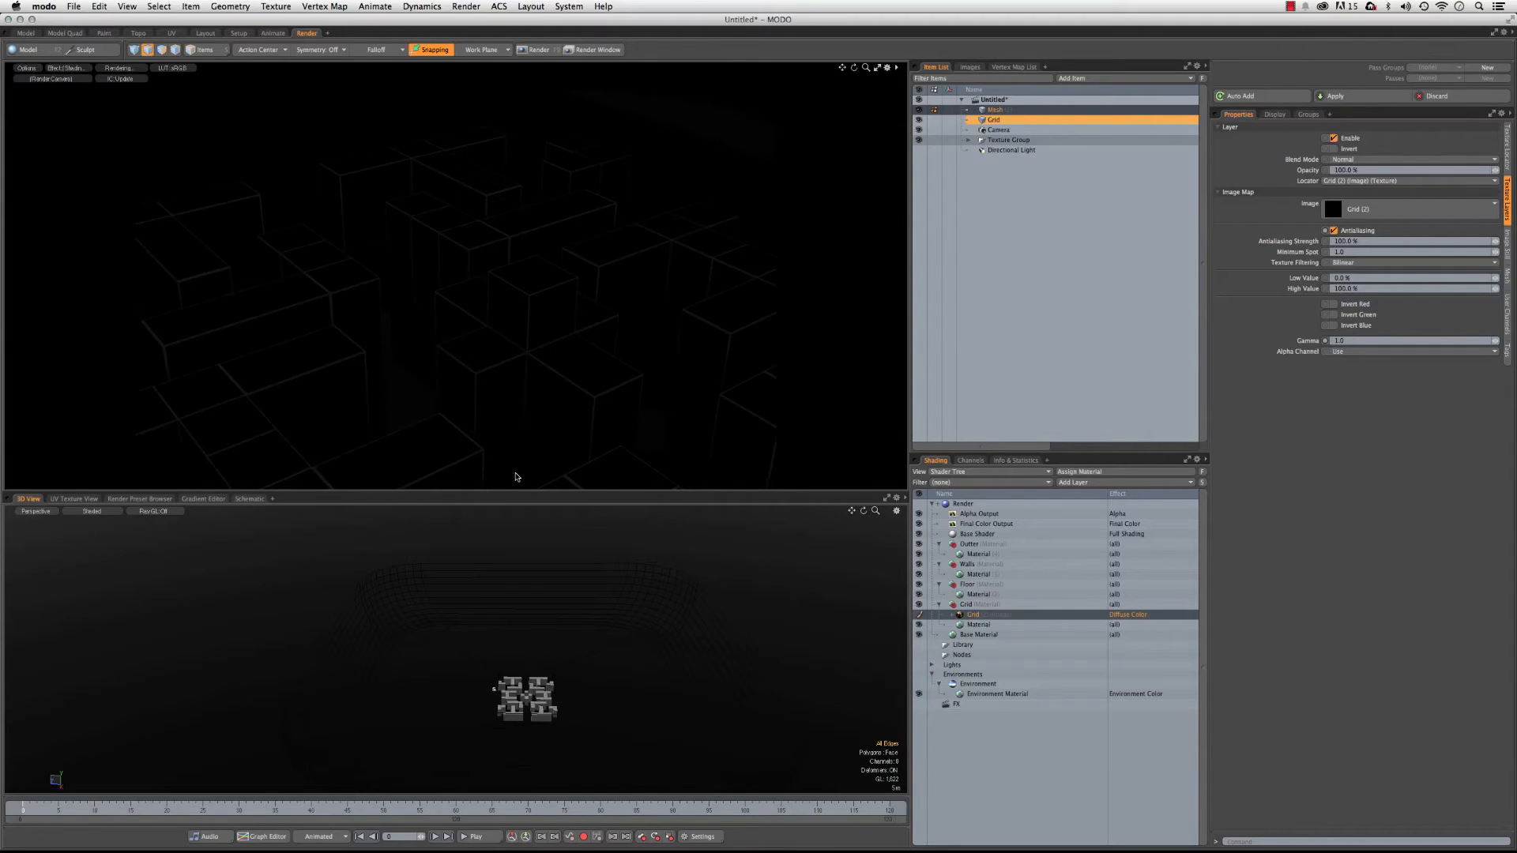
pyautogui.moveTo(1139, 633)
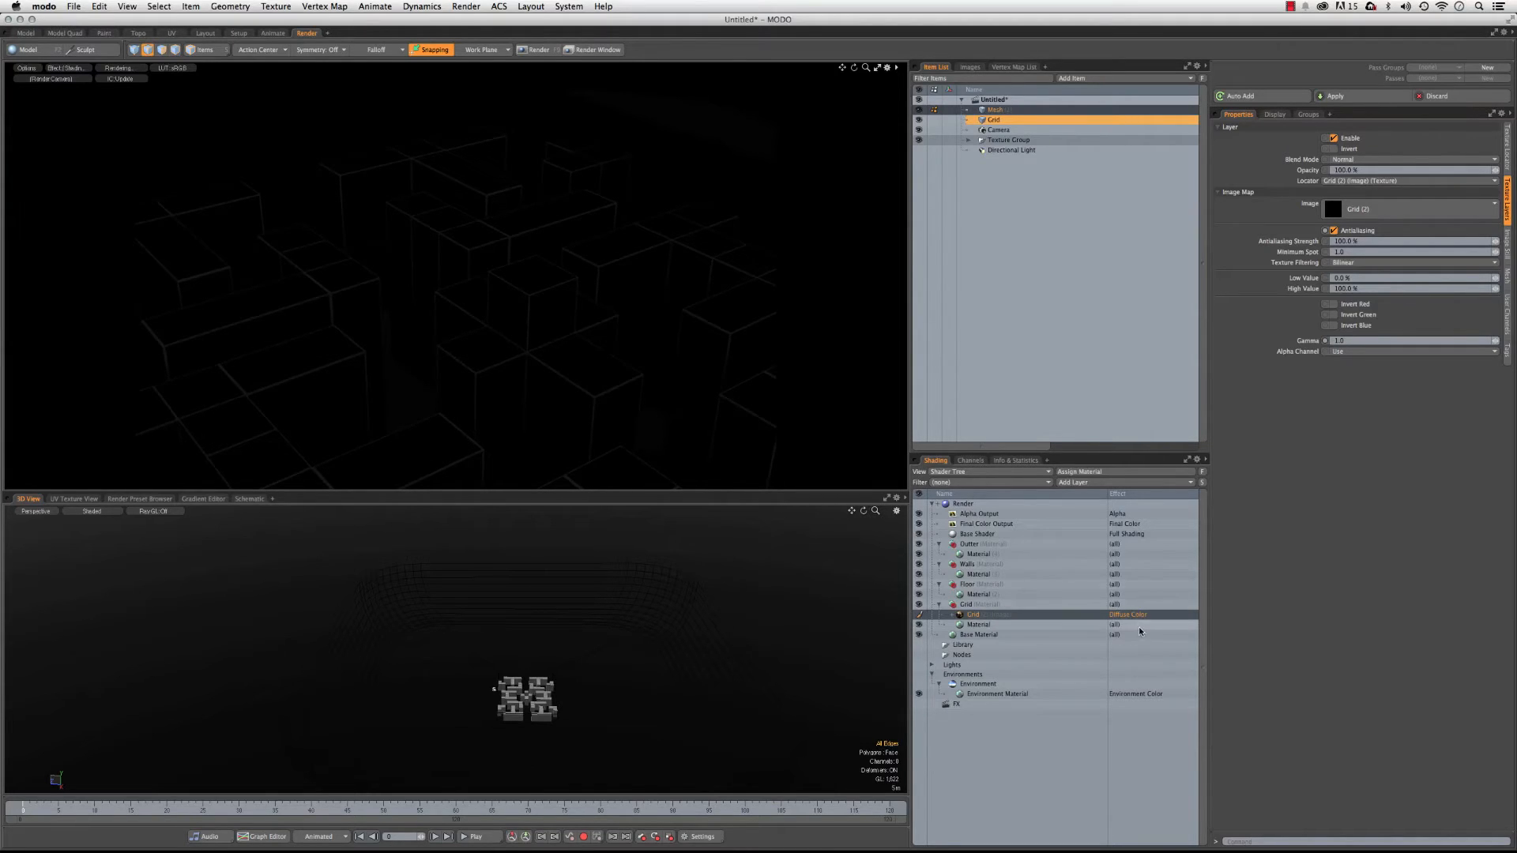
# - Set the Grid image layer's effect to Luminous Amount and the luminous colour to orange
pyautogui.click(1127, 615)
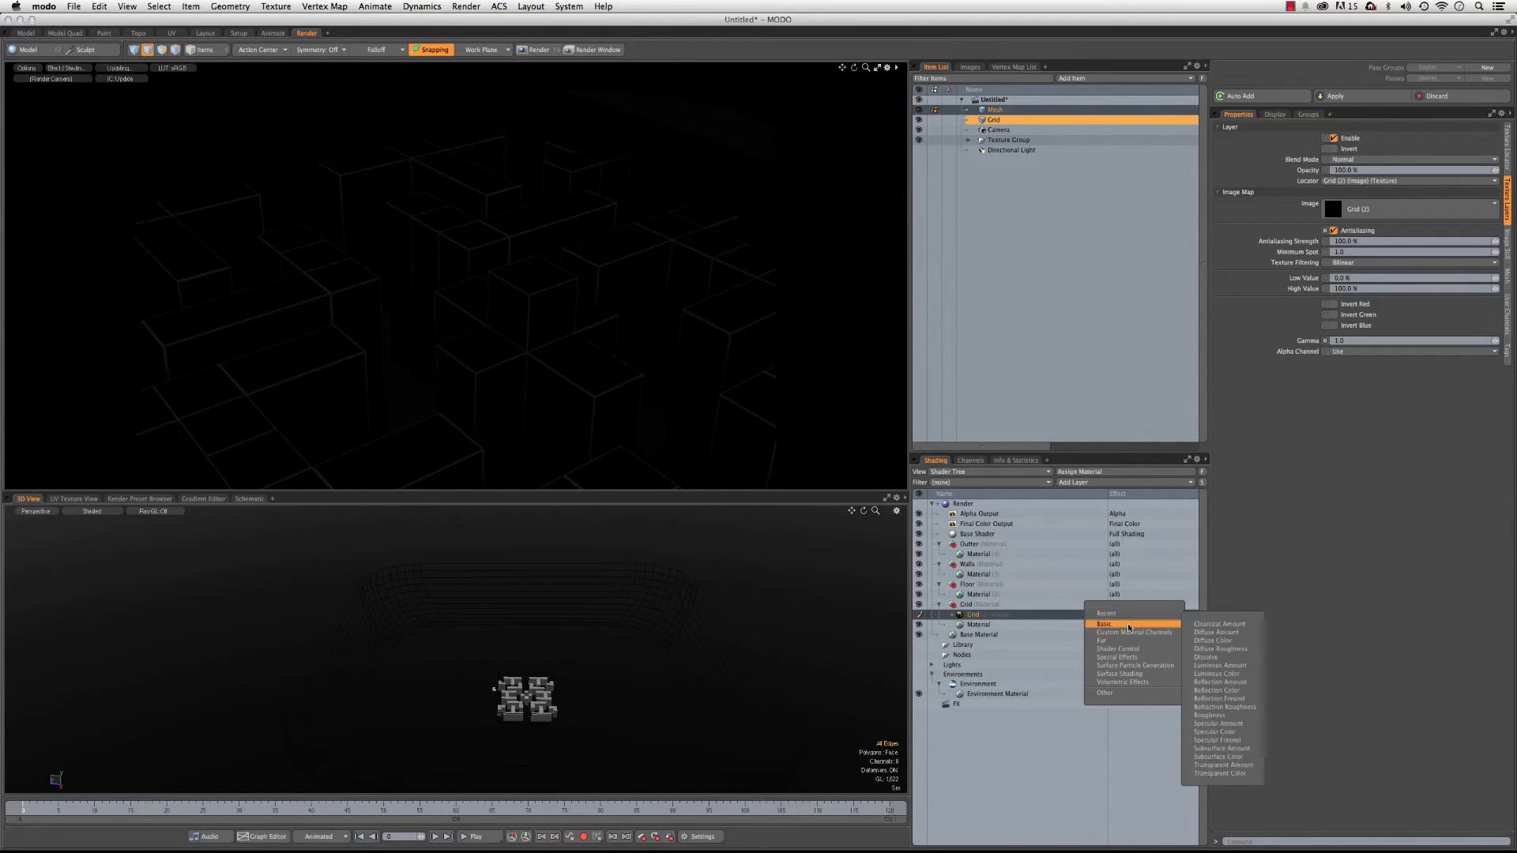
pyautogui.moveTo(1223, 666)
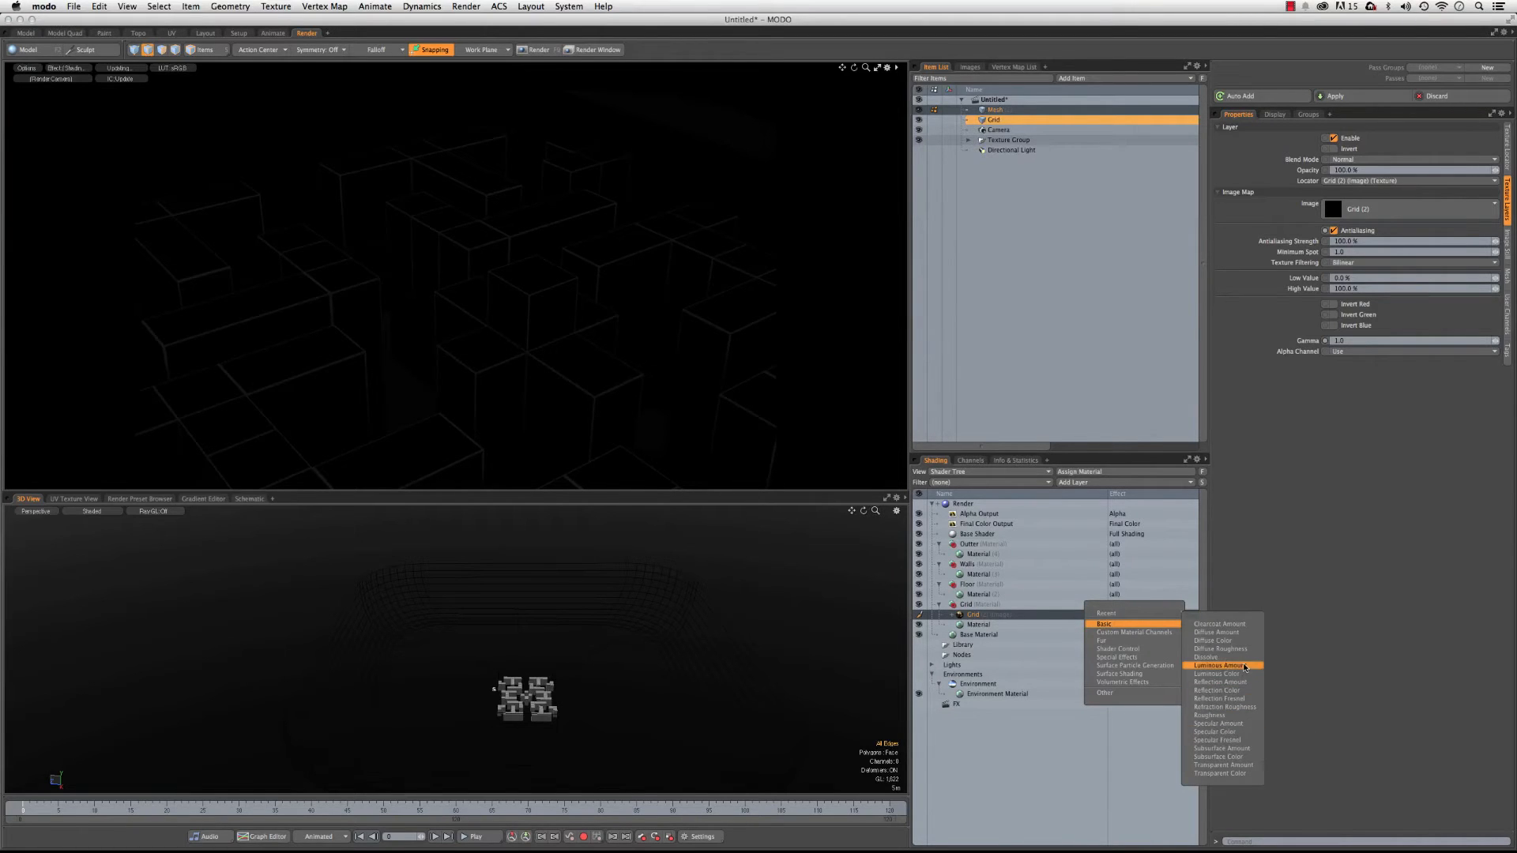
pyautogui.click(1218, 666)
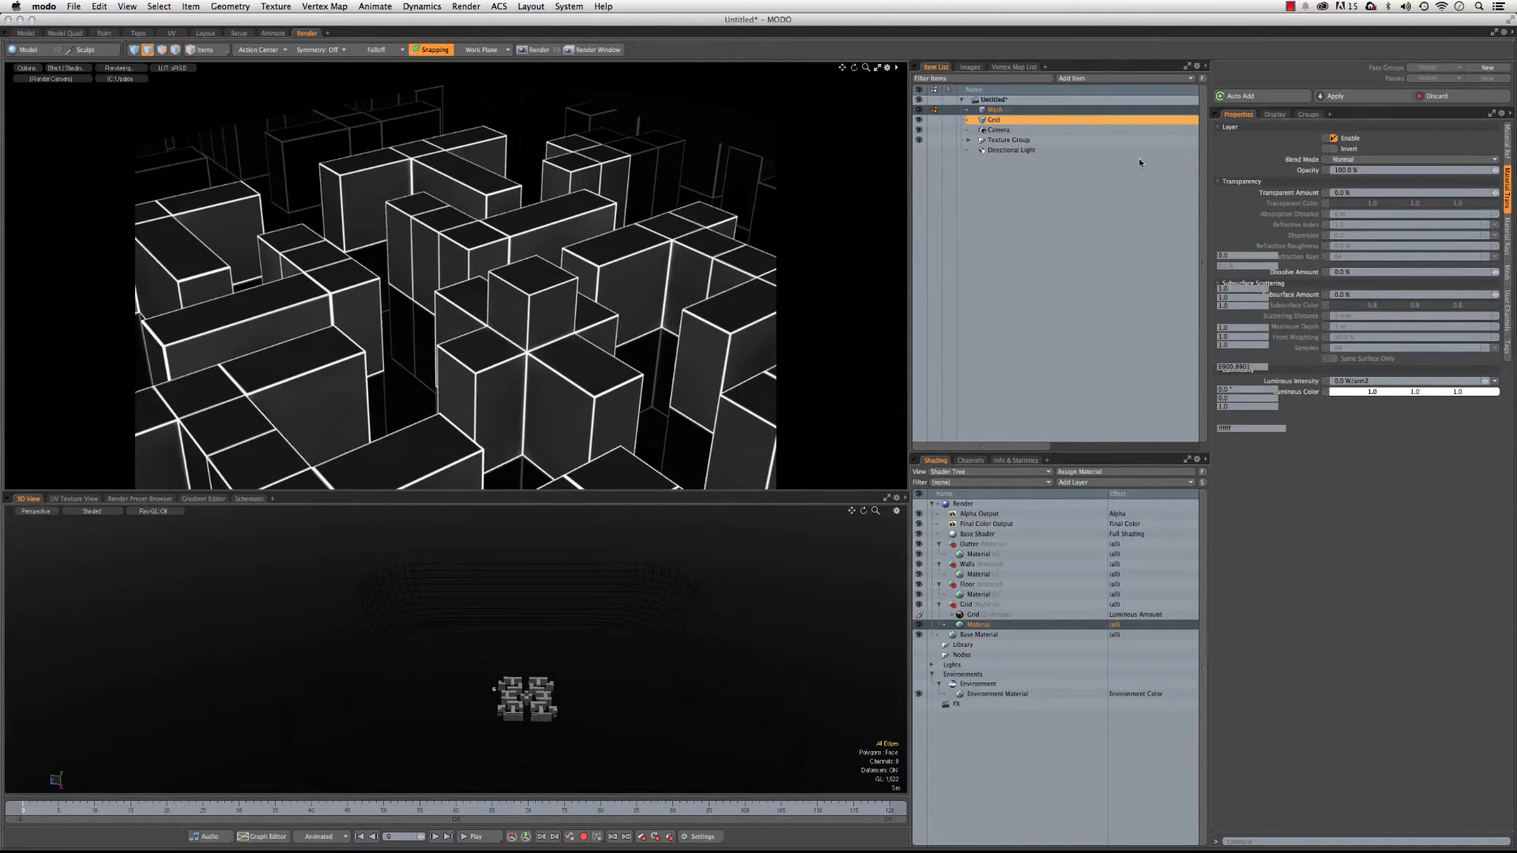
pyautogui.click(1413, 391)
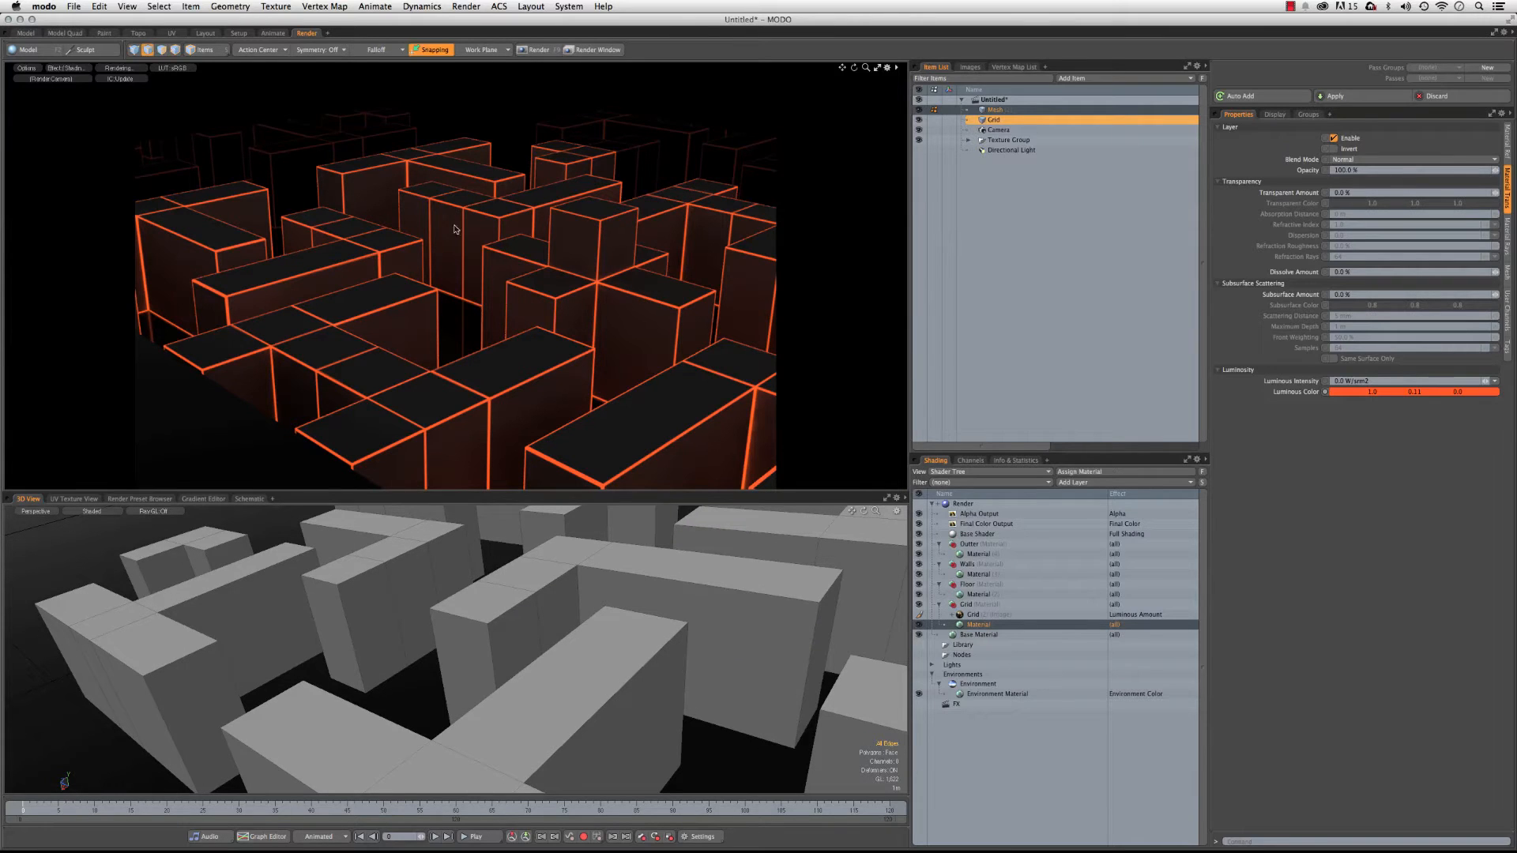
pyautogui.moveTo(387, 598)
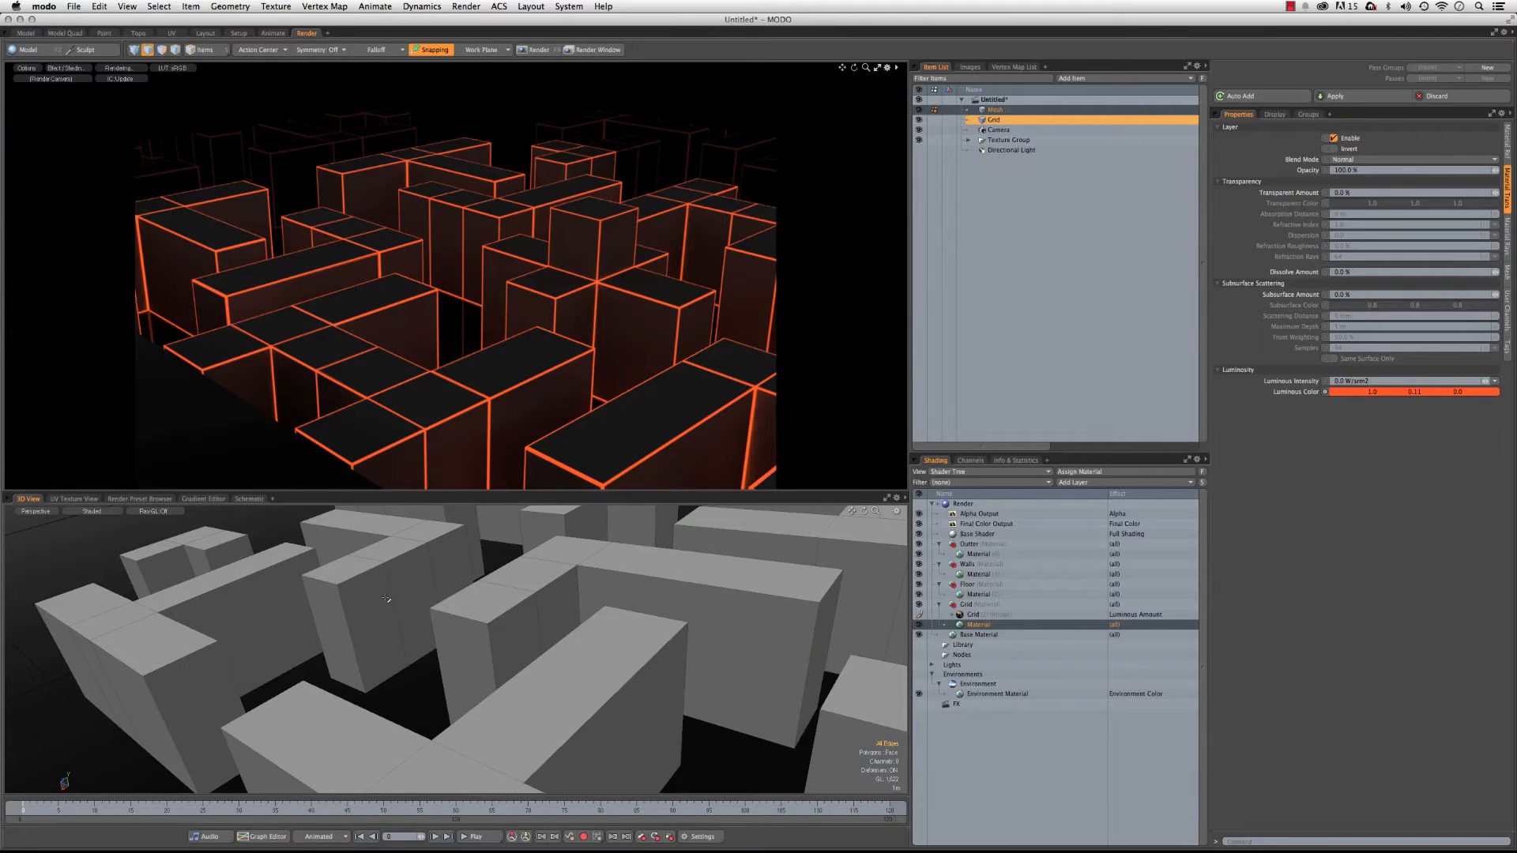
# - Zoom closer on the glowing blocks, then switch to the UV layout workspace
pyautogui.click(372, 600)
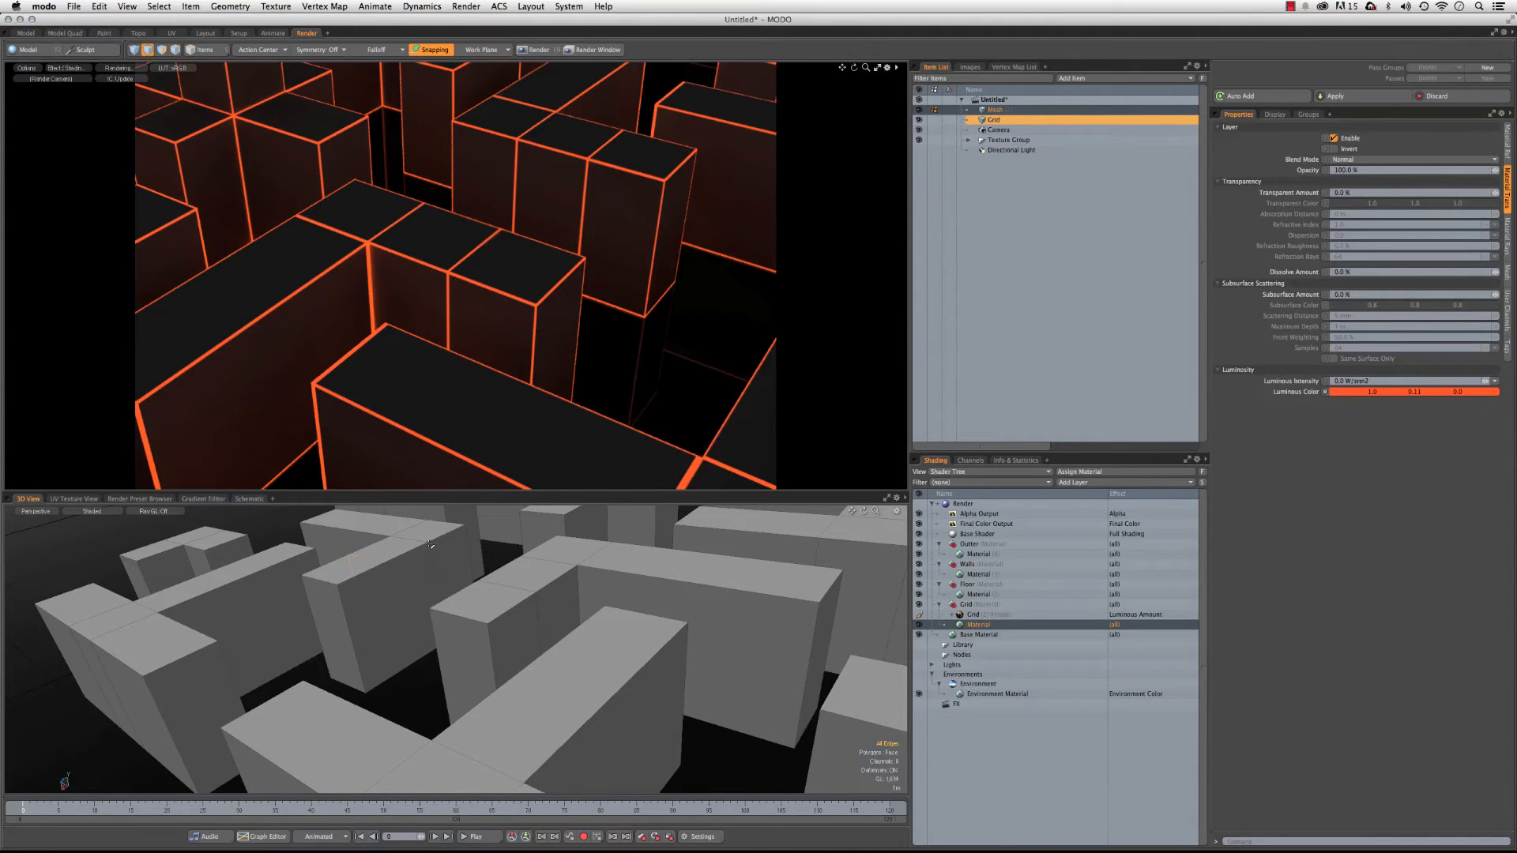
pyautogui.click(474, 266)
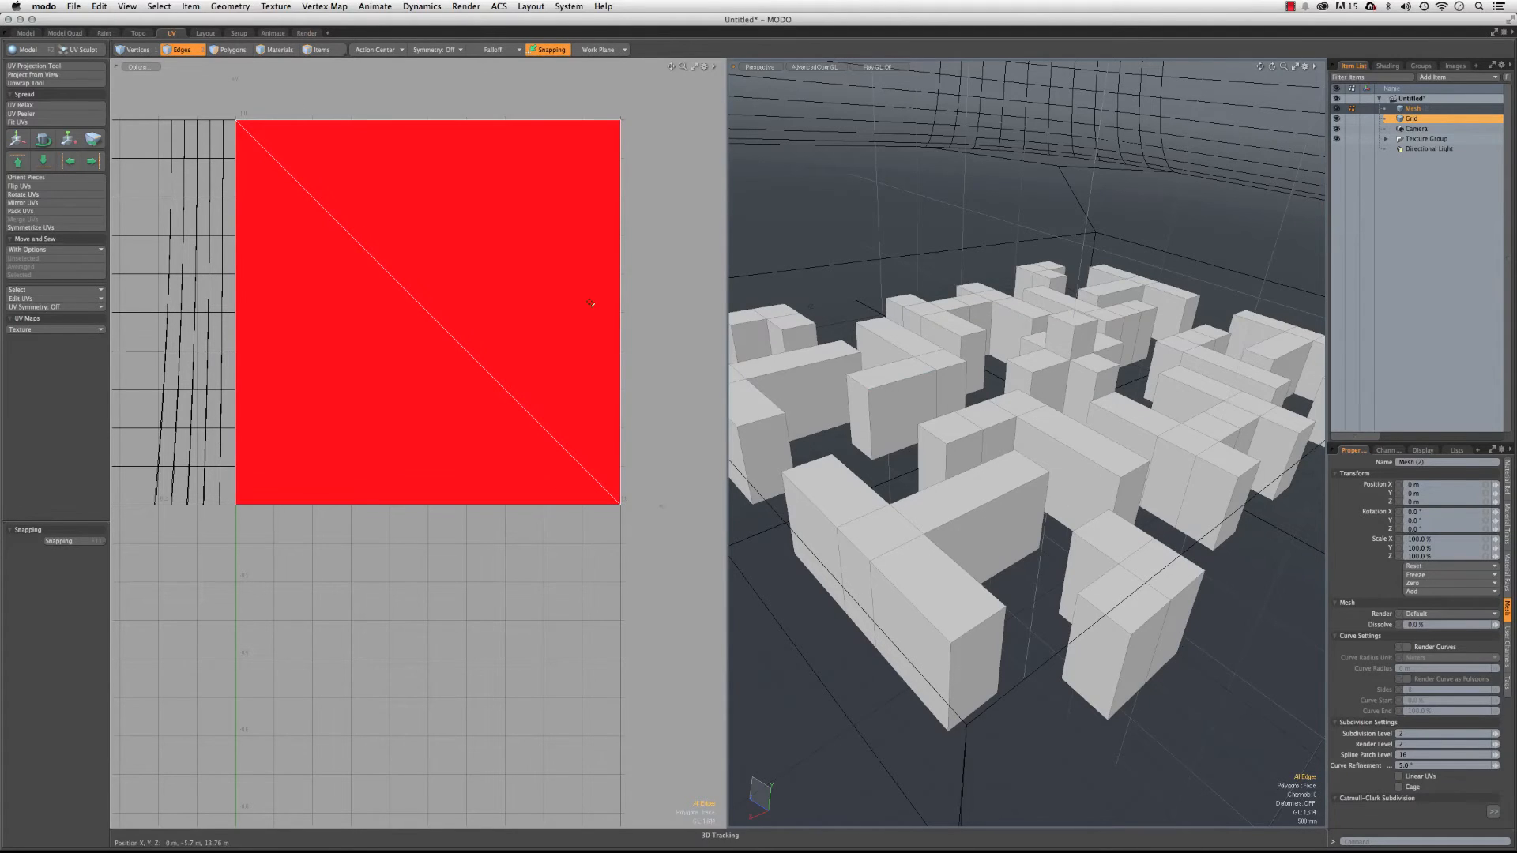
# - Apply a barycentric UV projection to the maze mesh
pyautogui.click(31, 64)
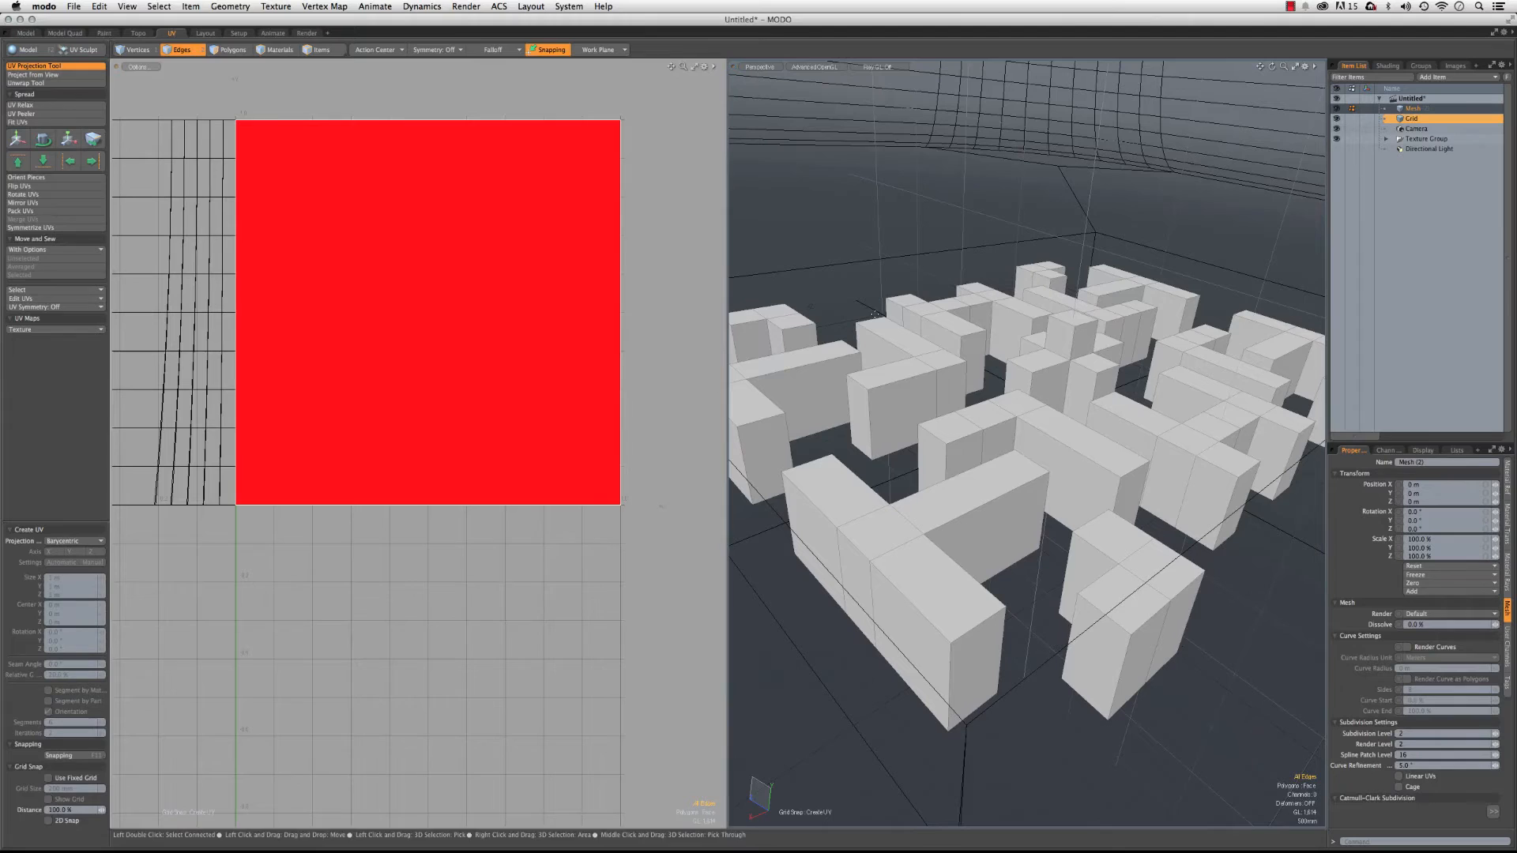
pyautogui.click(307, 32)
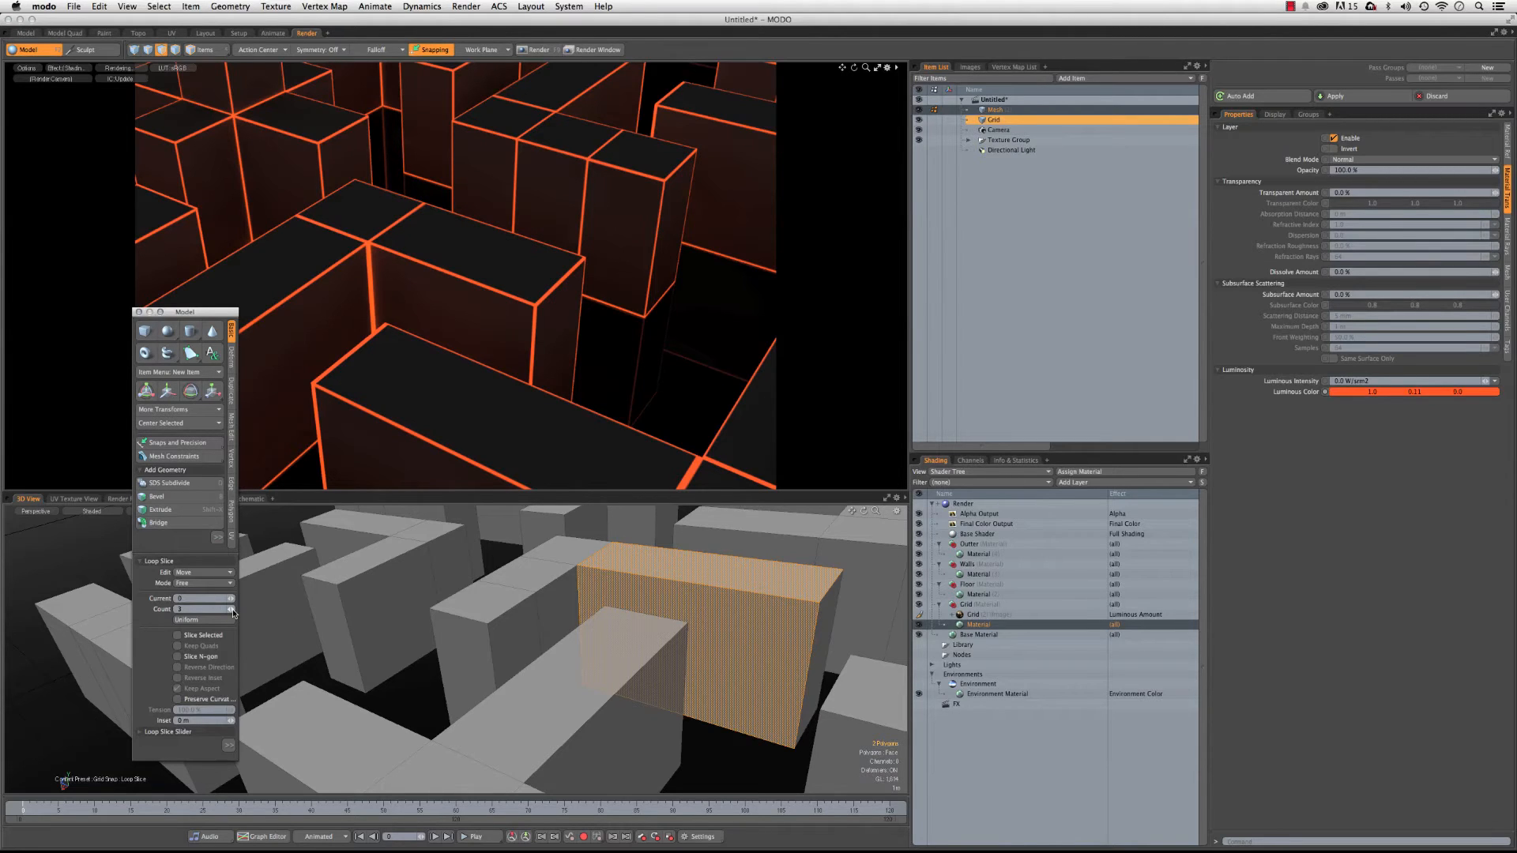
# - Set the Loop Slice count and apply the extra edge loops to the wall block
pyautogui.click(203, 620)
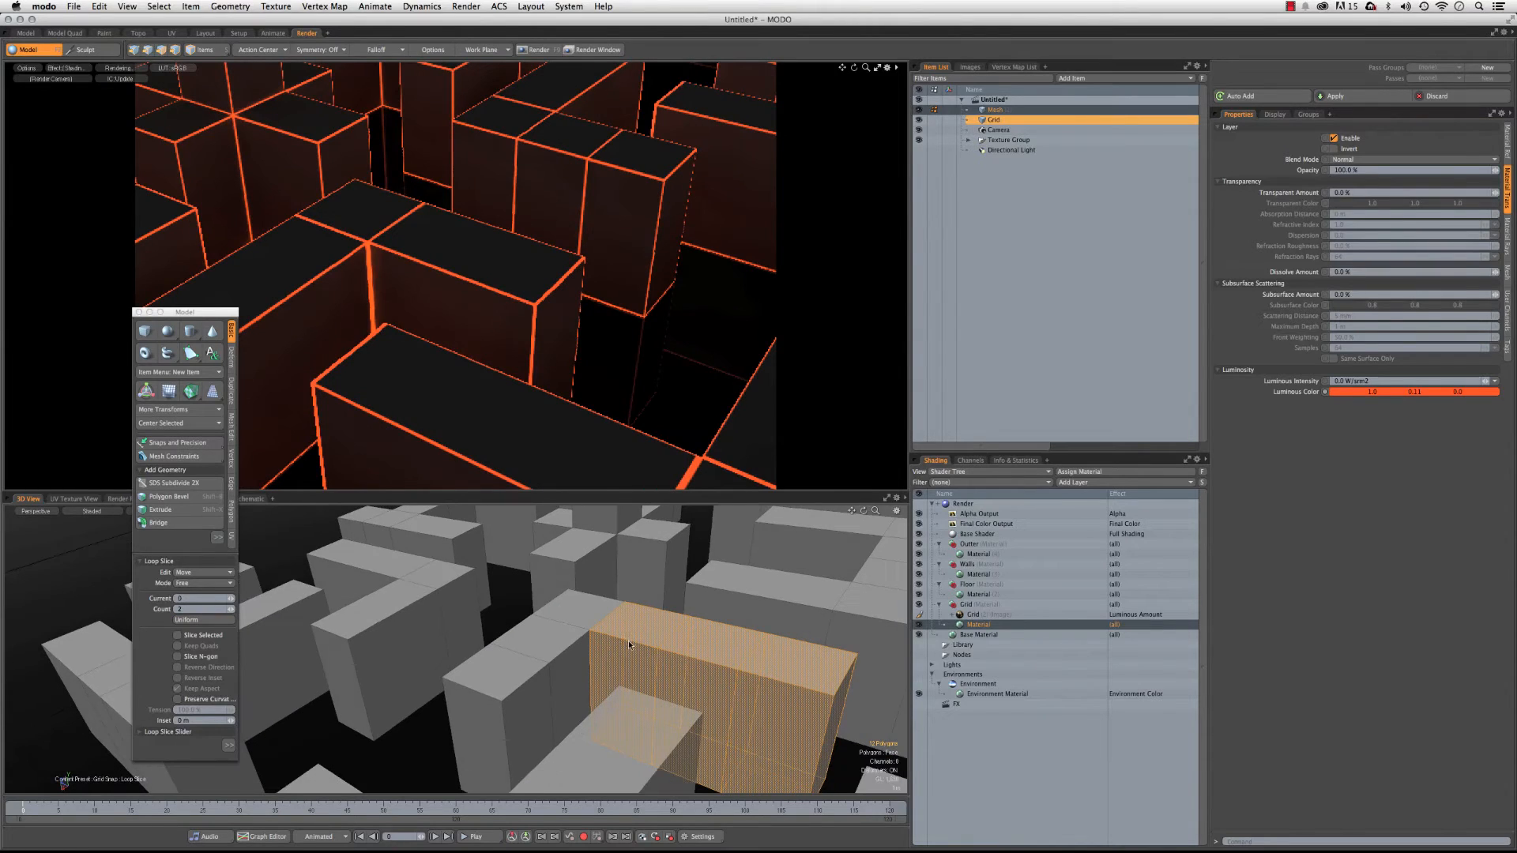
pyautogui.click(430, 49)
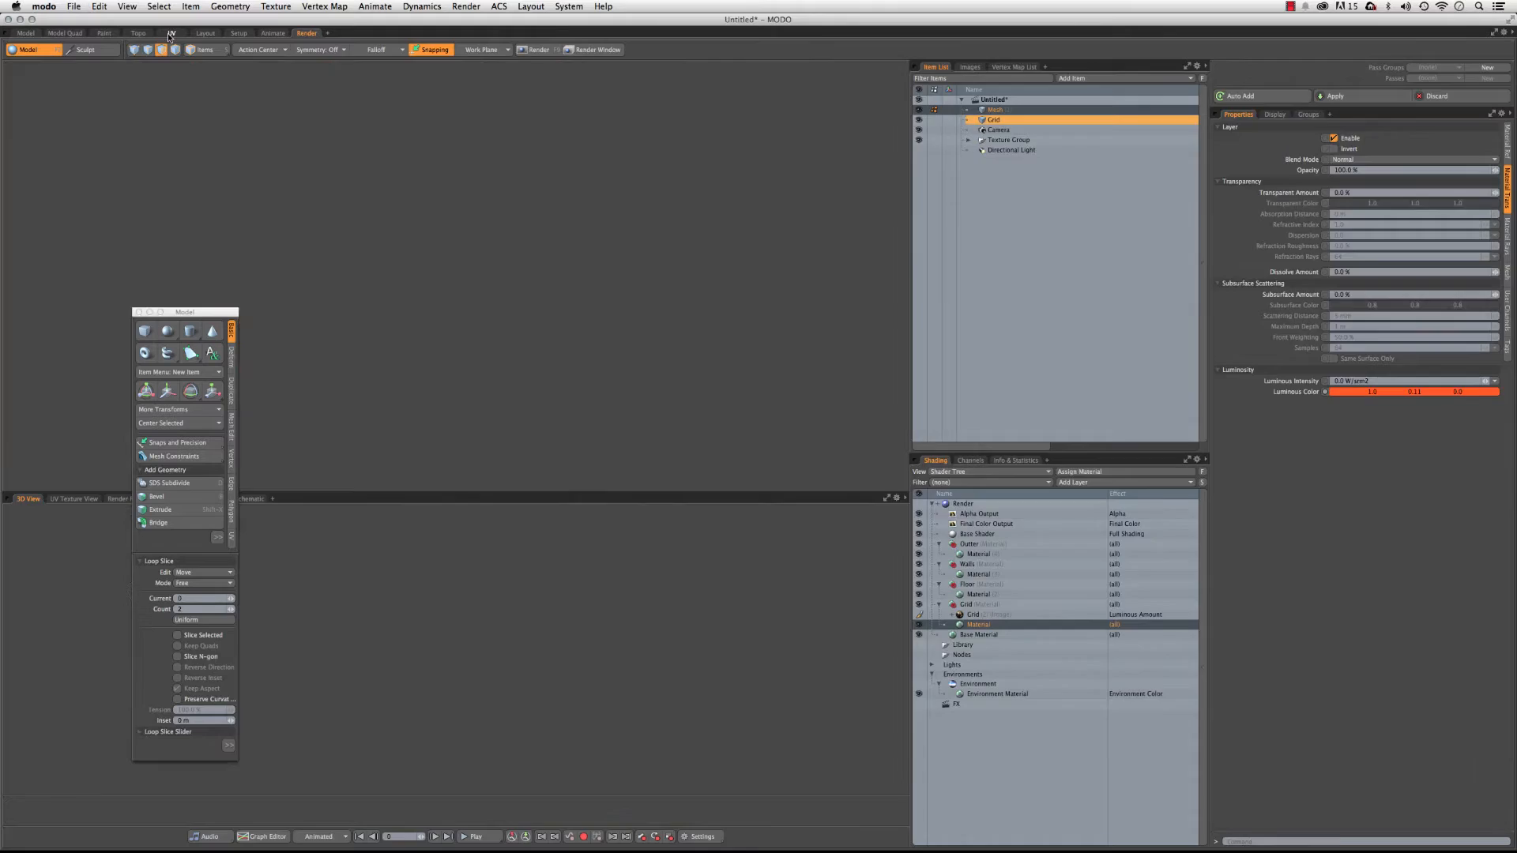
# - Reproject the sliced mesh's UVs barycentrically in the UV layout workspace
pyautogui.click(172, 31)
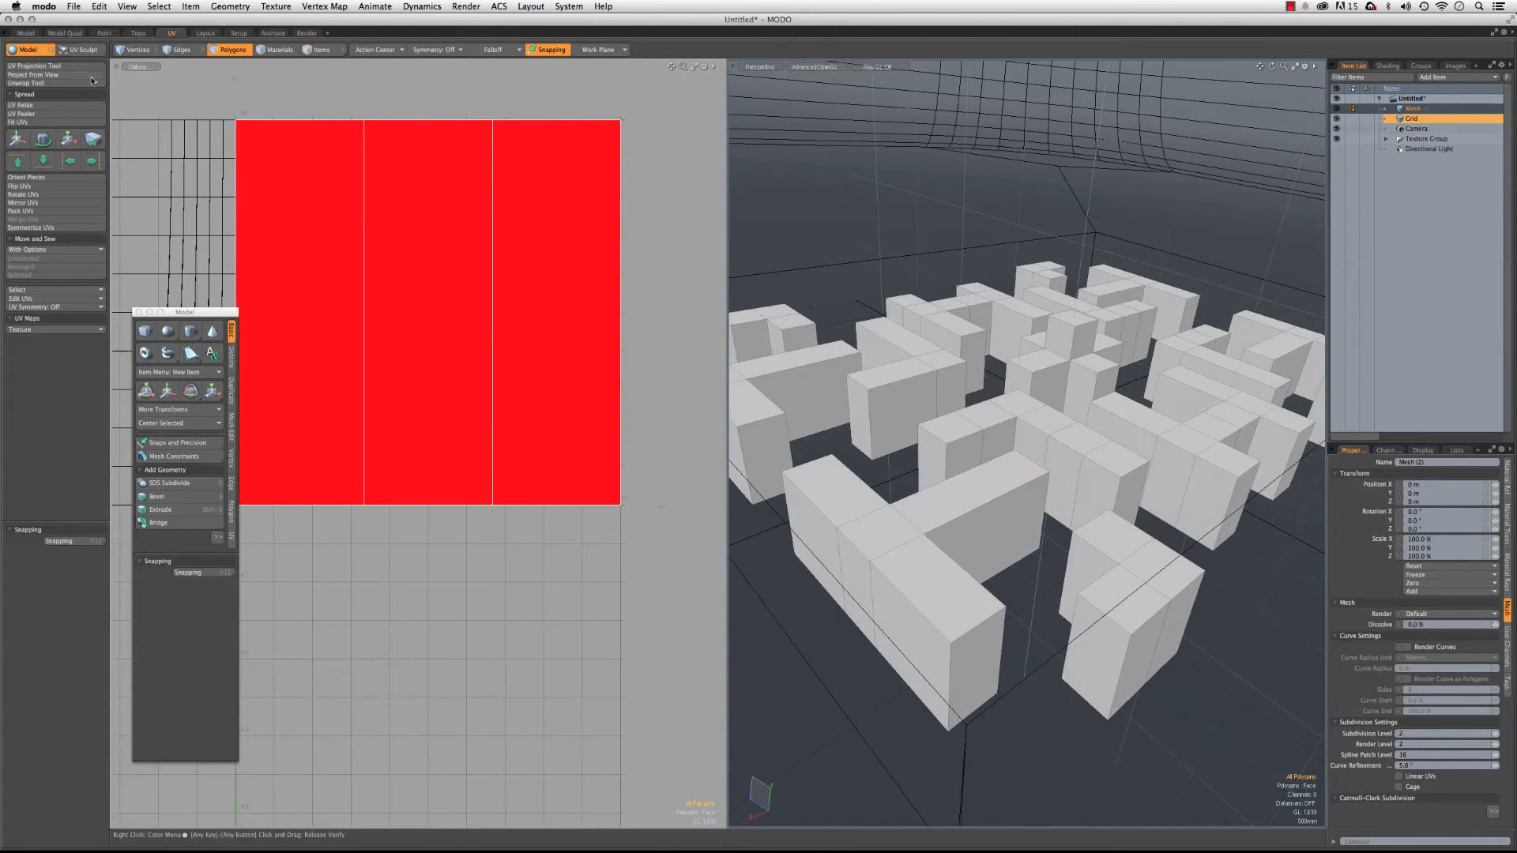
pyautogui.click(34, 65)
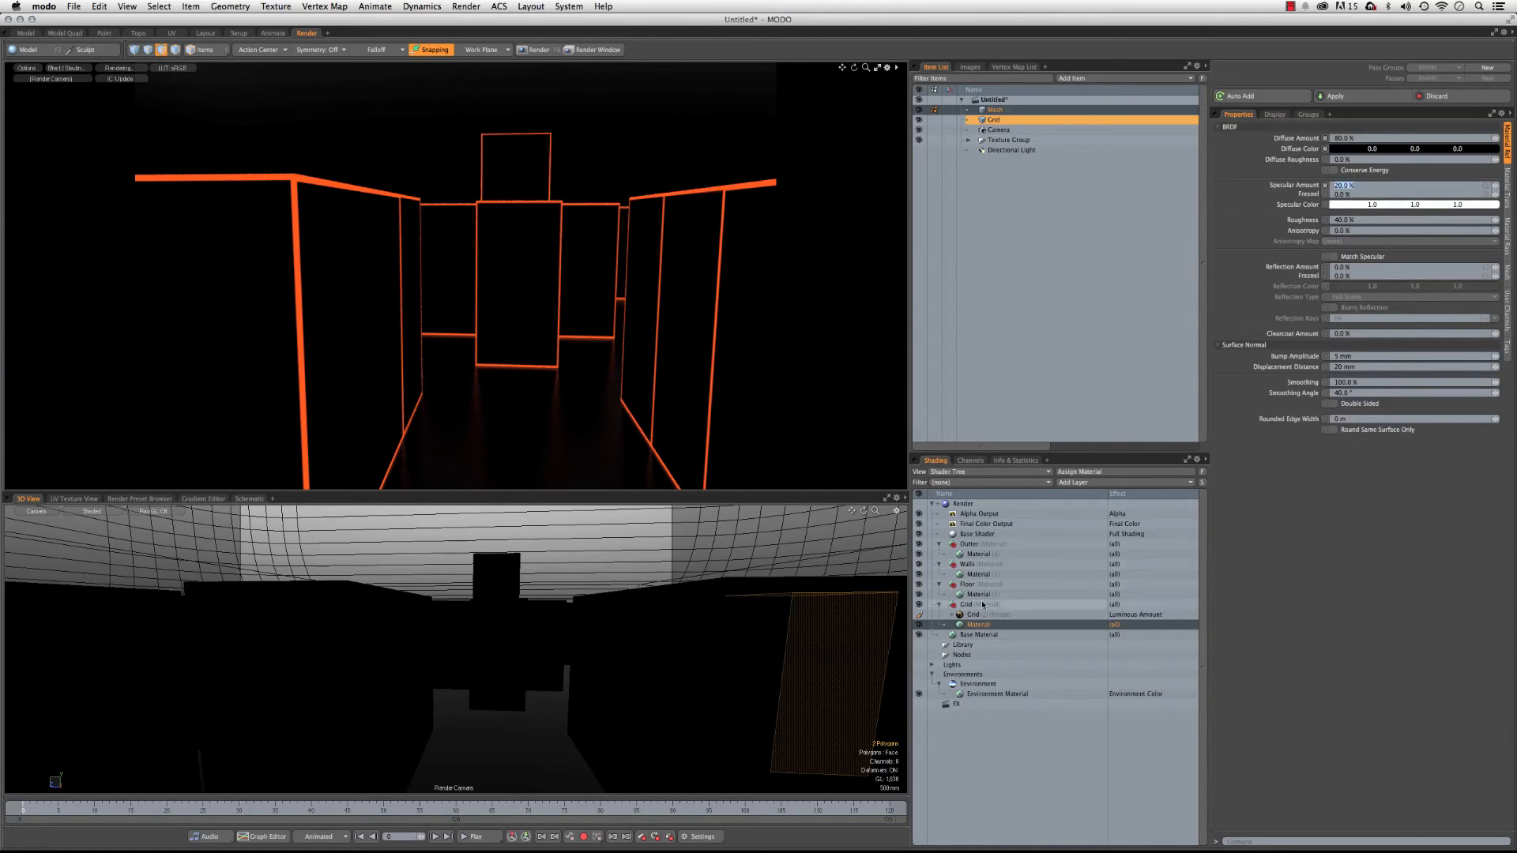
# - Check the Floor material's reflections, then enable blurry reflections on the Grid material
pyautogui.click(978, 594)
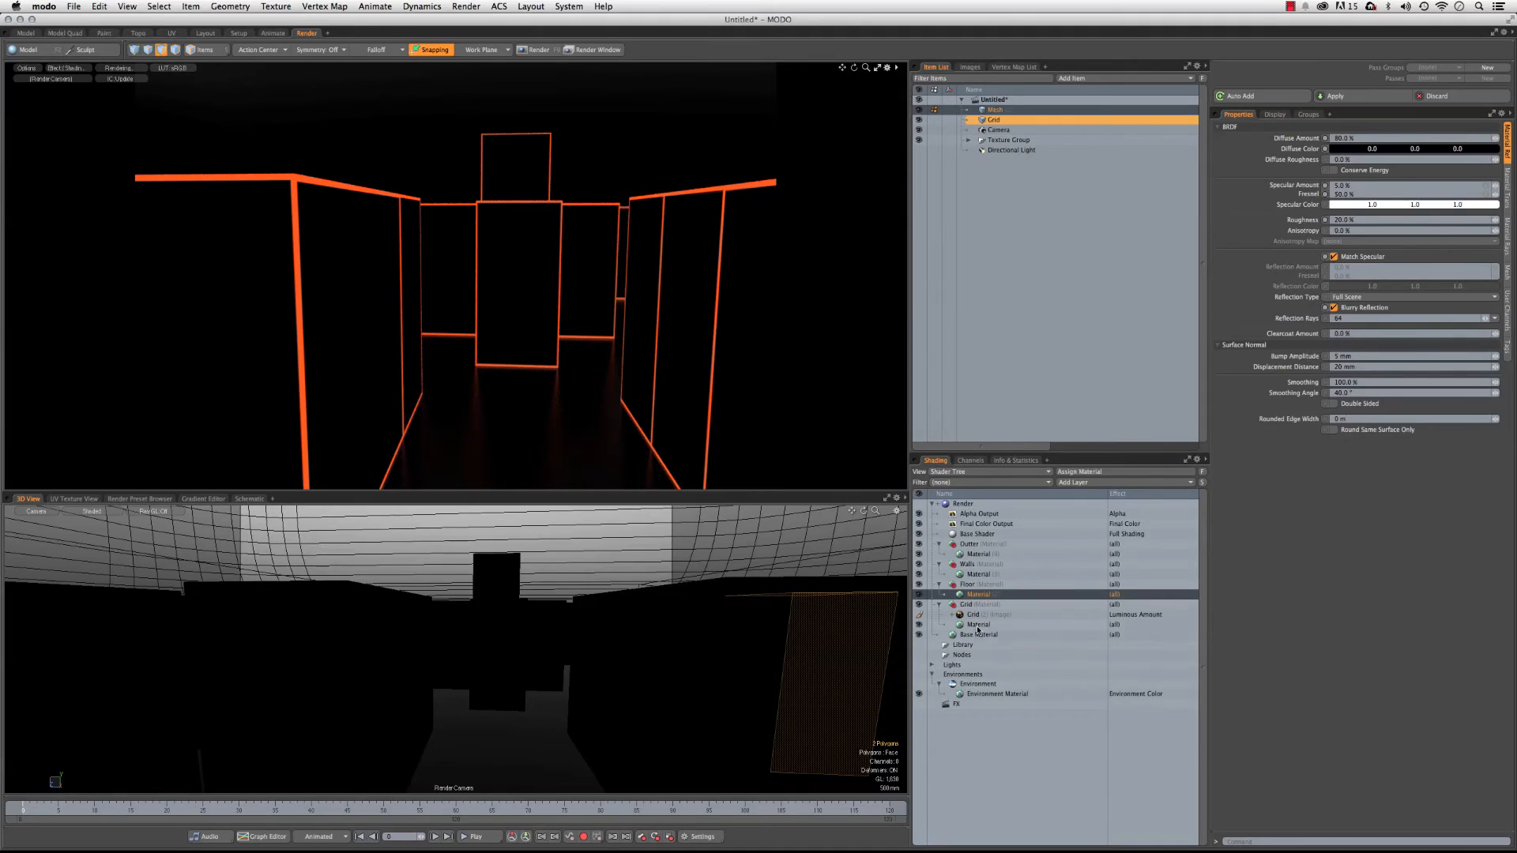
pyautogui.click(978, 624)
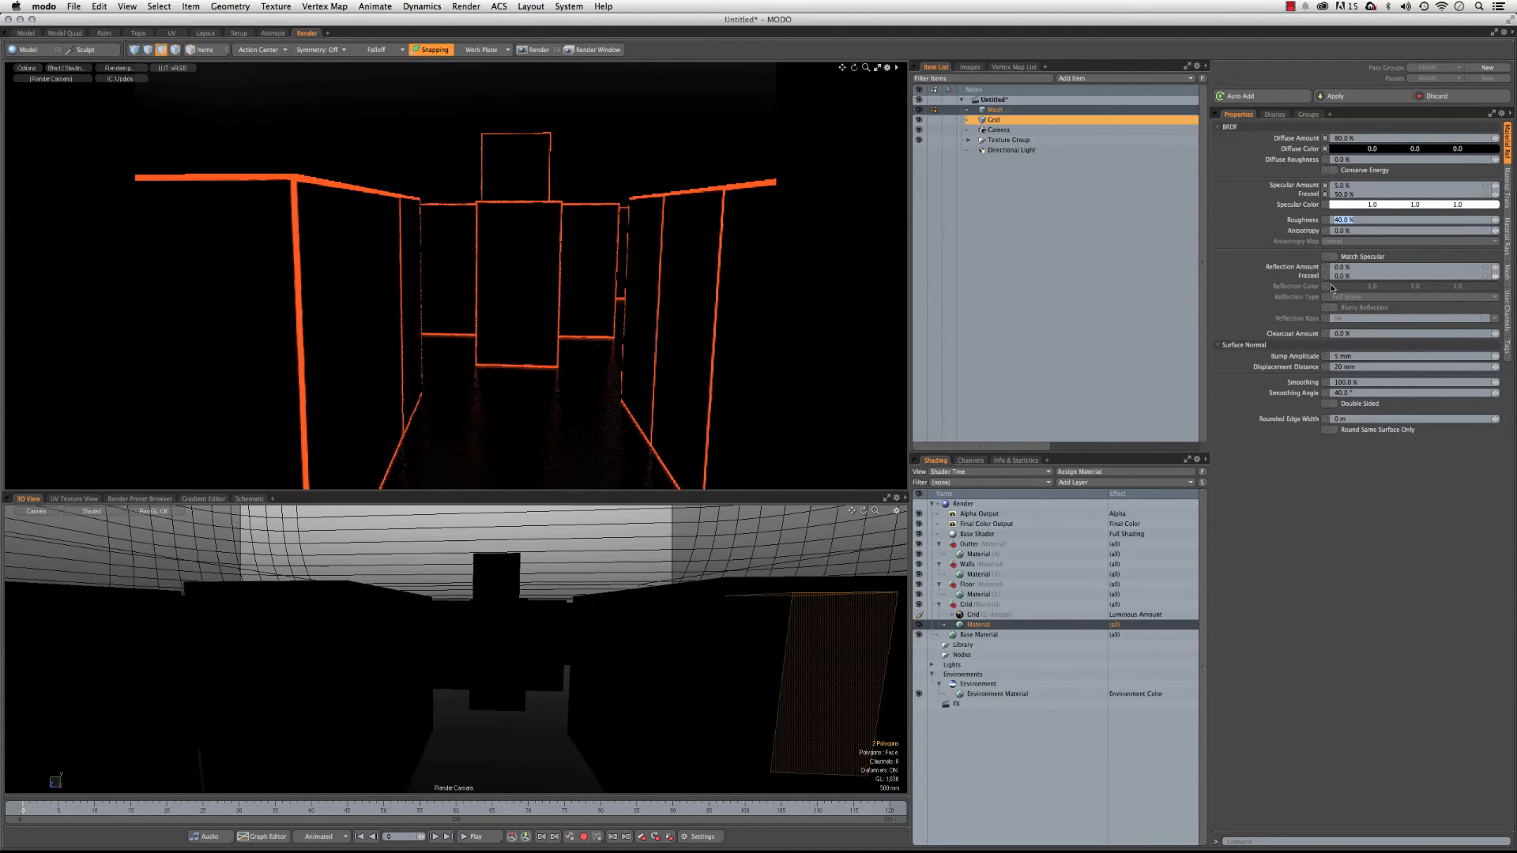
pyautogui.click(1334, 256)
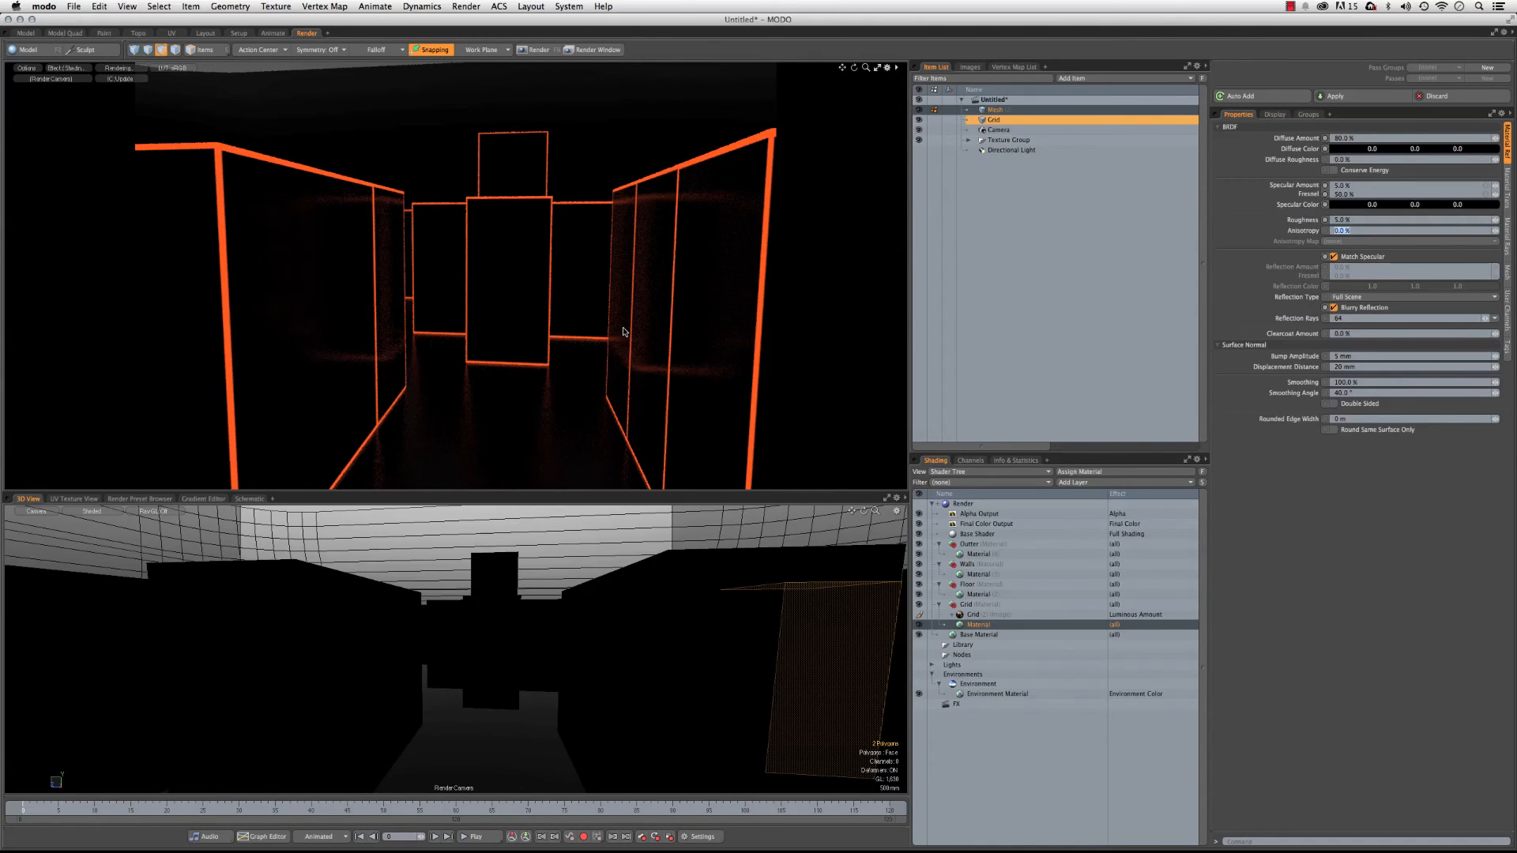
pyautogui.moveTo(404, 296)
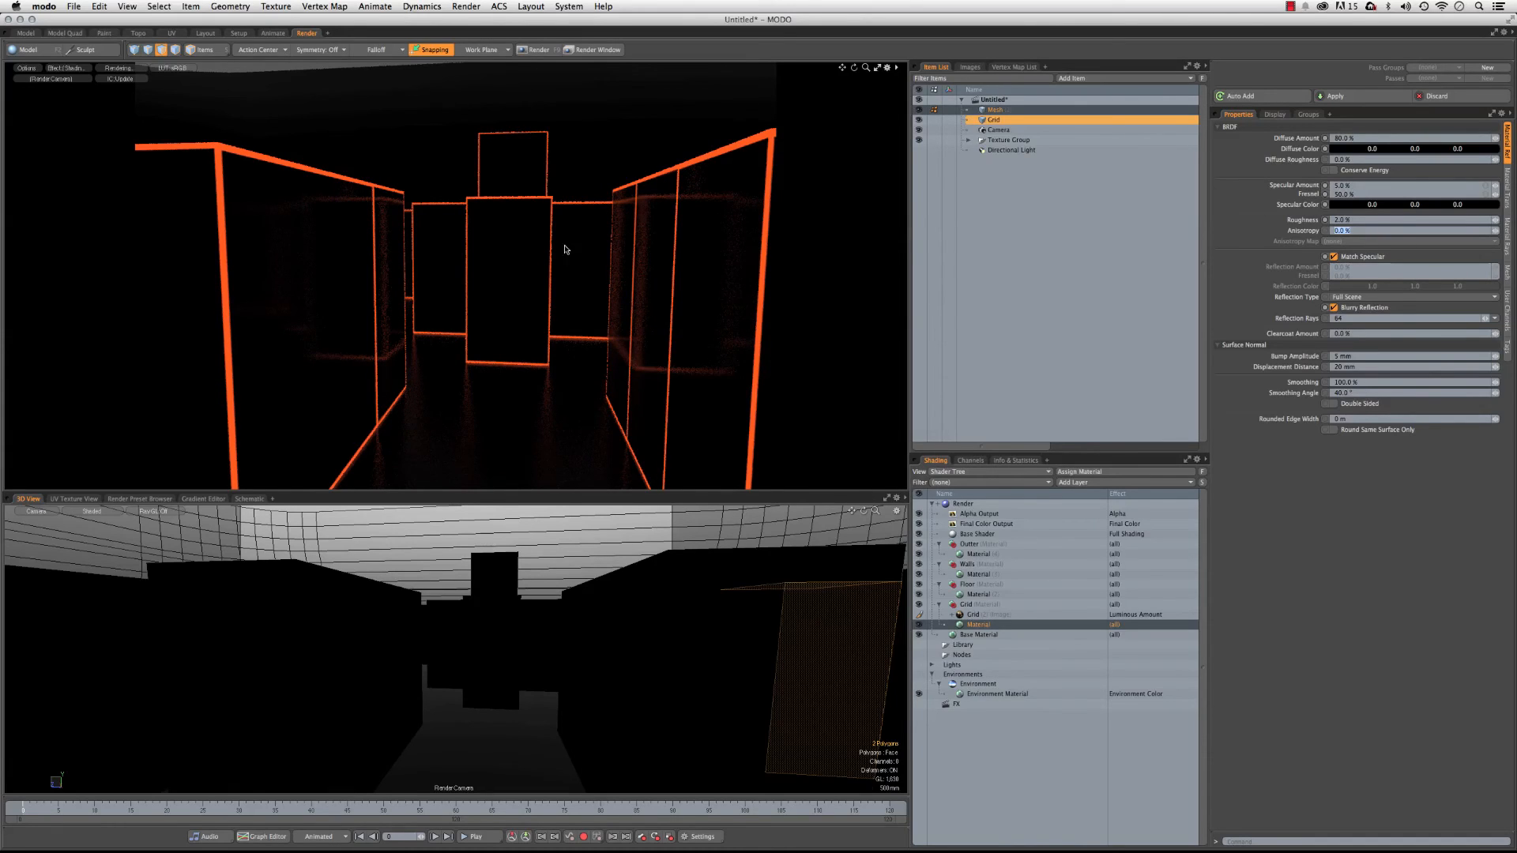
pyautogui.moveTo(385, 223)
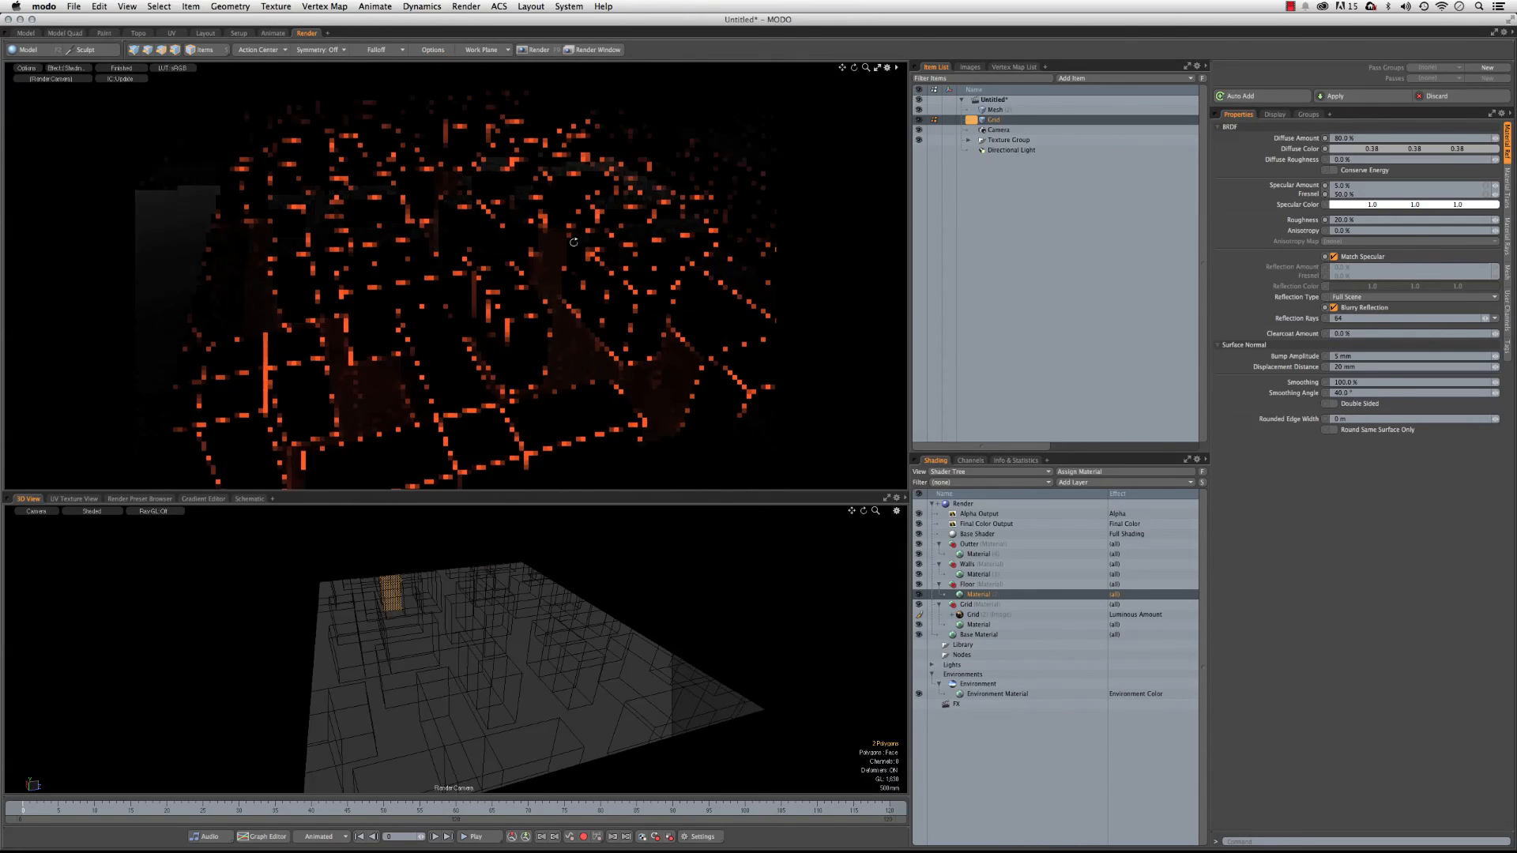
# - Let the preview refine an overhead render of the maze with orange glowing edges
pyautogui.click(430, 49)
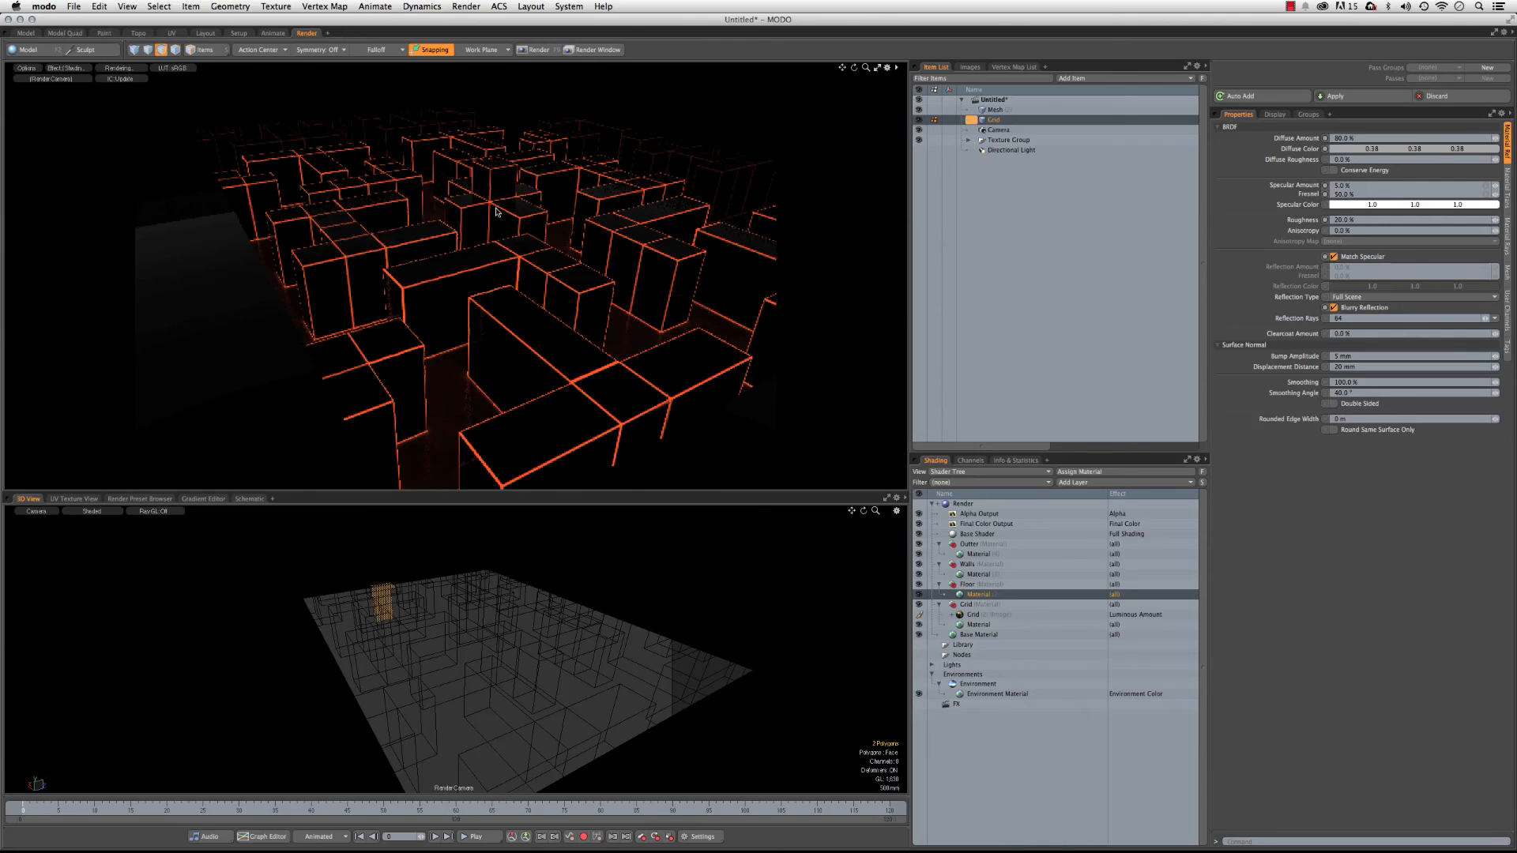